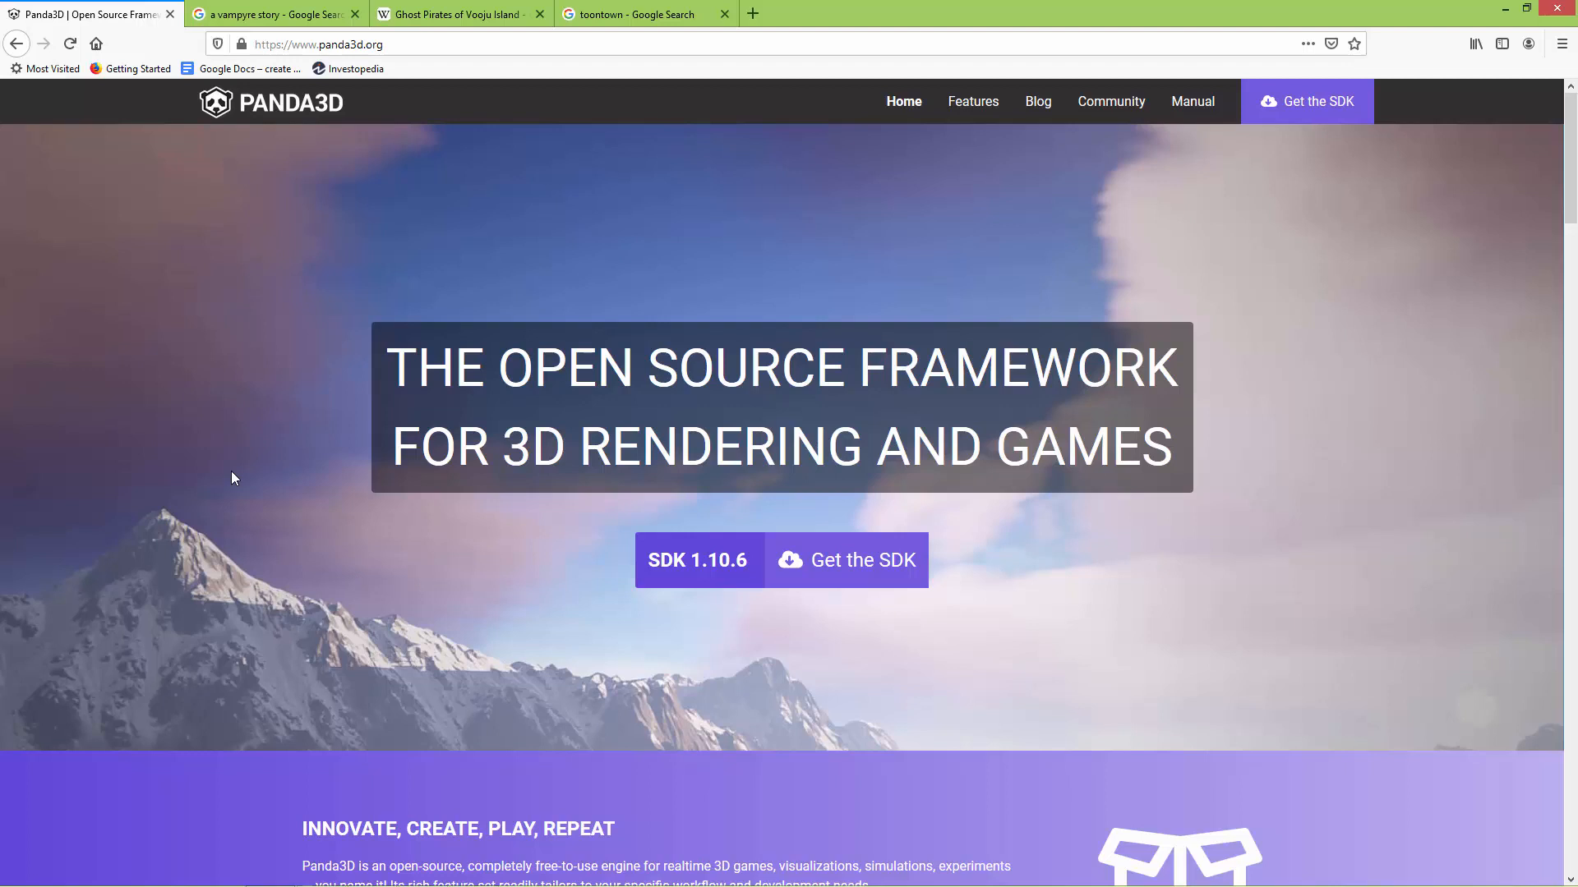
{"action": "mouse_move", "coordinate": [380, 604]}
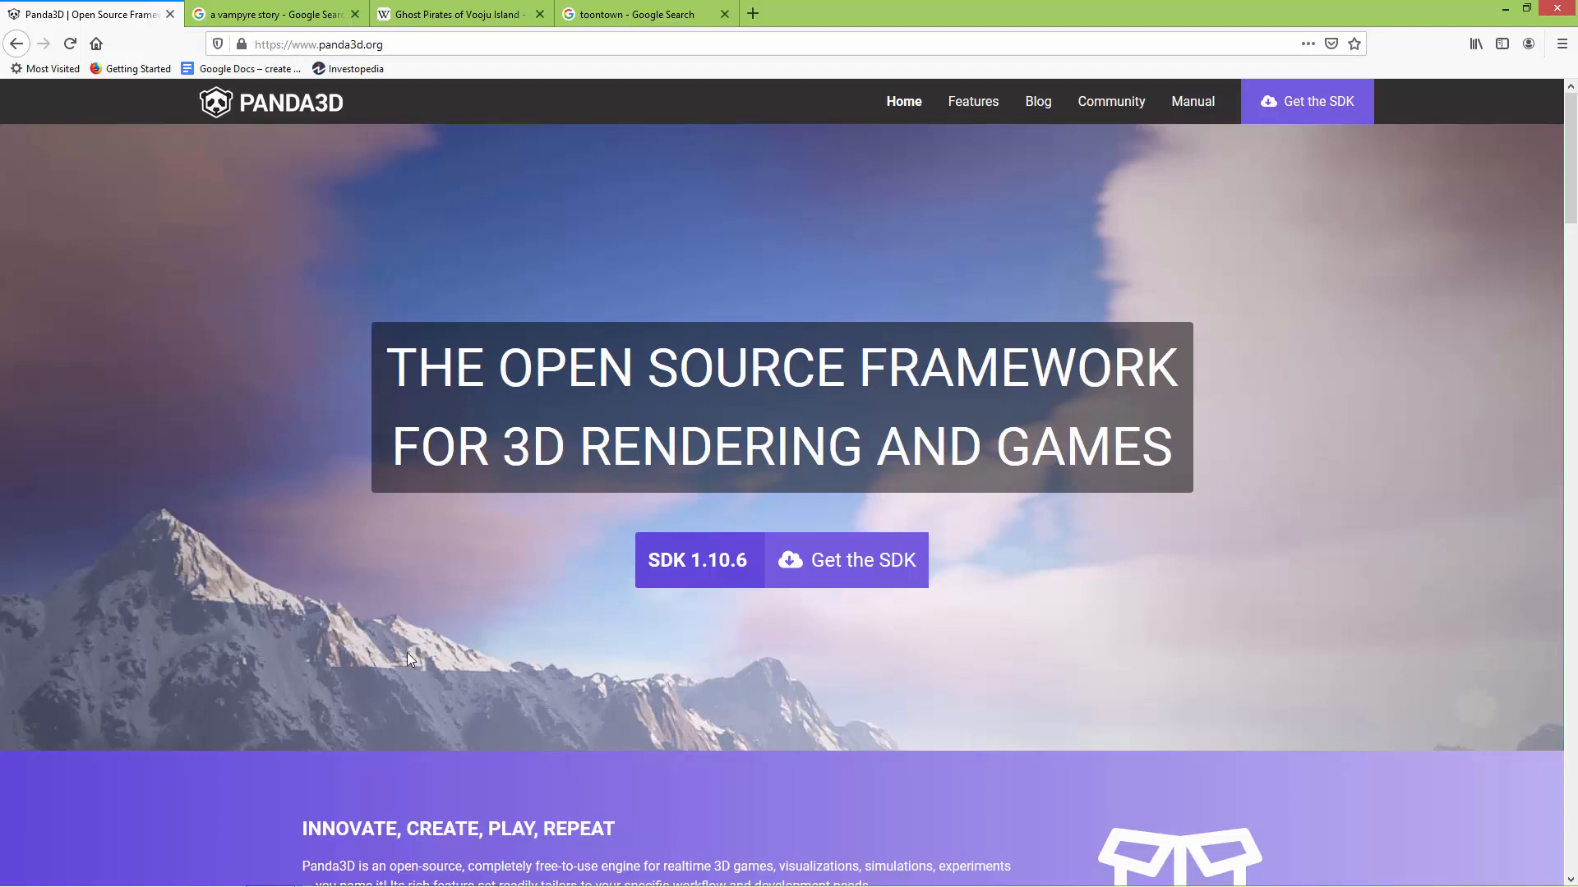
{"action": "mouse_move", "coordinate": [354, 265]}
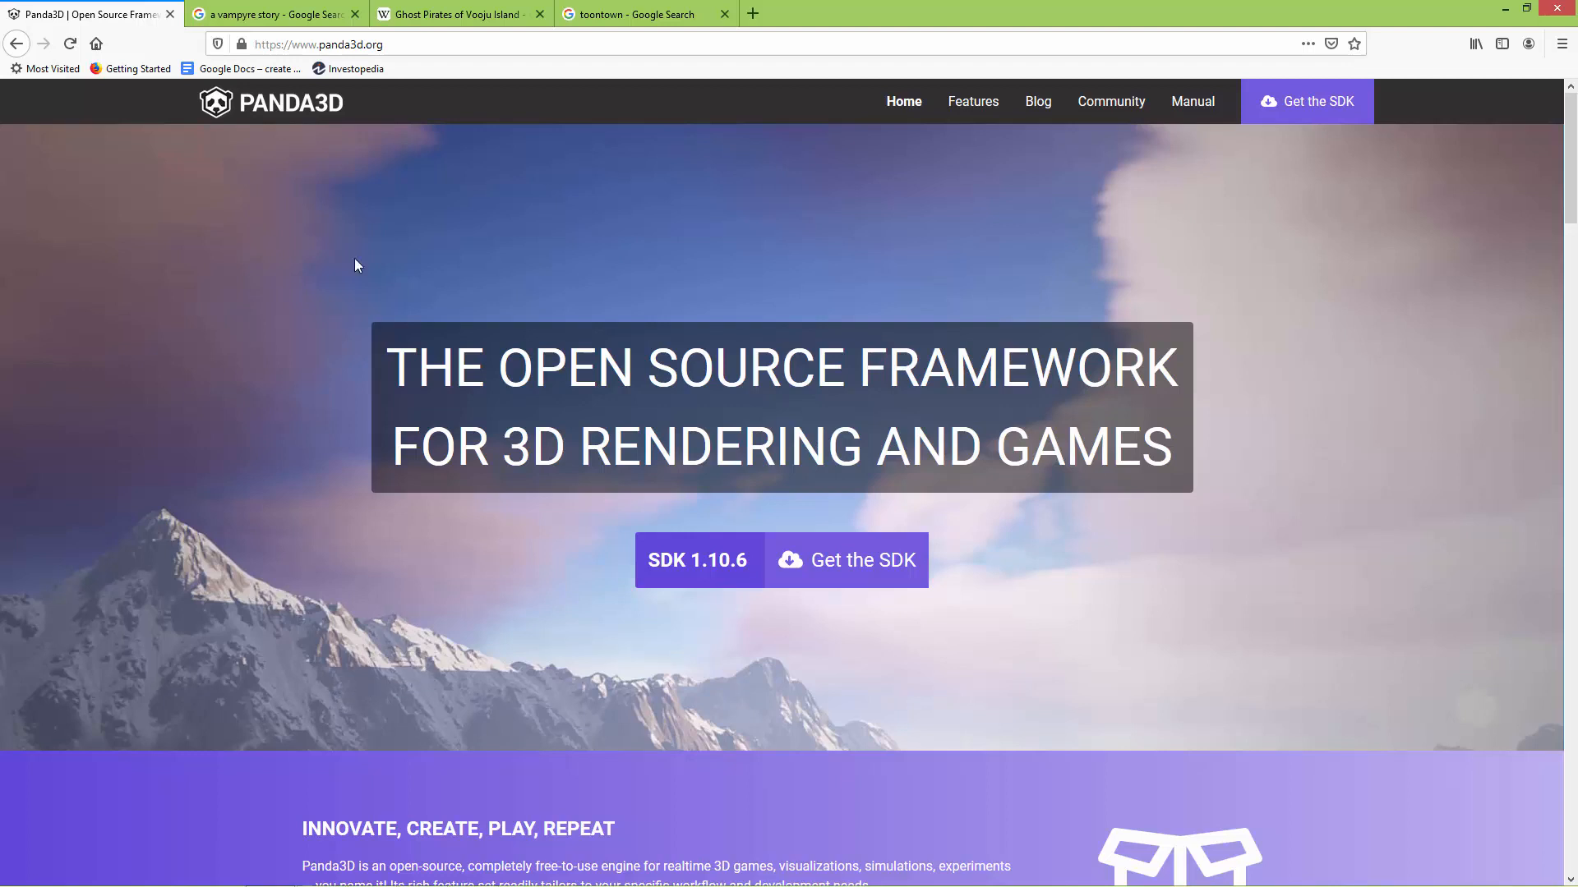
- View the A Vampyre Story Wikipedia article, then return to the Ghost Pirates of Vooju Island article
{"action": "left_click", "coordinate": [272, 14]}
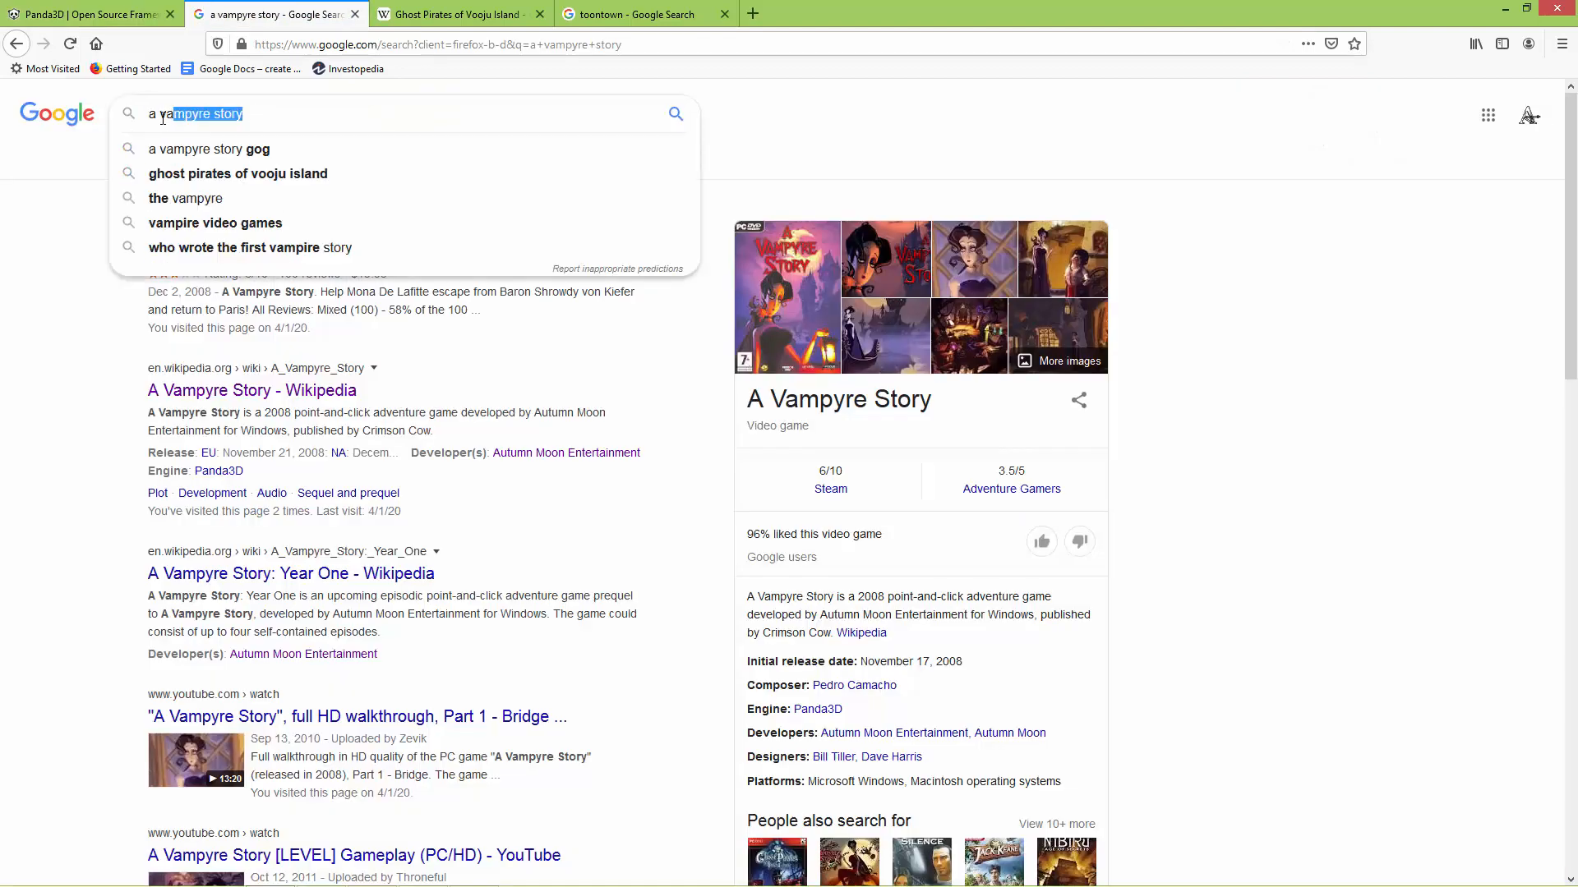
{"action": "left_click", "coordinate": [94, 496]}
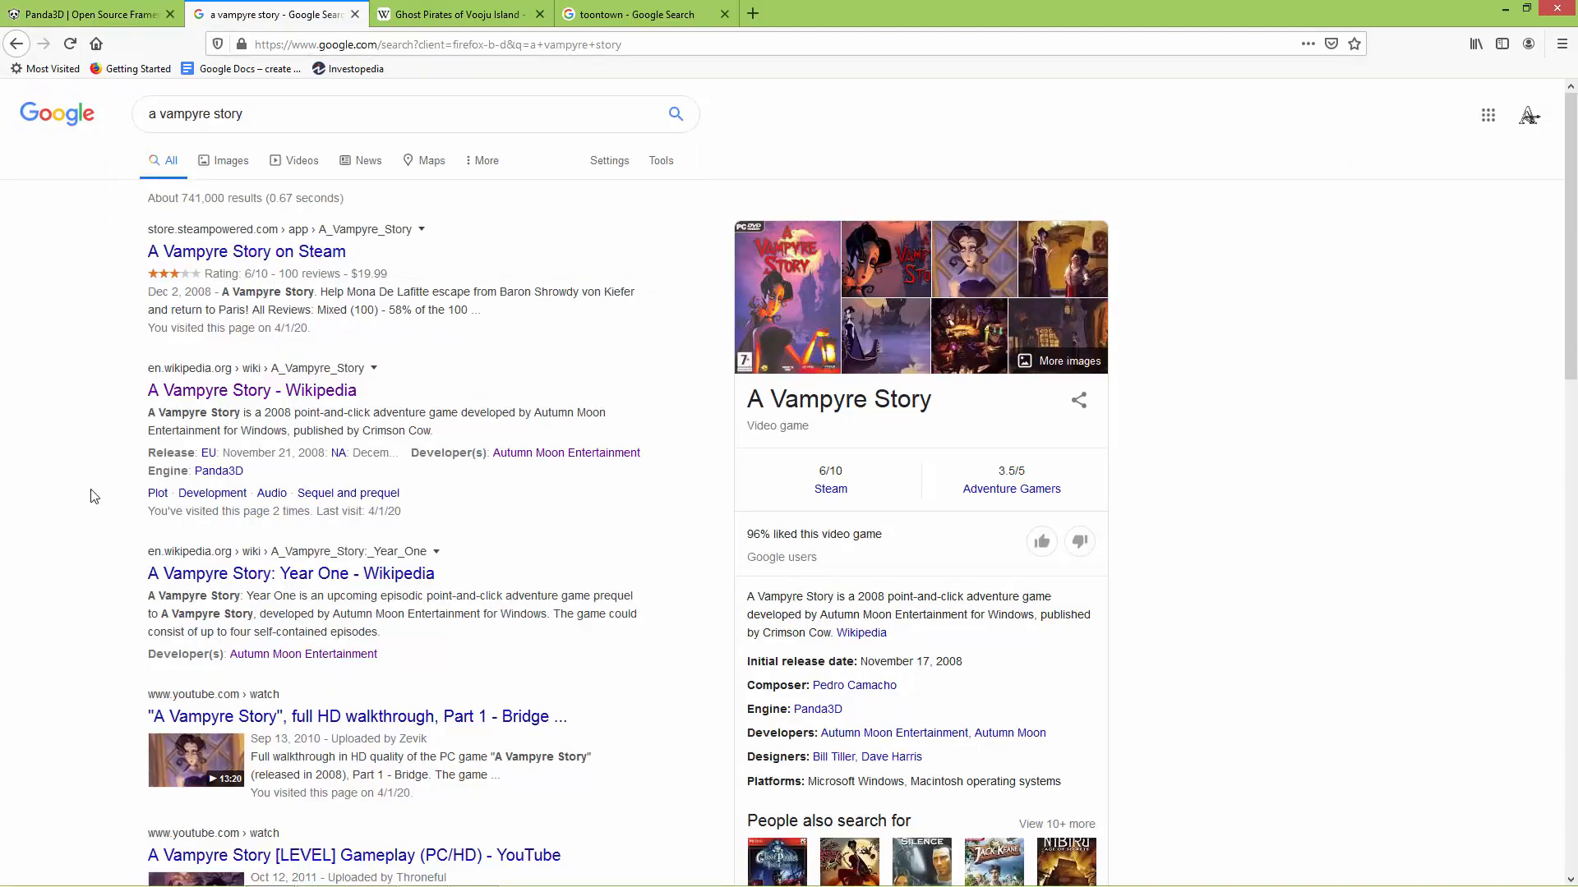
{"action": "mouse_move", "coordinate": [109, 551]}
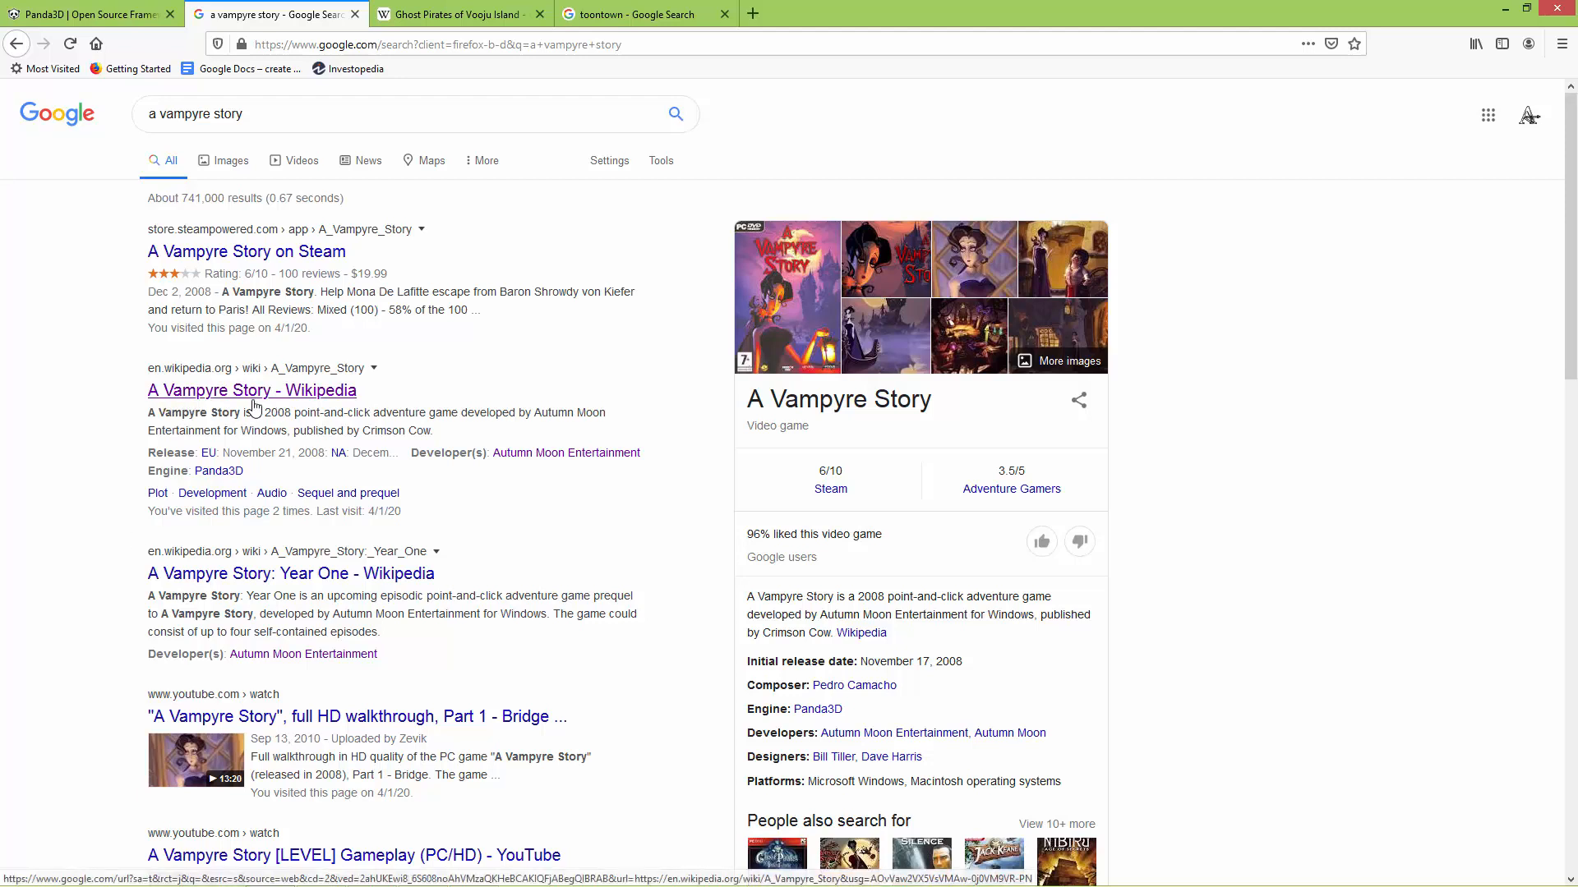
{"action": "left_click", "coordinate": [251, 391]}
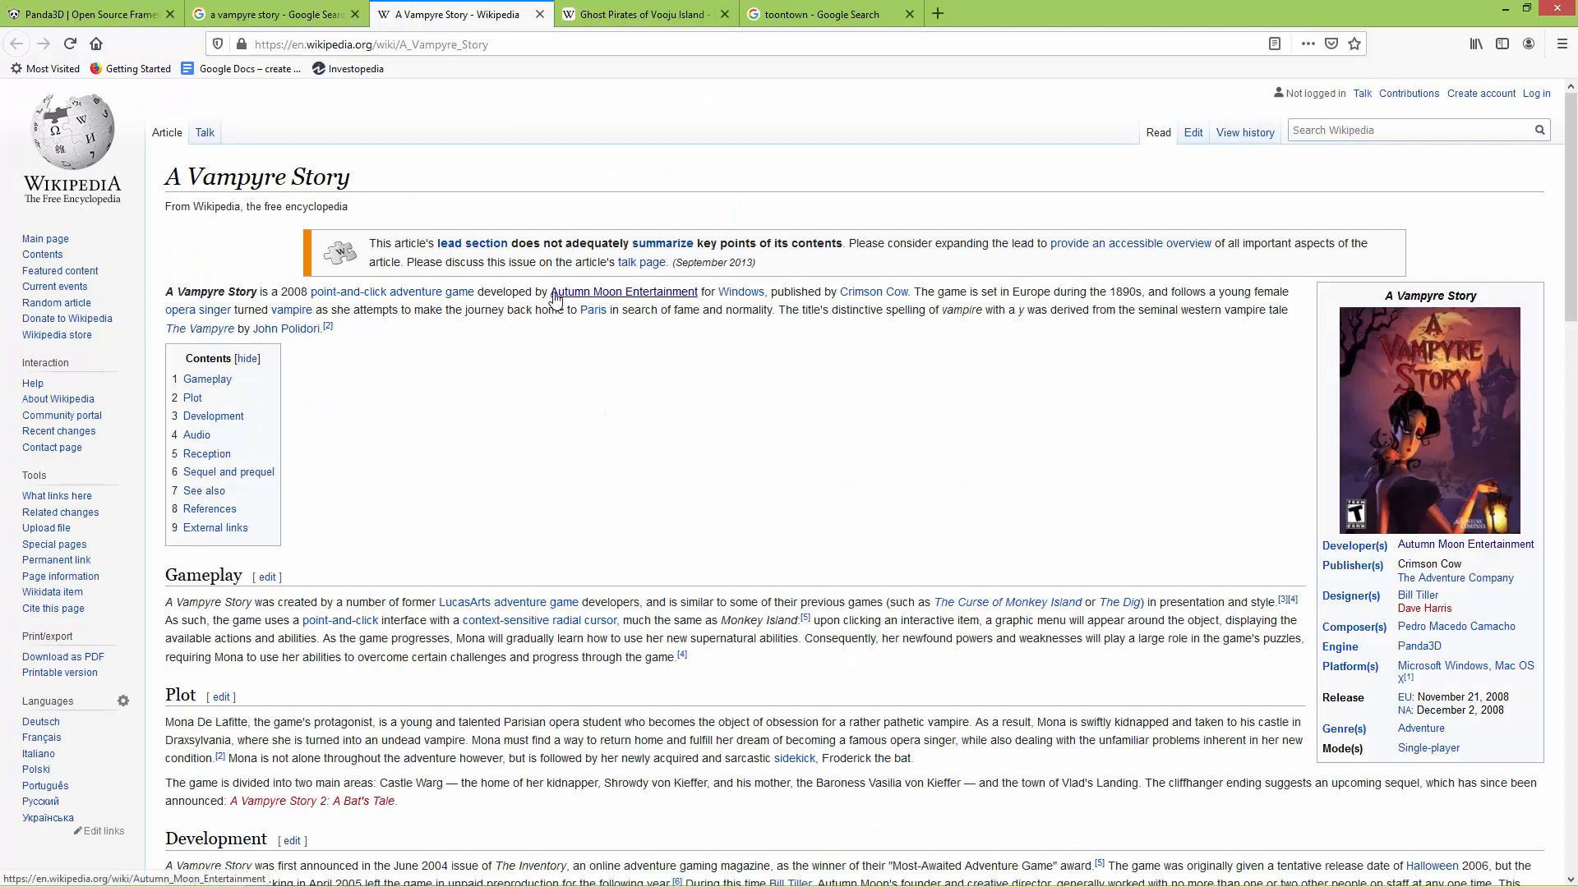
{"action": "mouse_move", "coordinate": [1128, 618]}
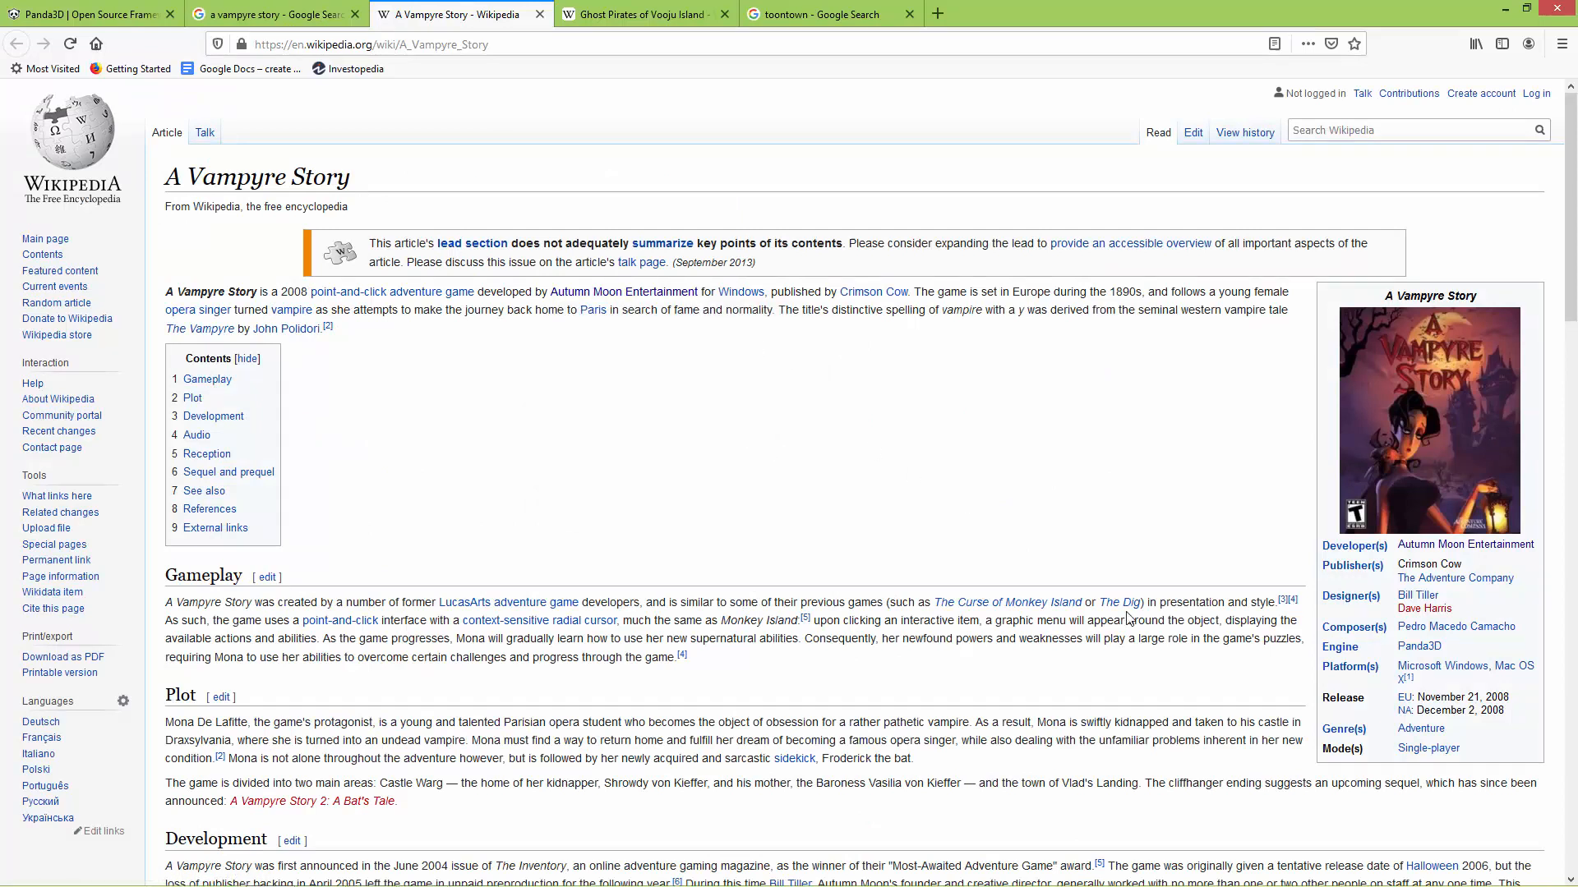
{"action": "double_click", "coordinate": [1417, 646]}
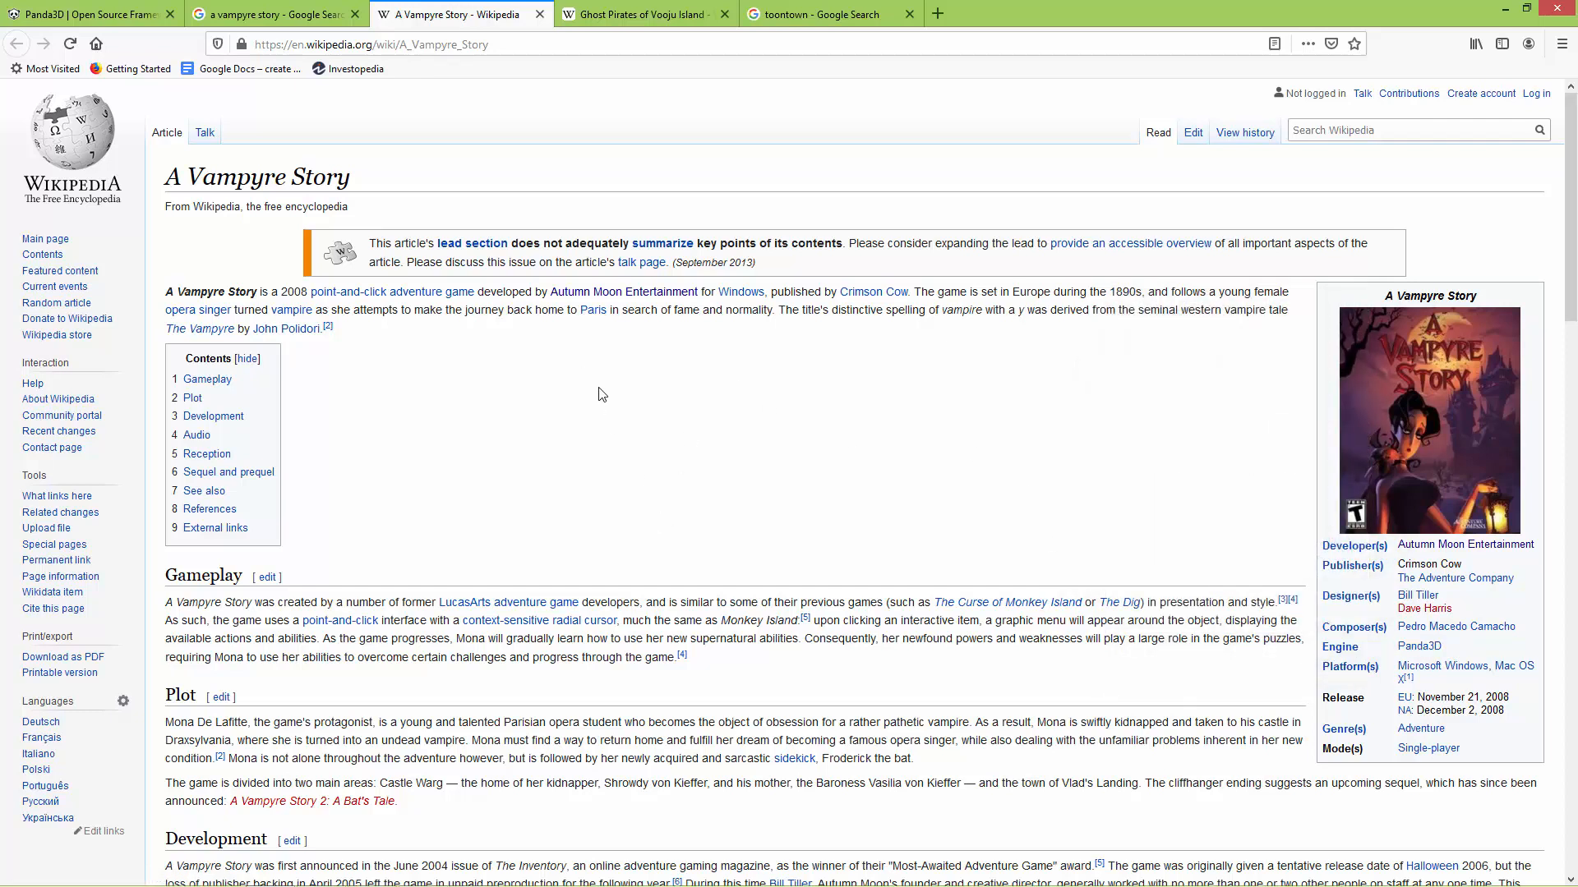
{"action": "mouse_move", "coordinate": [606, 483]}
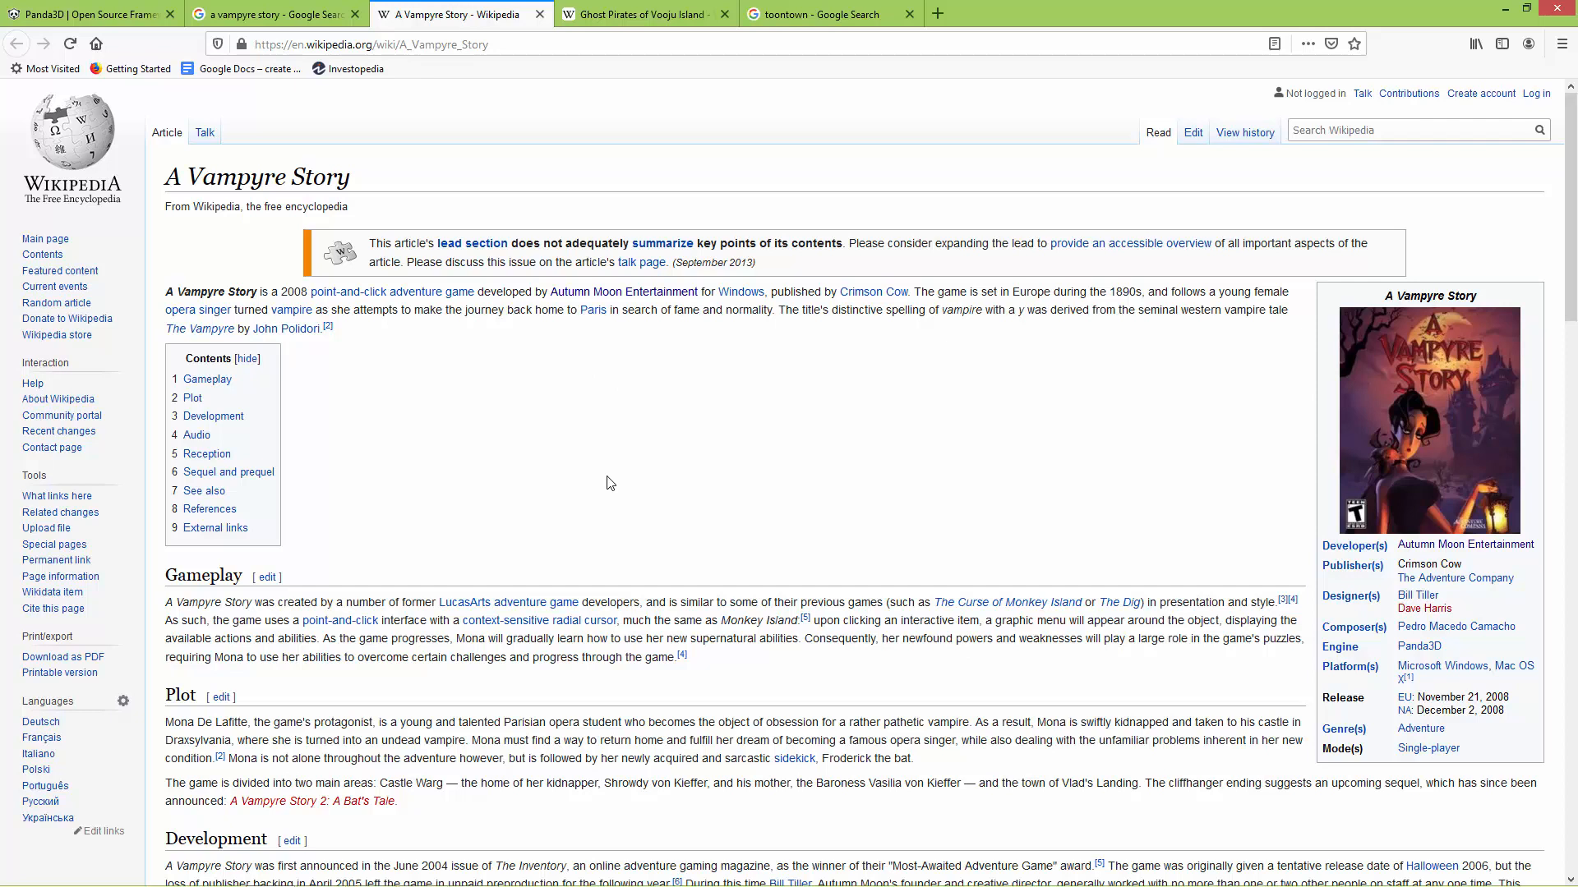
{"action": "mouse_move", "coordinate": [622, 292]}
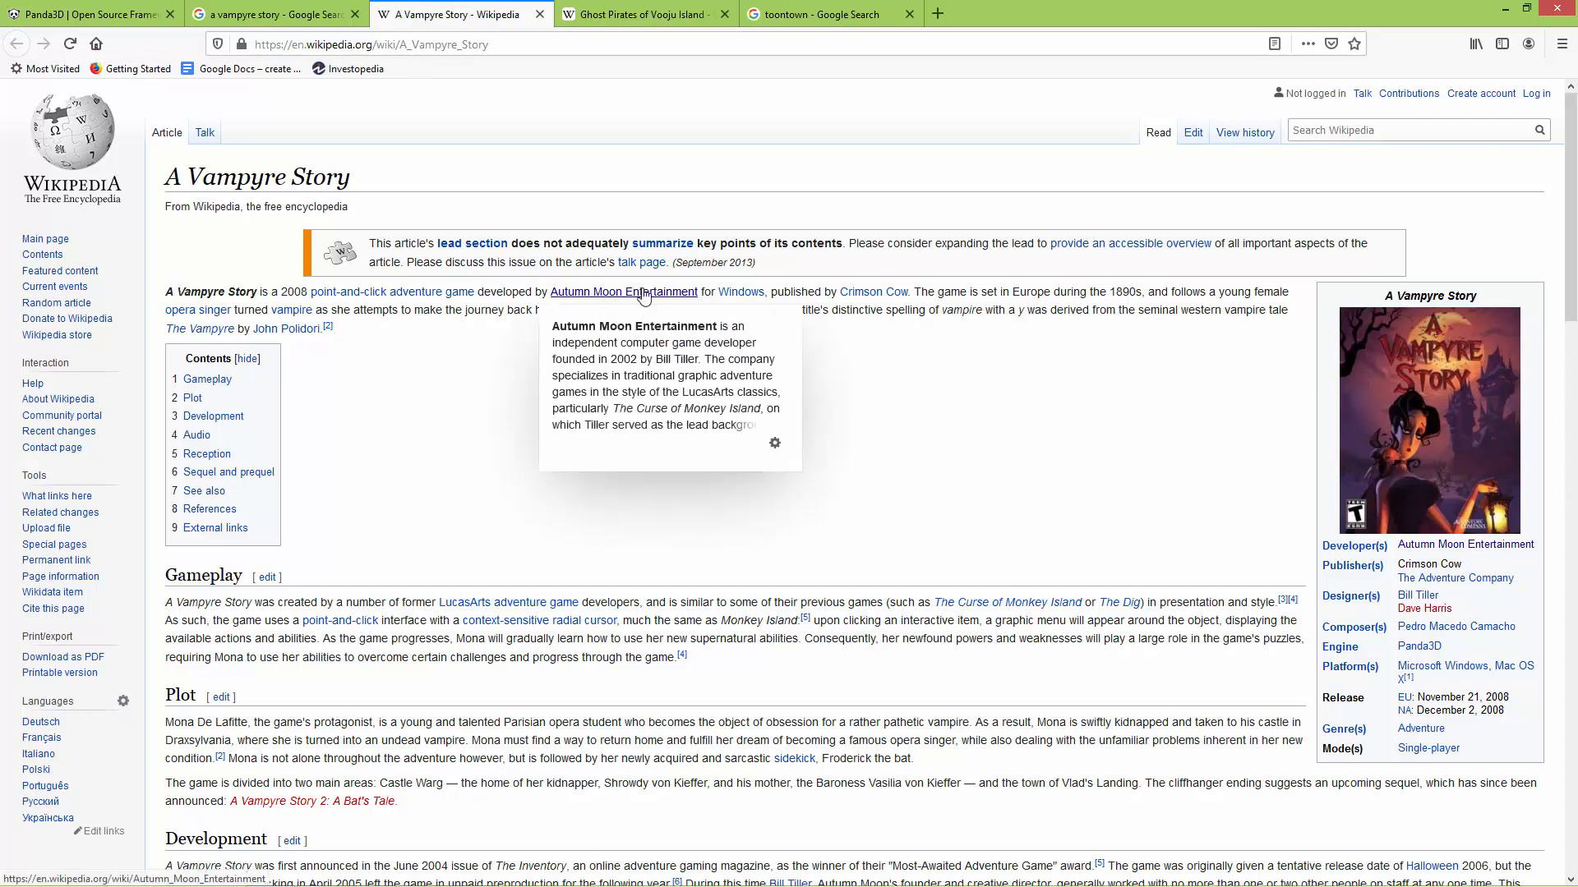
{"action": "left_click", "coordinate": [644, 14]}
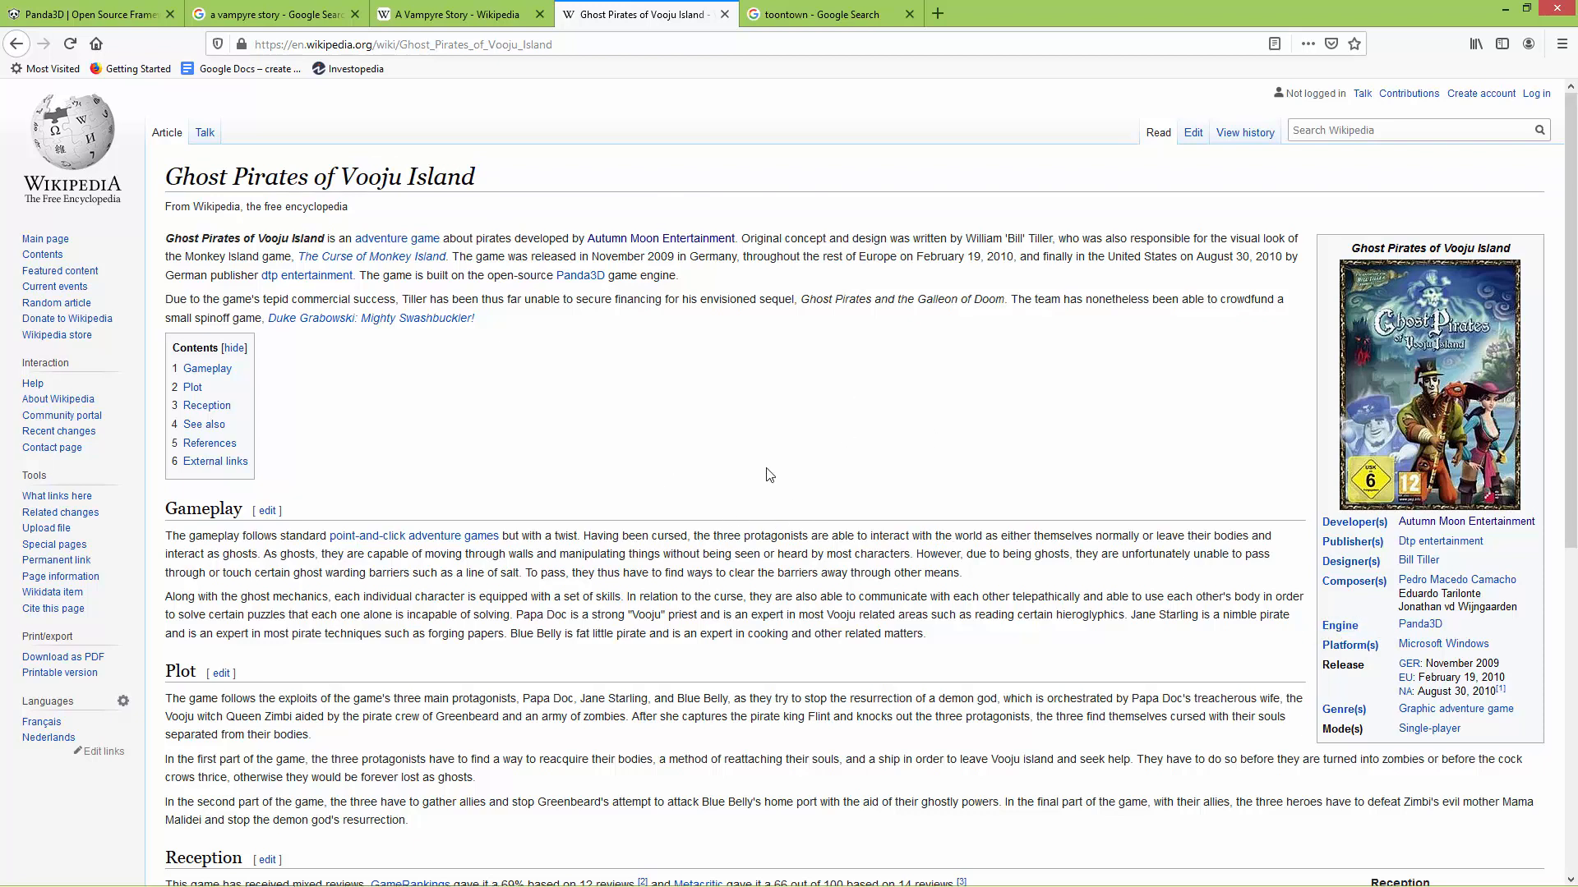
{"action": "mouse_move", "coordinate": [812, 362]}
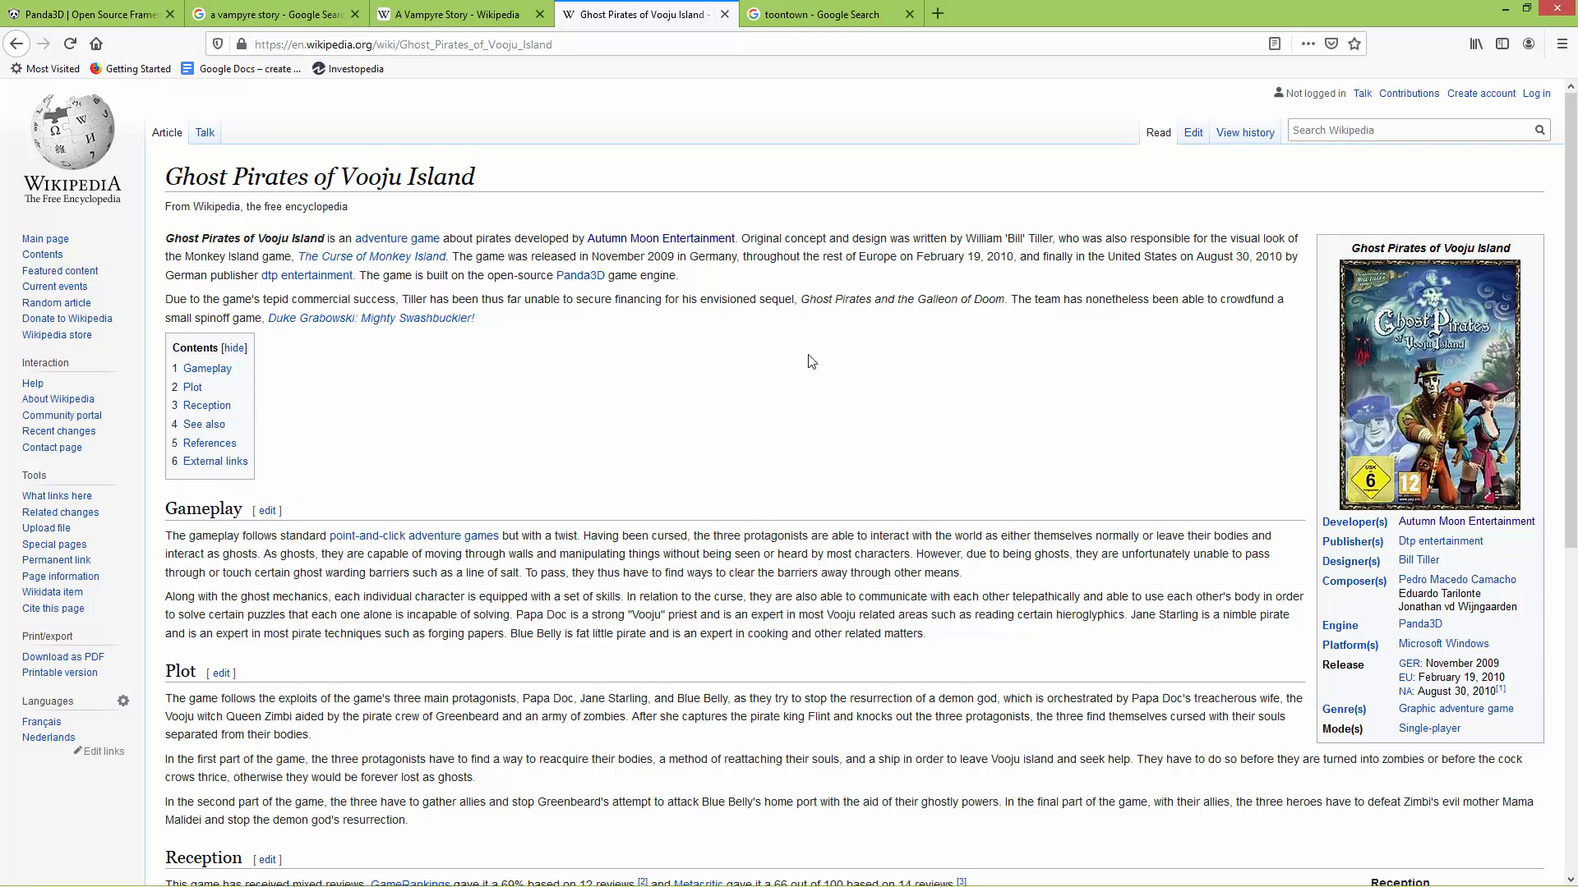
{"action": "mouse_move", "coordinate": [815, 14]}
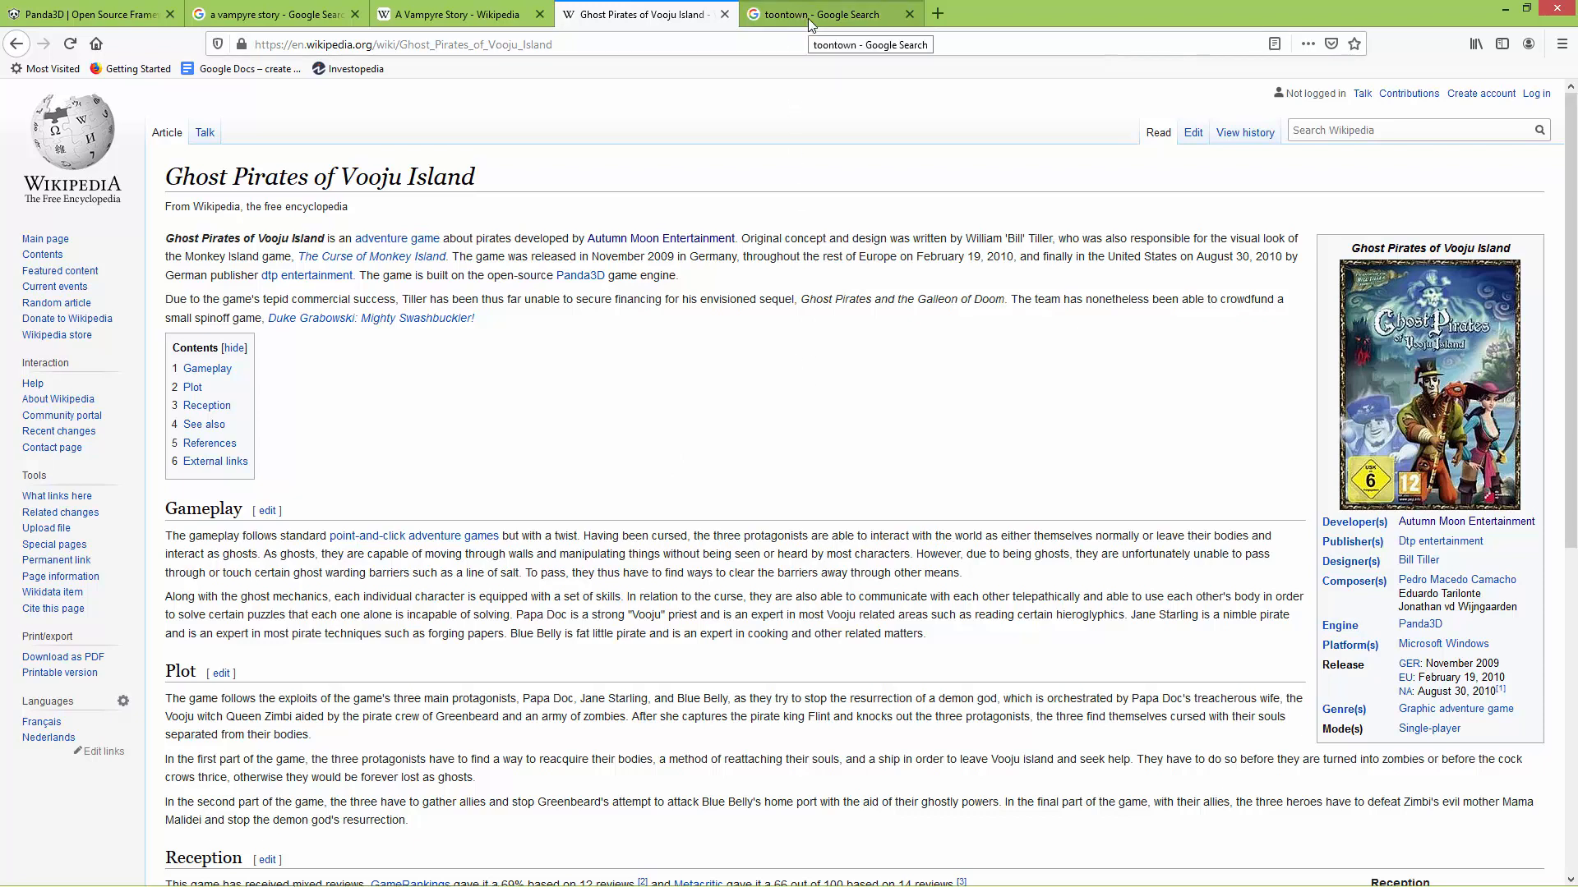
- View the Toontown Online Wikipedia article, then return to the A Vampyre Story results
{"action": "left_click", "coordinate": [825, 14]}
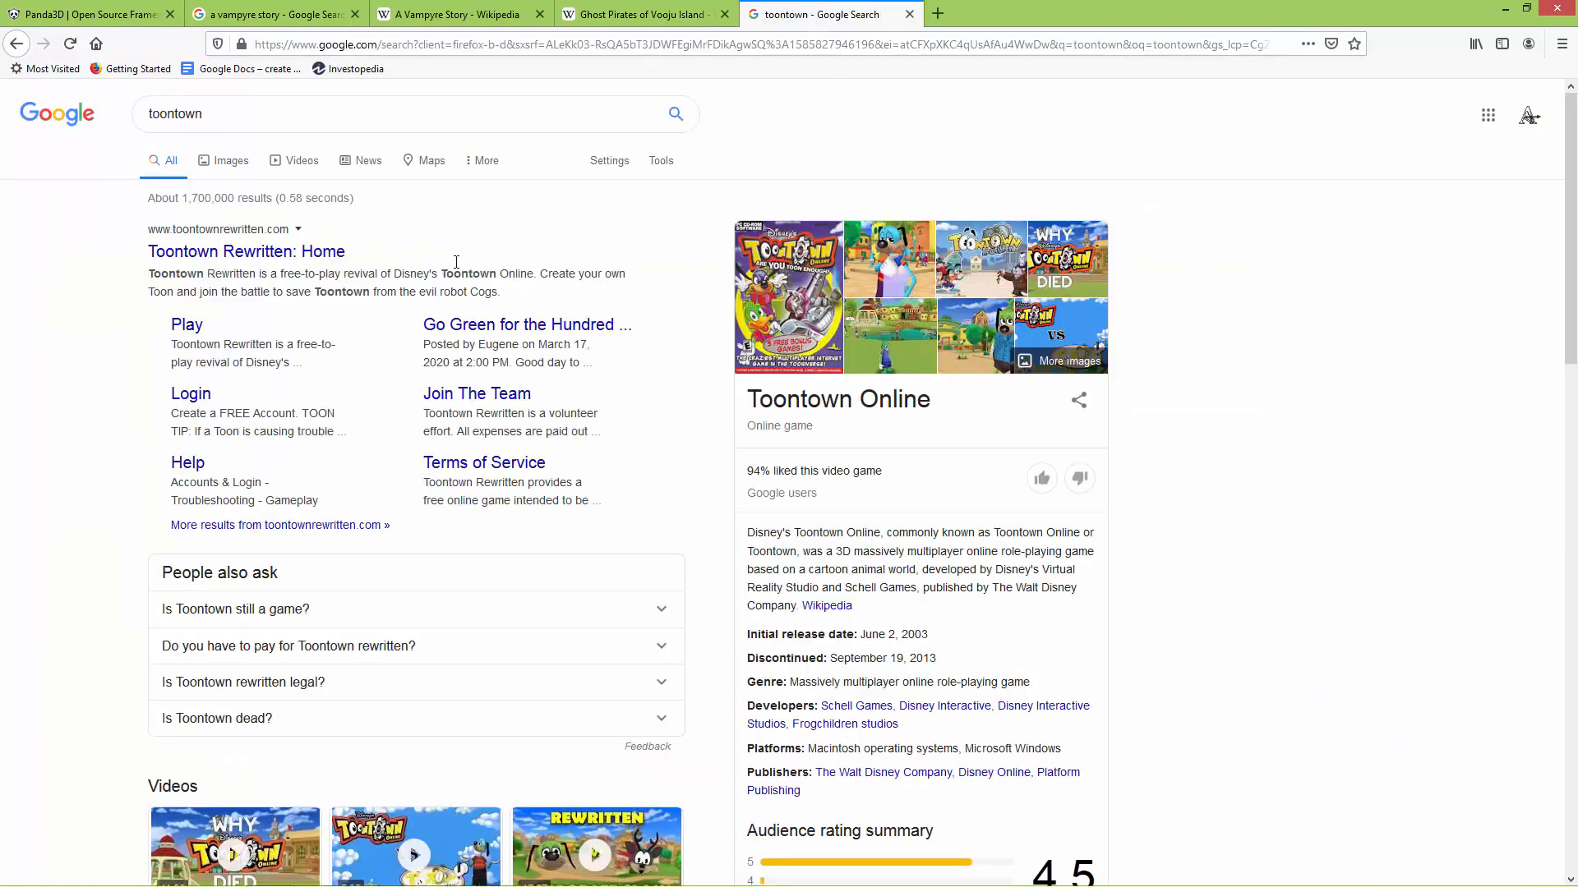
{"action": "left_click", "coordinate": [402, 113]}
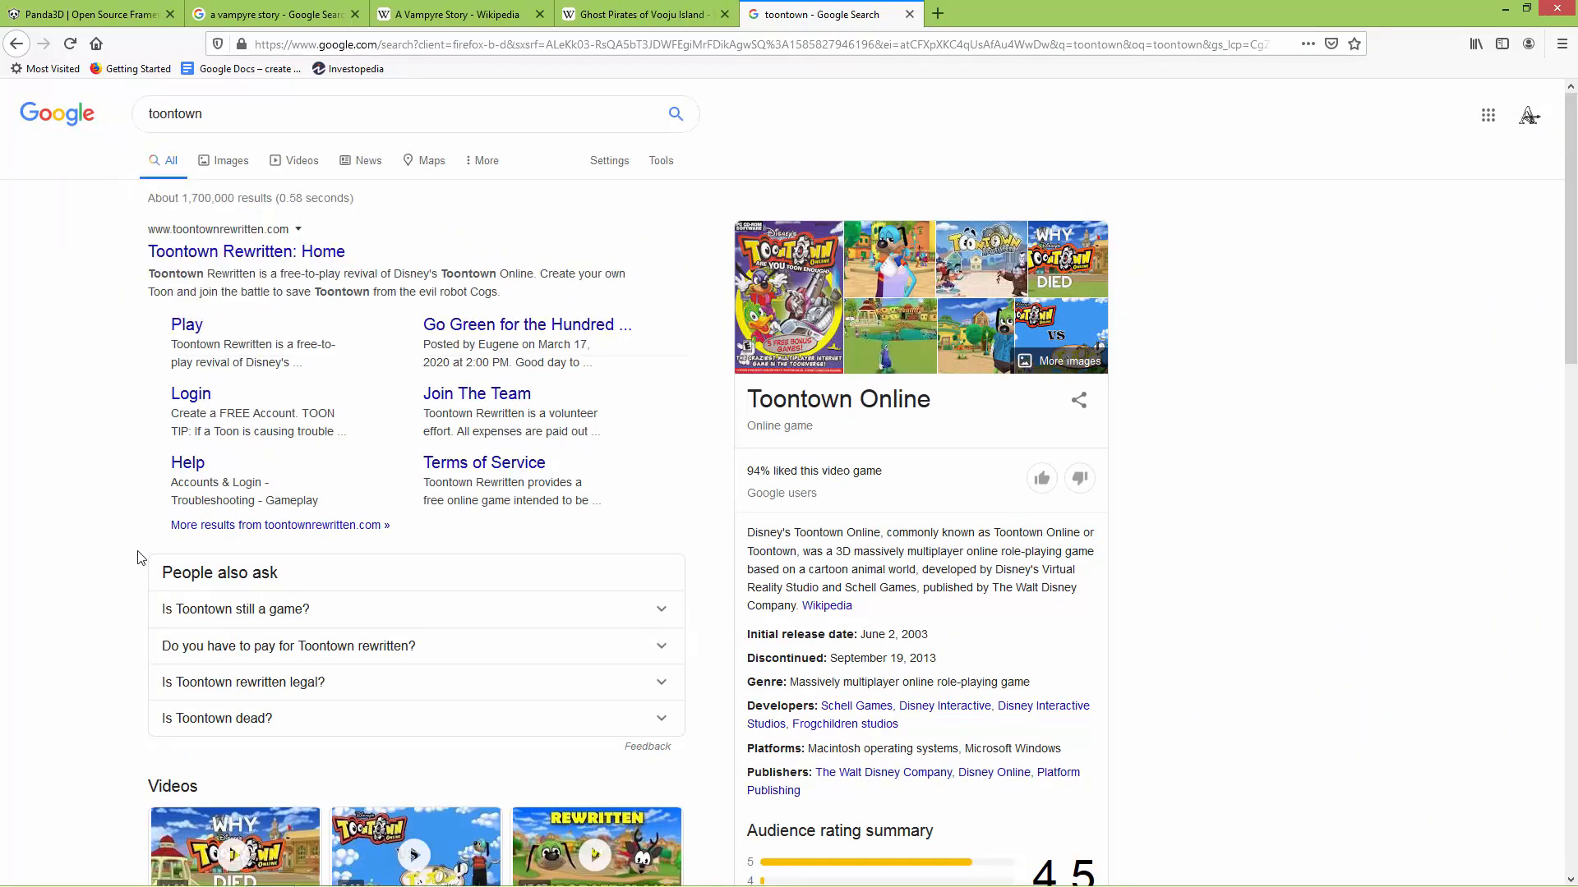
{"action": "mouse_move", "coordinate": [143, 558]}
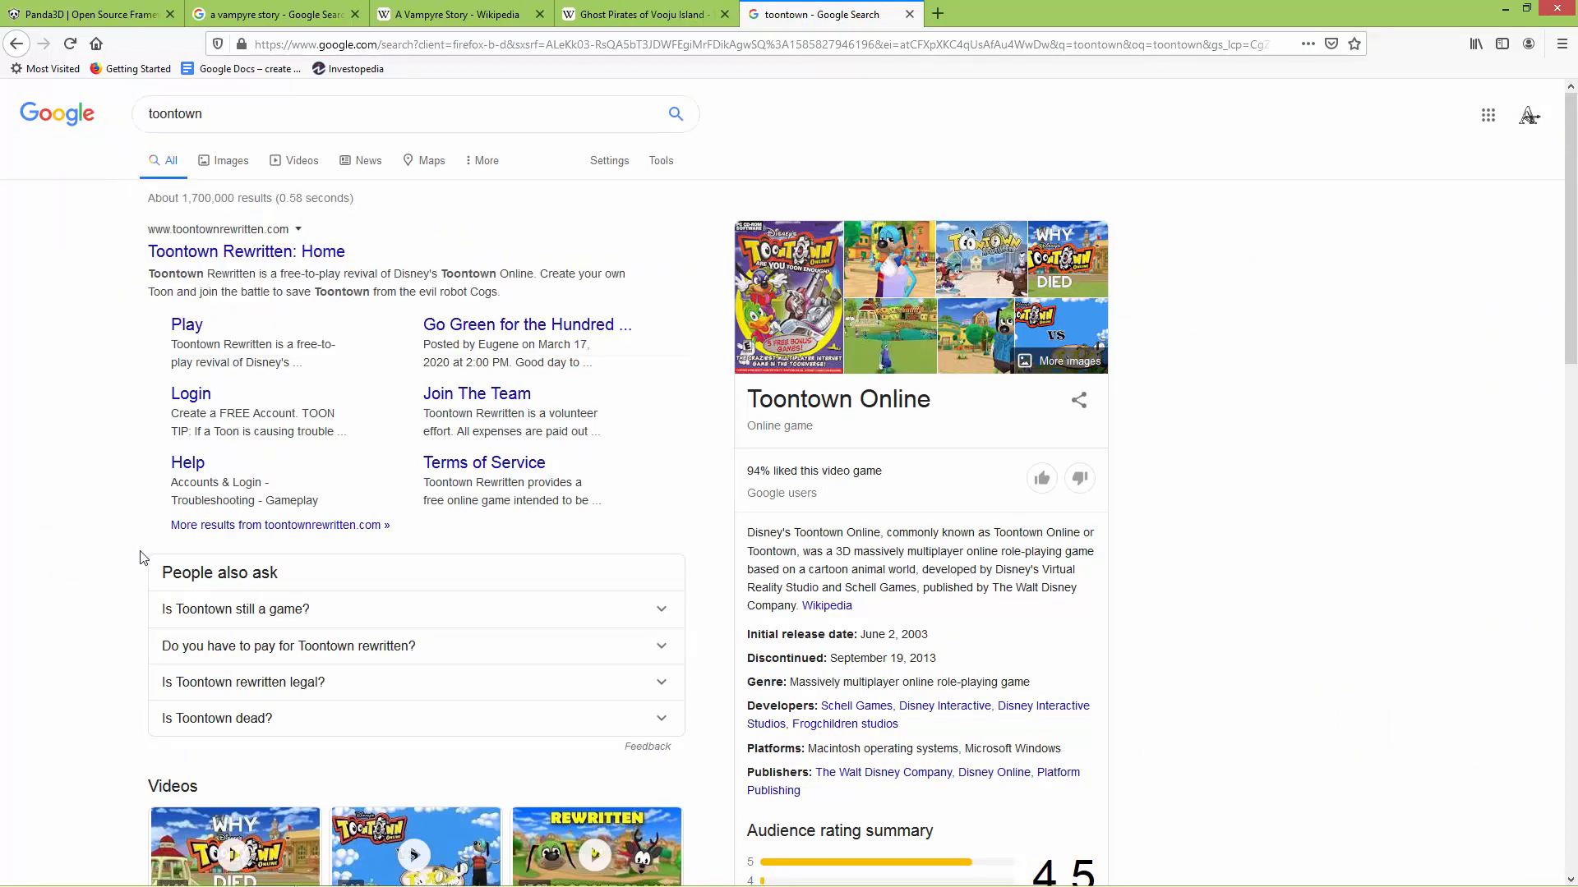
{"action": "scroll", "scroll_direction": "down", "scroll_amount": 3}
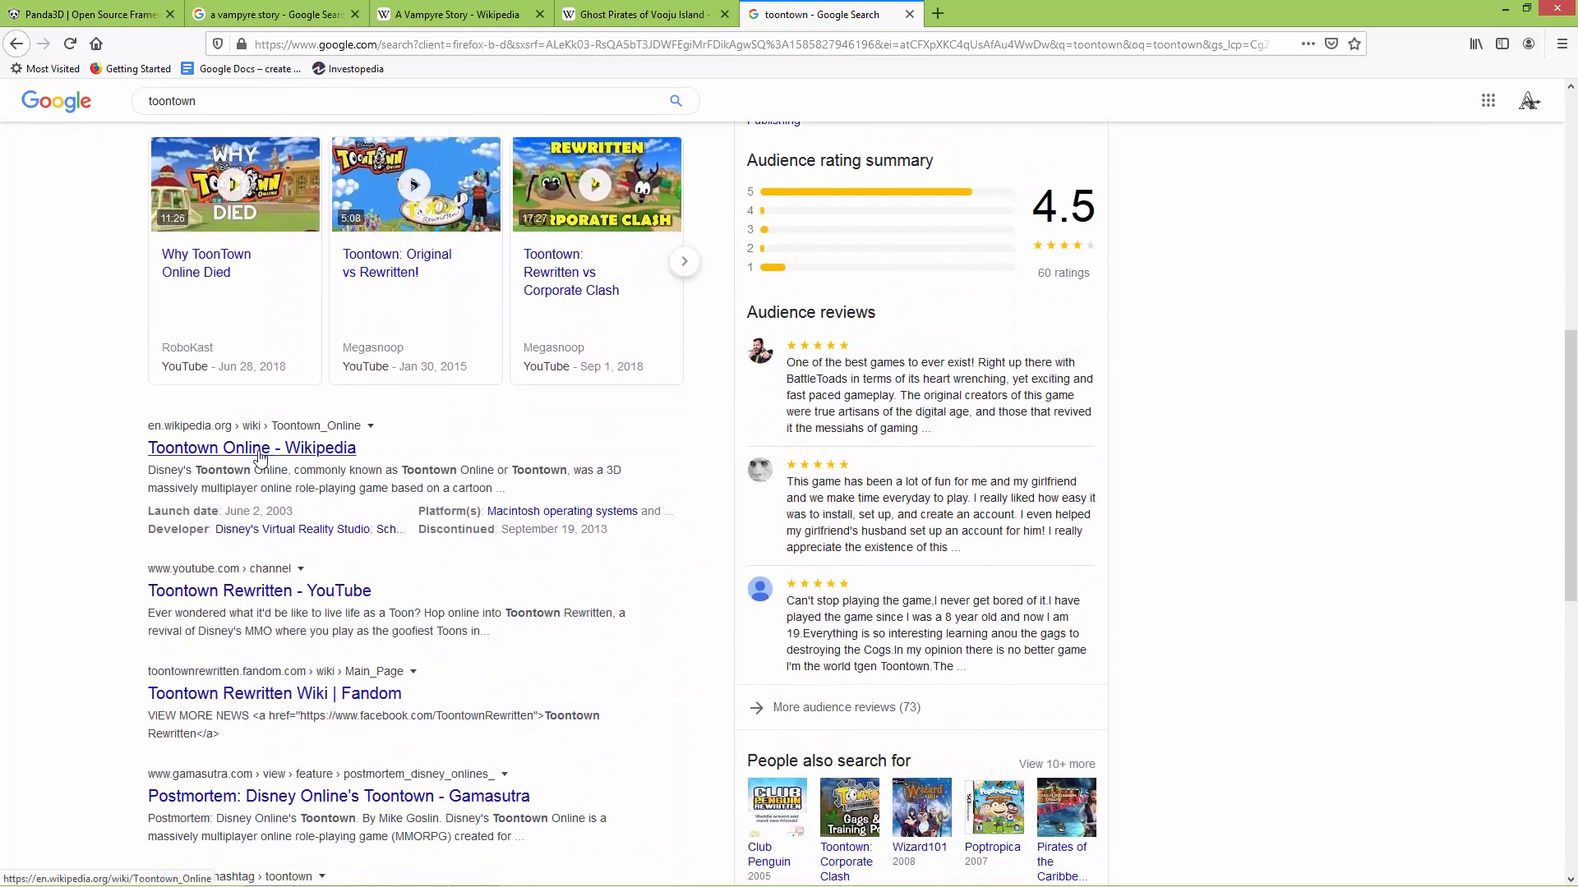
{"action": "left_click", "coordinate": [251, 448]}
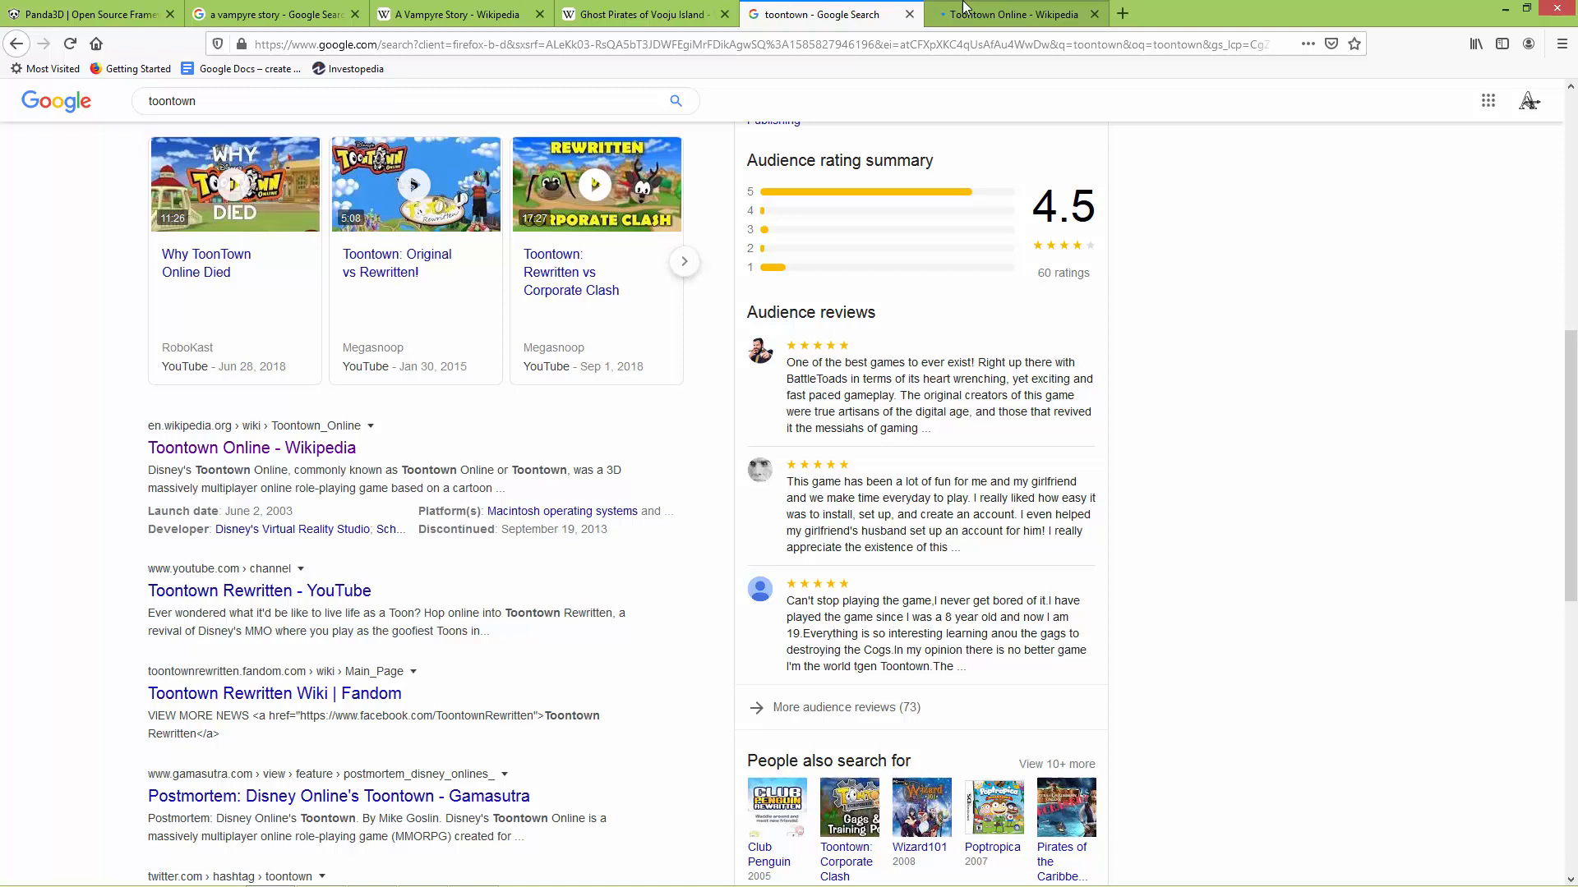
{"action": "left_click", "coordinate": [1014, 13]}
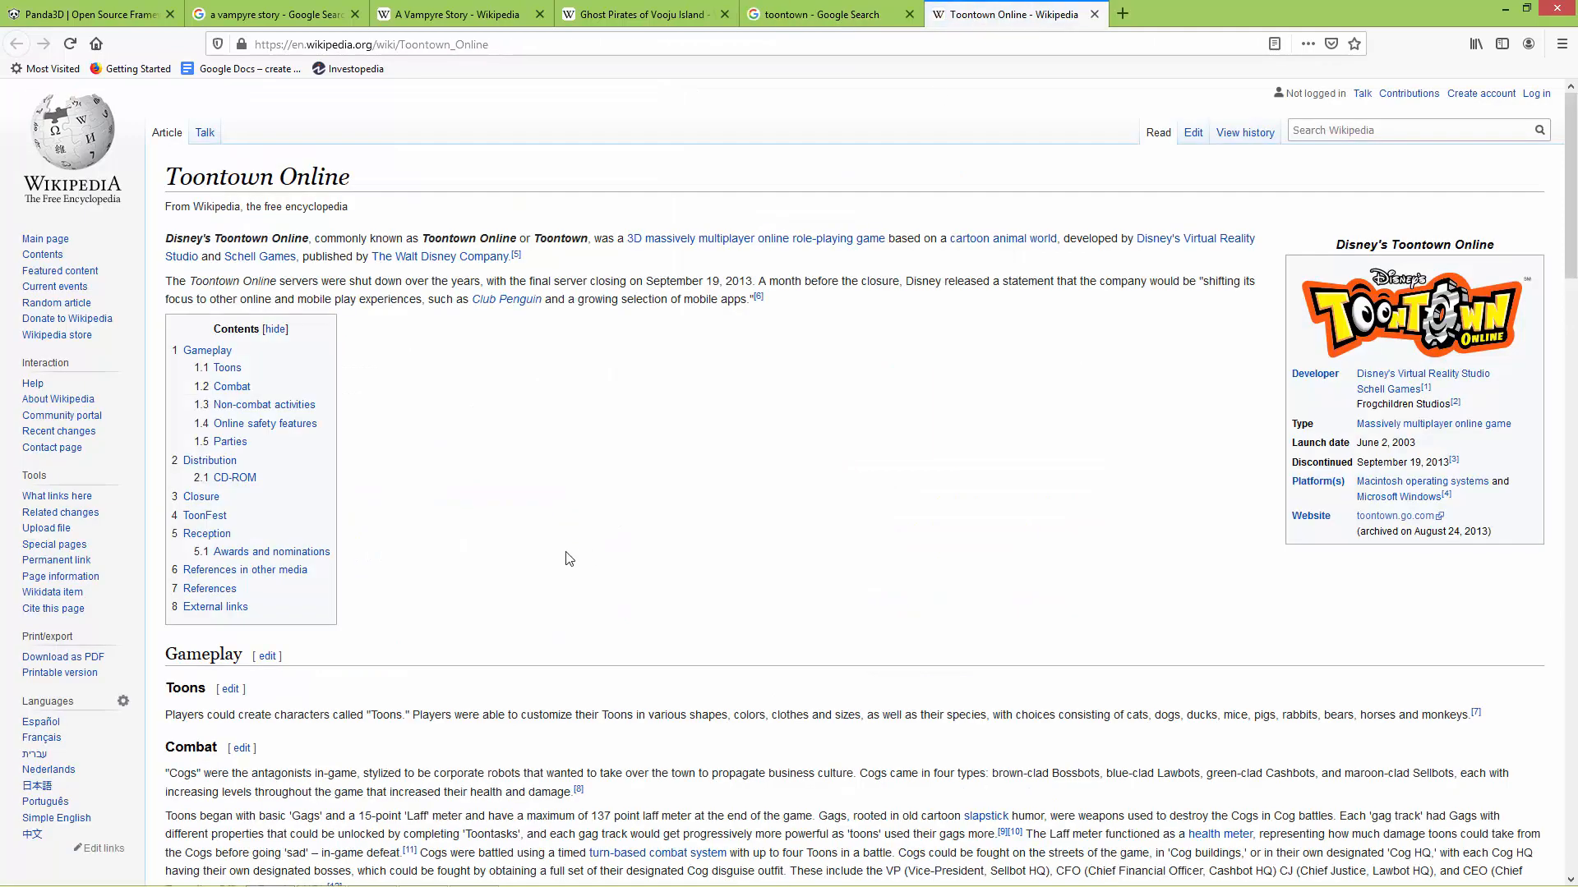
{"action": "mouse_move", "coordinate": [602, 590]}
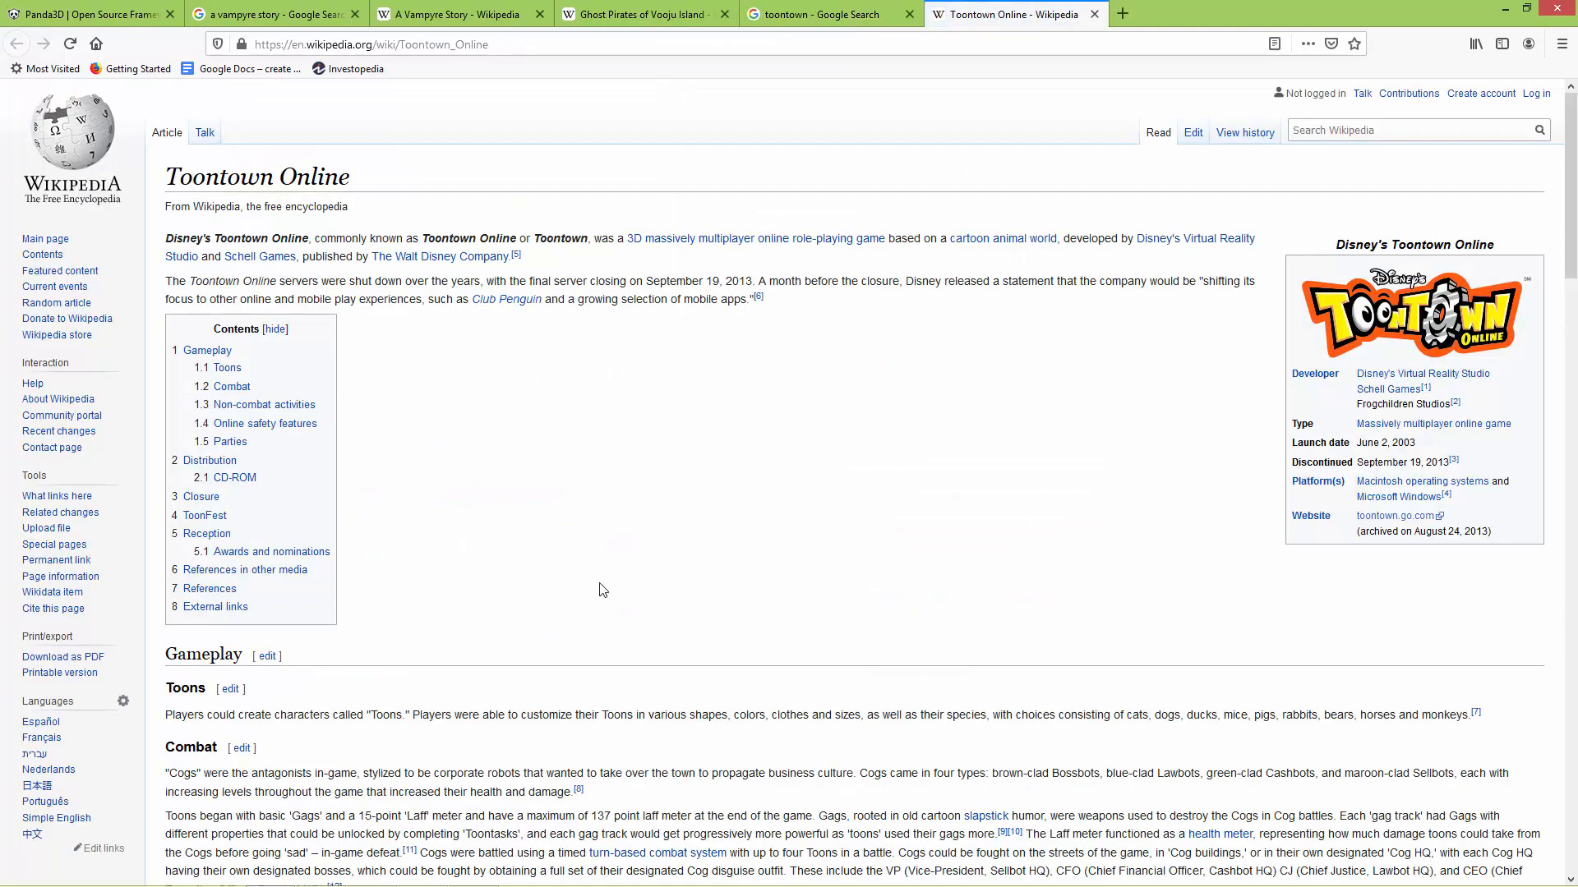
{"action": "mouse_move", "coordinate": [631, 617]}
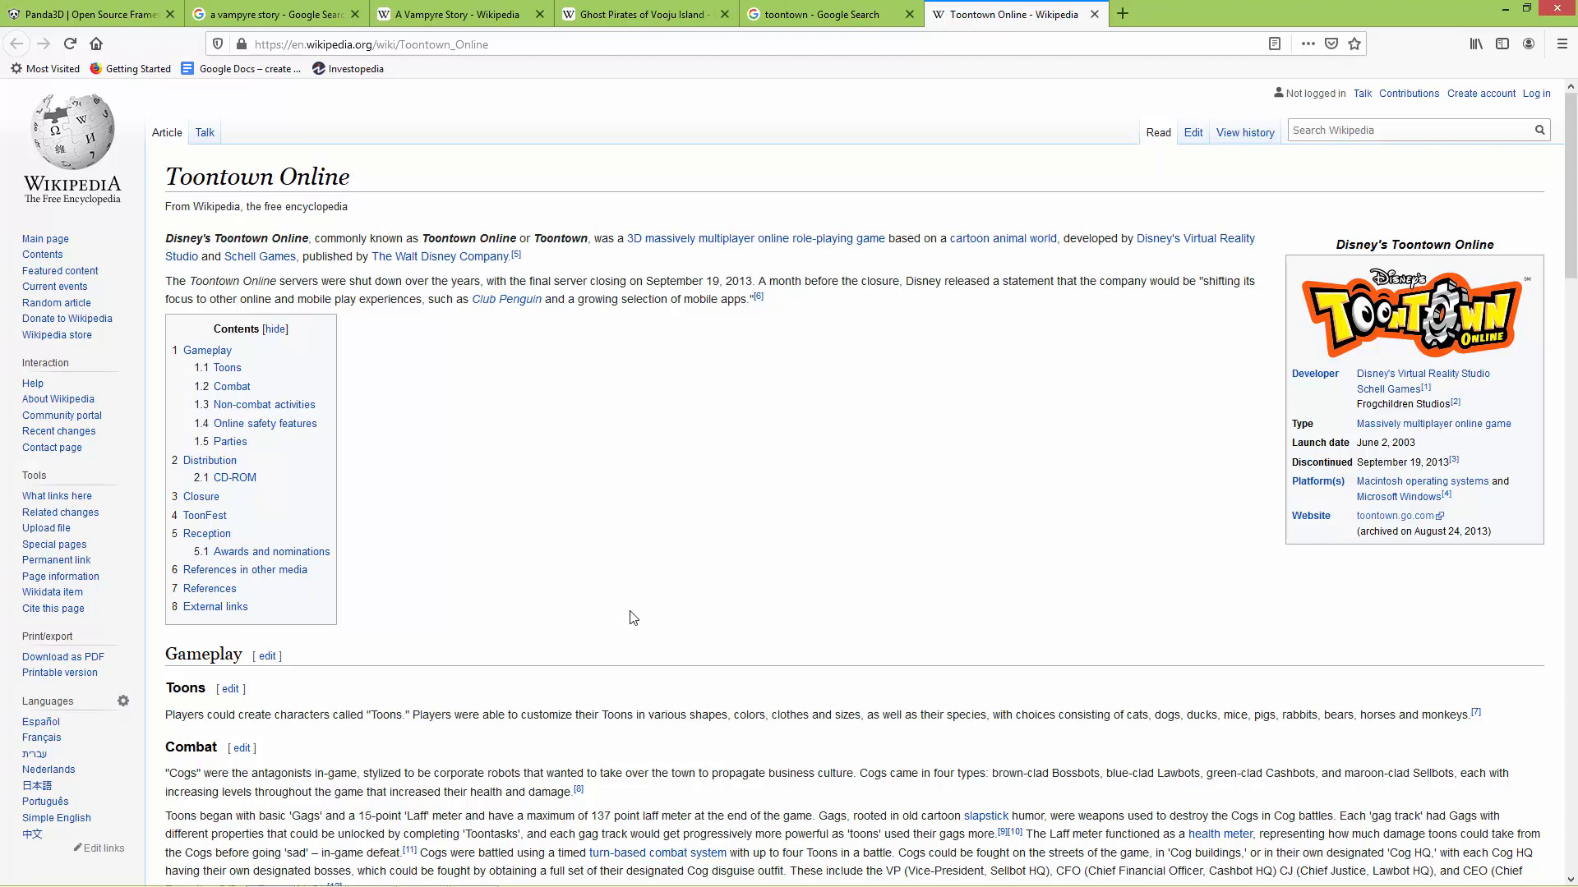
{"action": "mouse_move", "coordinate": [645, 641]}
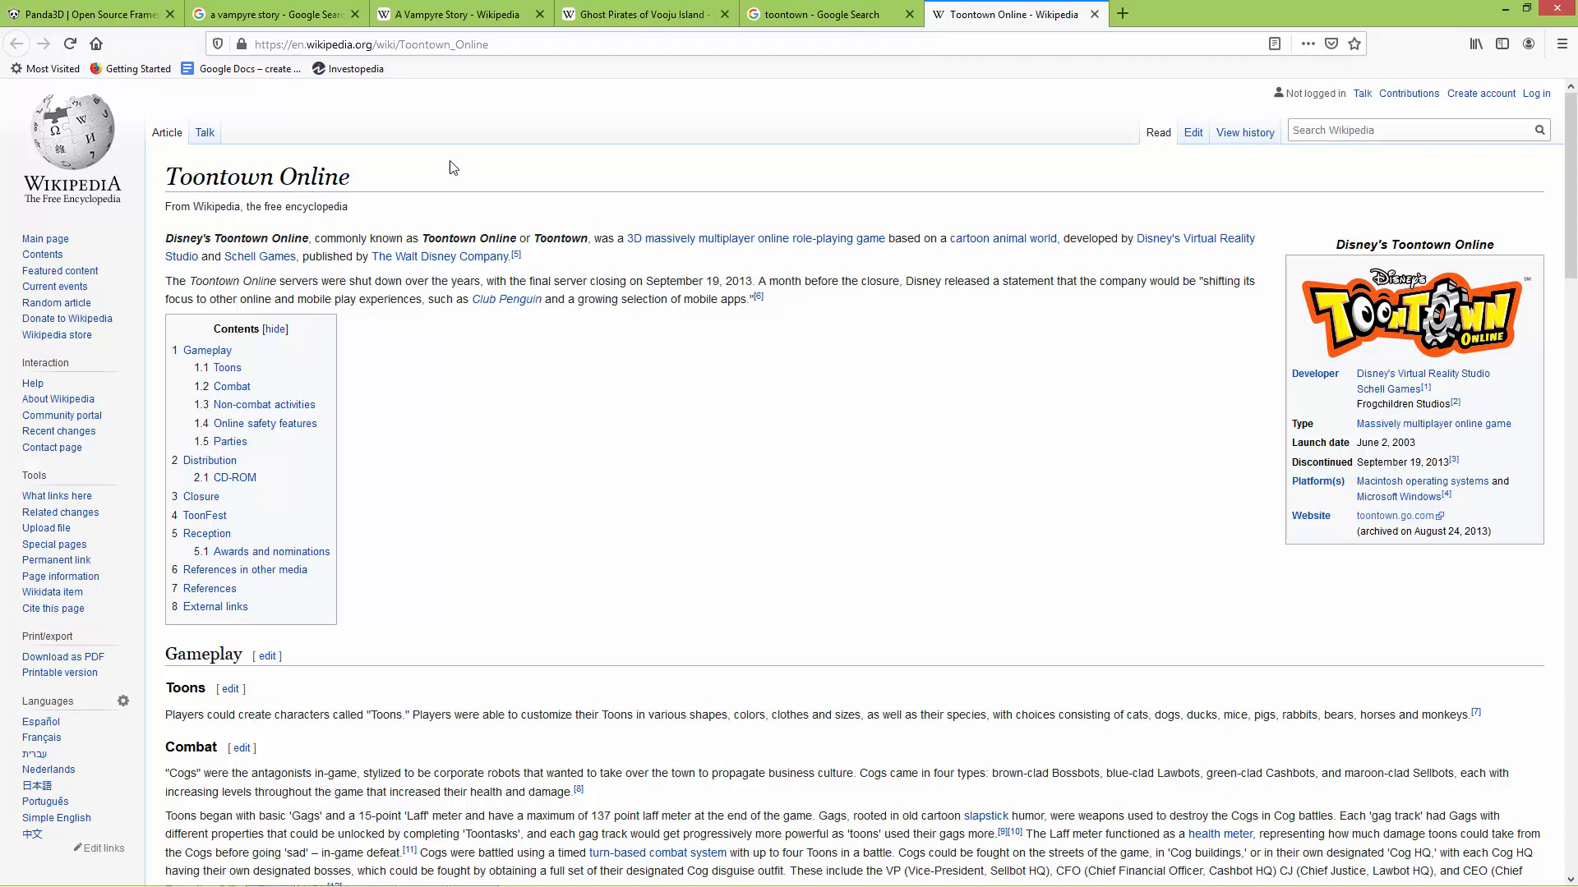
{"action": "left_click", "coordinate": [272, 14]}
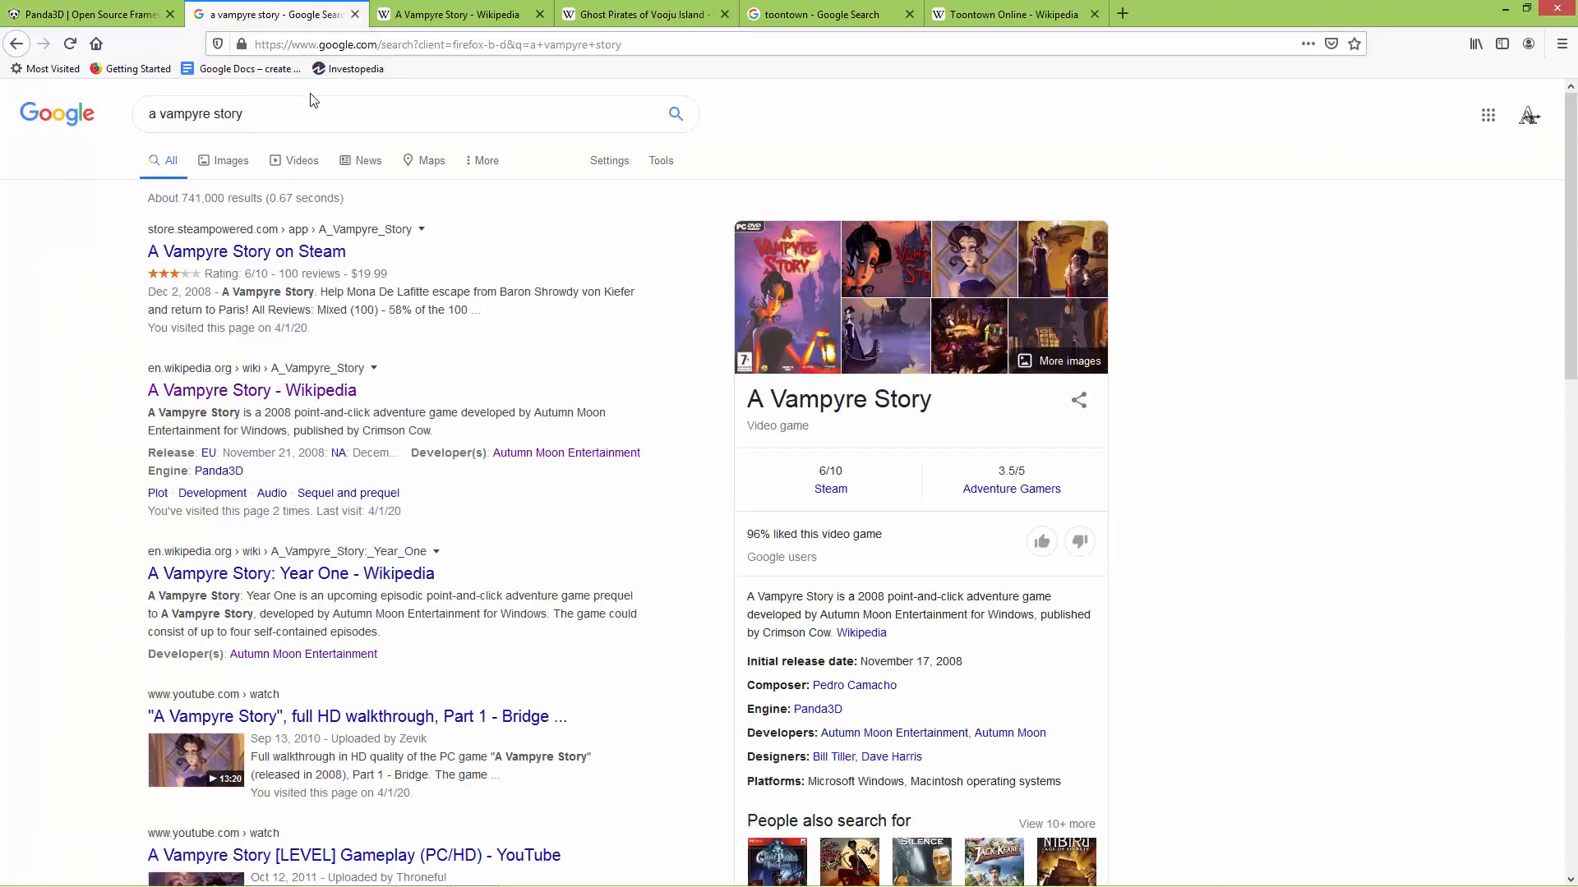
- Return to the panda3d.org home page tab and scroll through it
{"action": "left_click", "coordinate": [86, 14]}
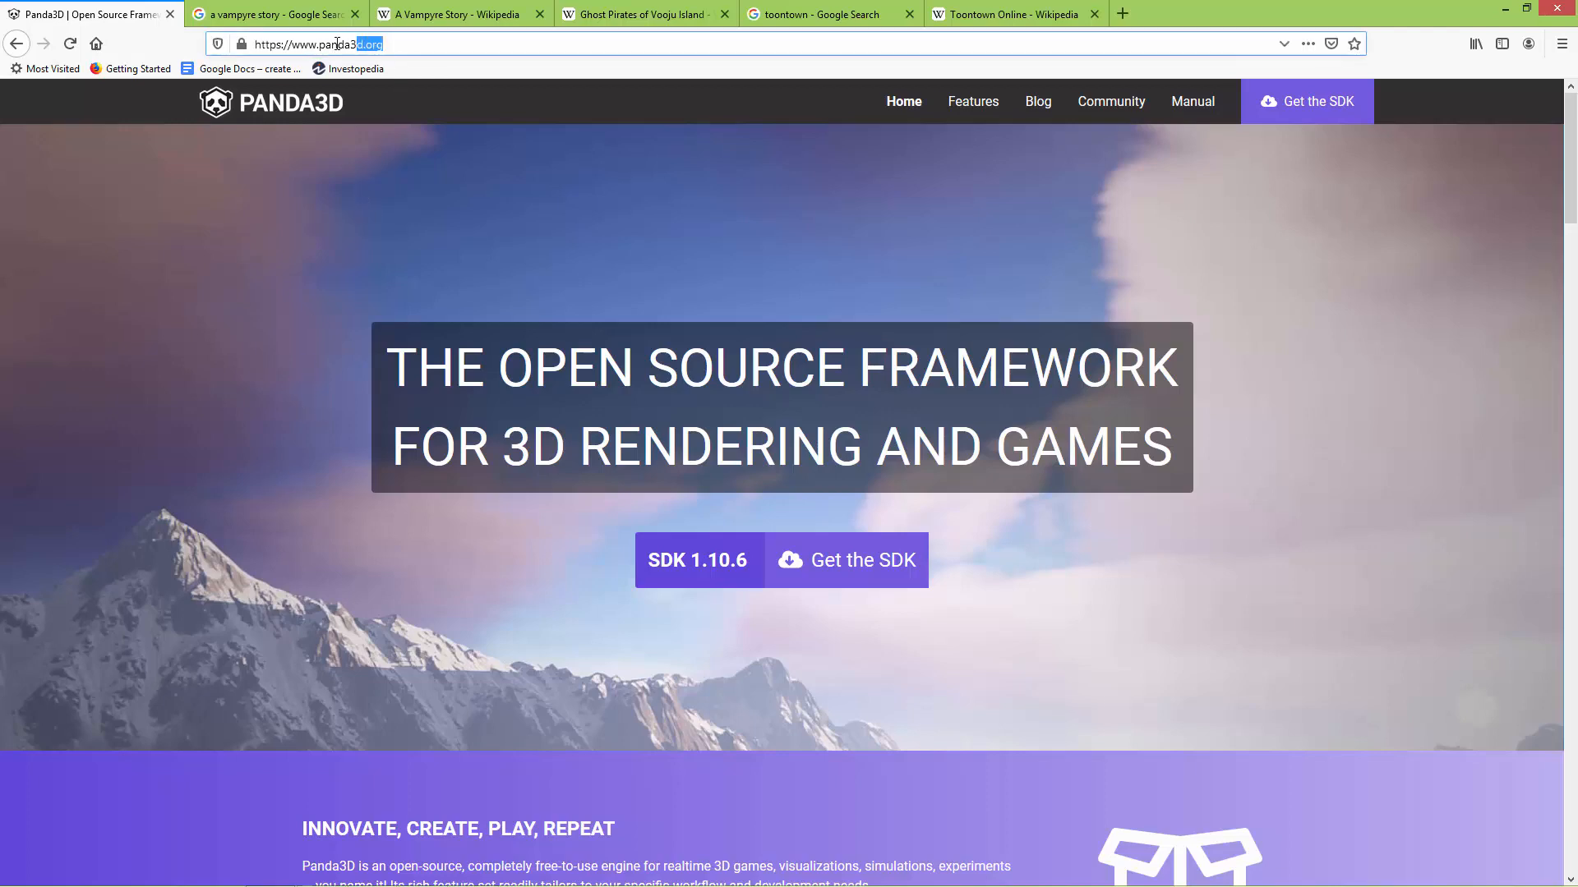
{"action": "scroll", "scroll_direction": "down", "scroll_amount": 3}
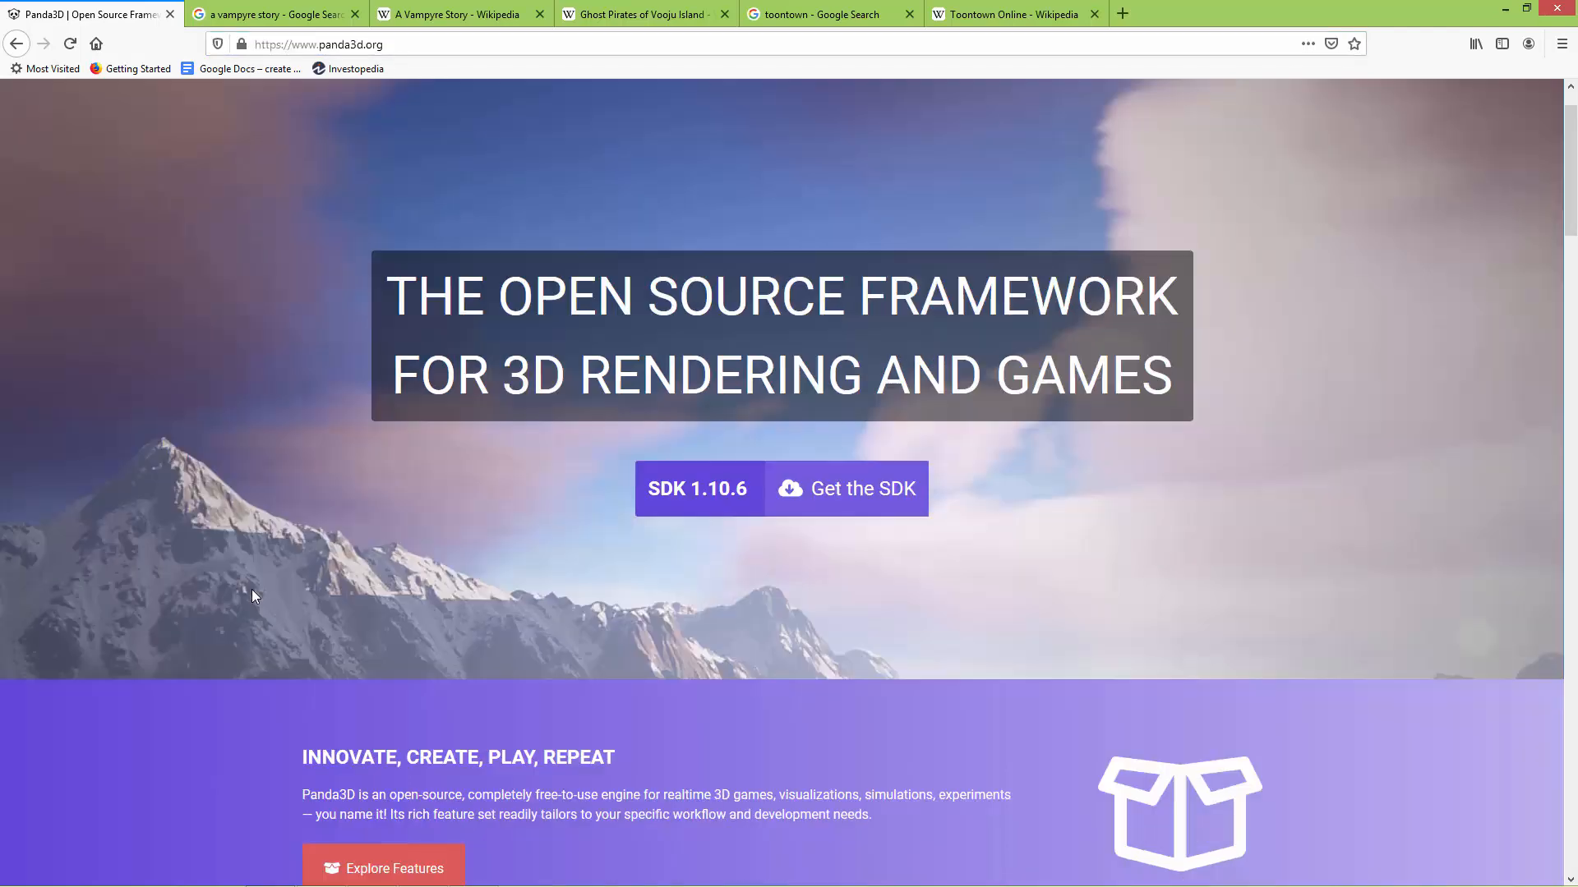
{"action": "scroll", "scroll_direction": "down", "scroll_amount": 3}
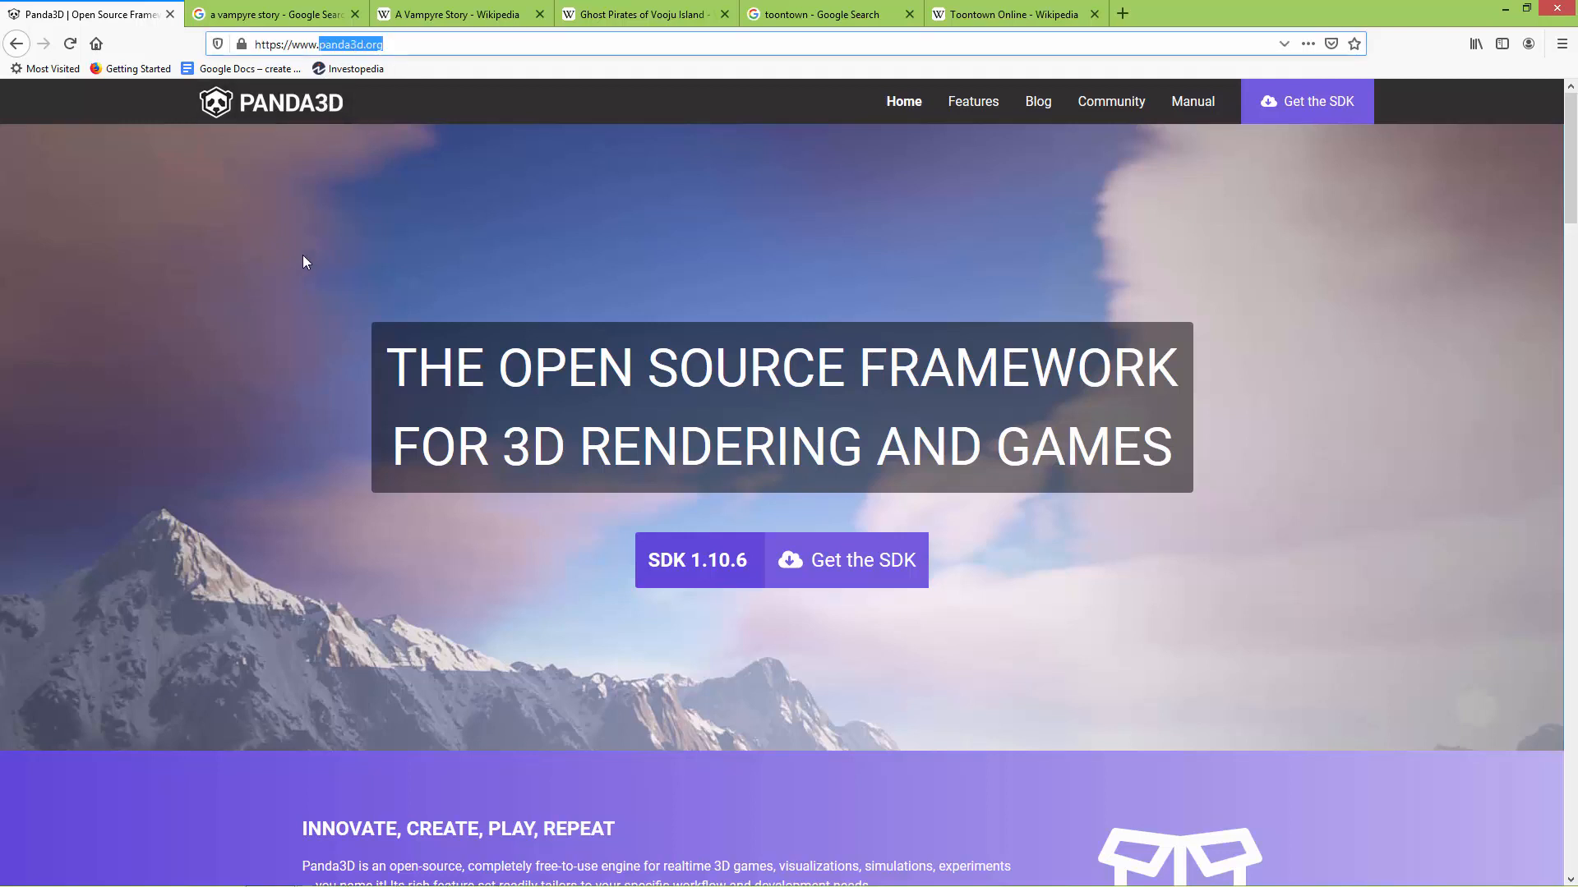
{"action": "mouse_move", "coordinate": [269, 420]}
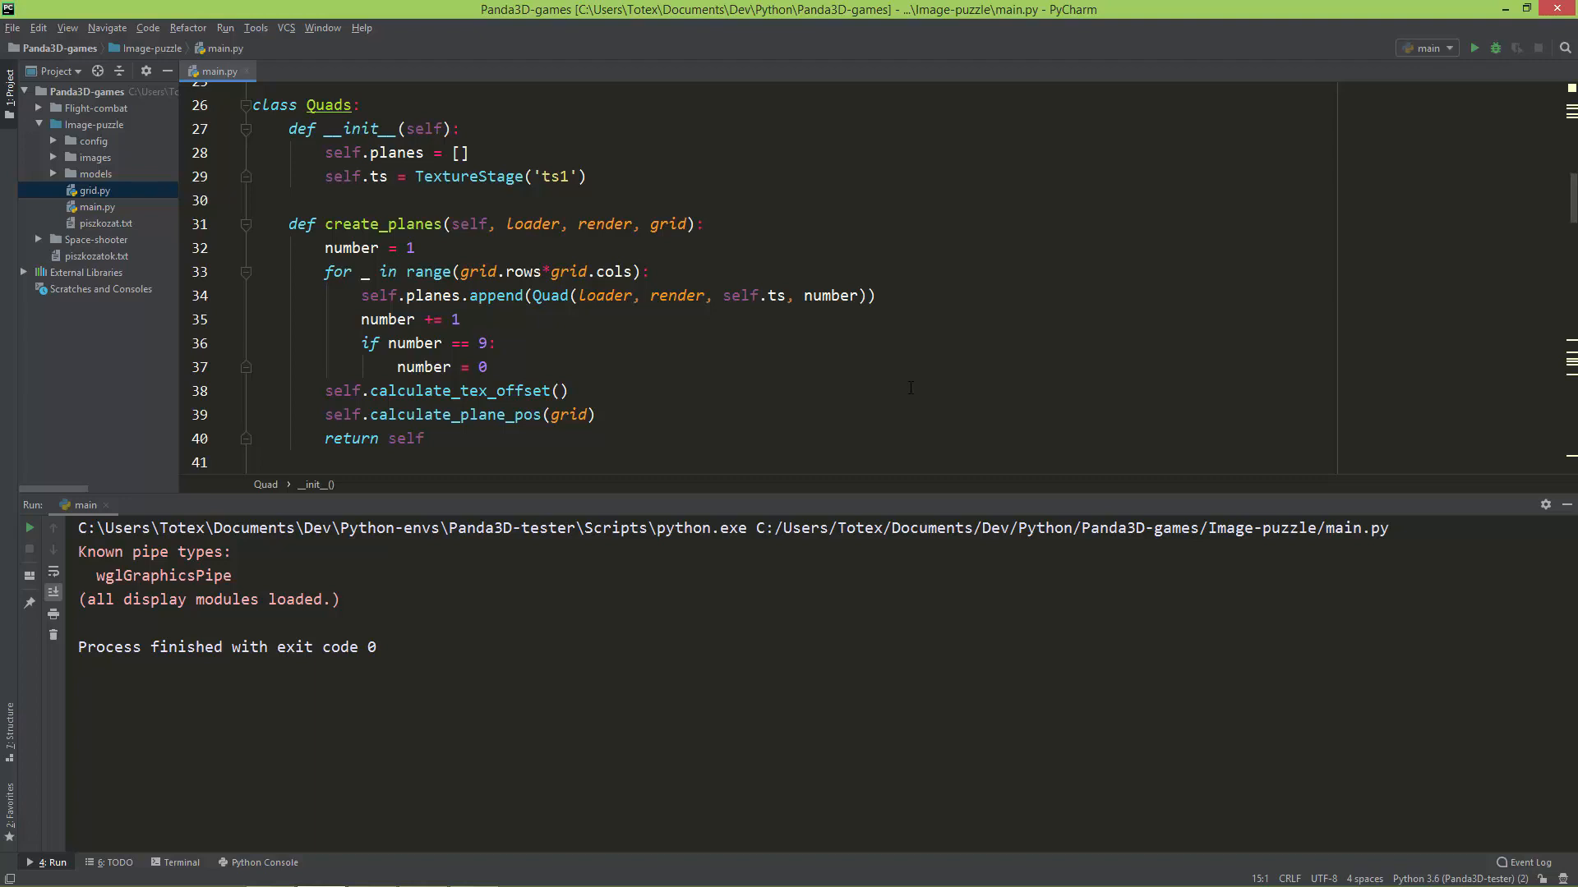
{"action": "mouse_move", "coordinate": [1291, 236]}
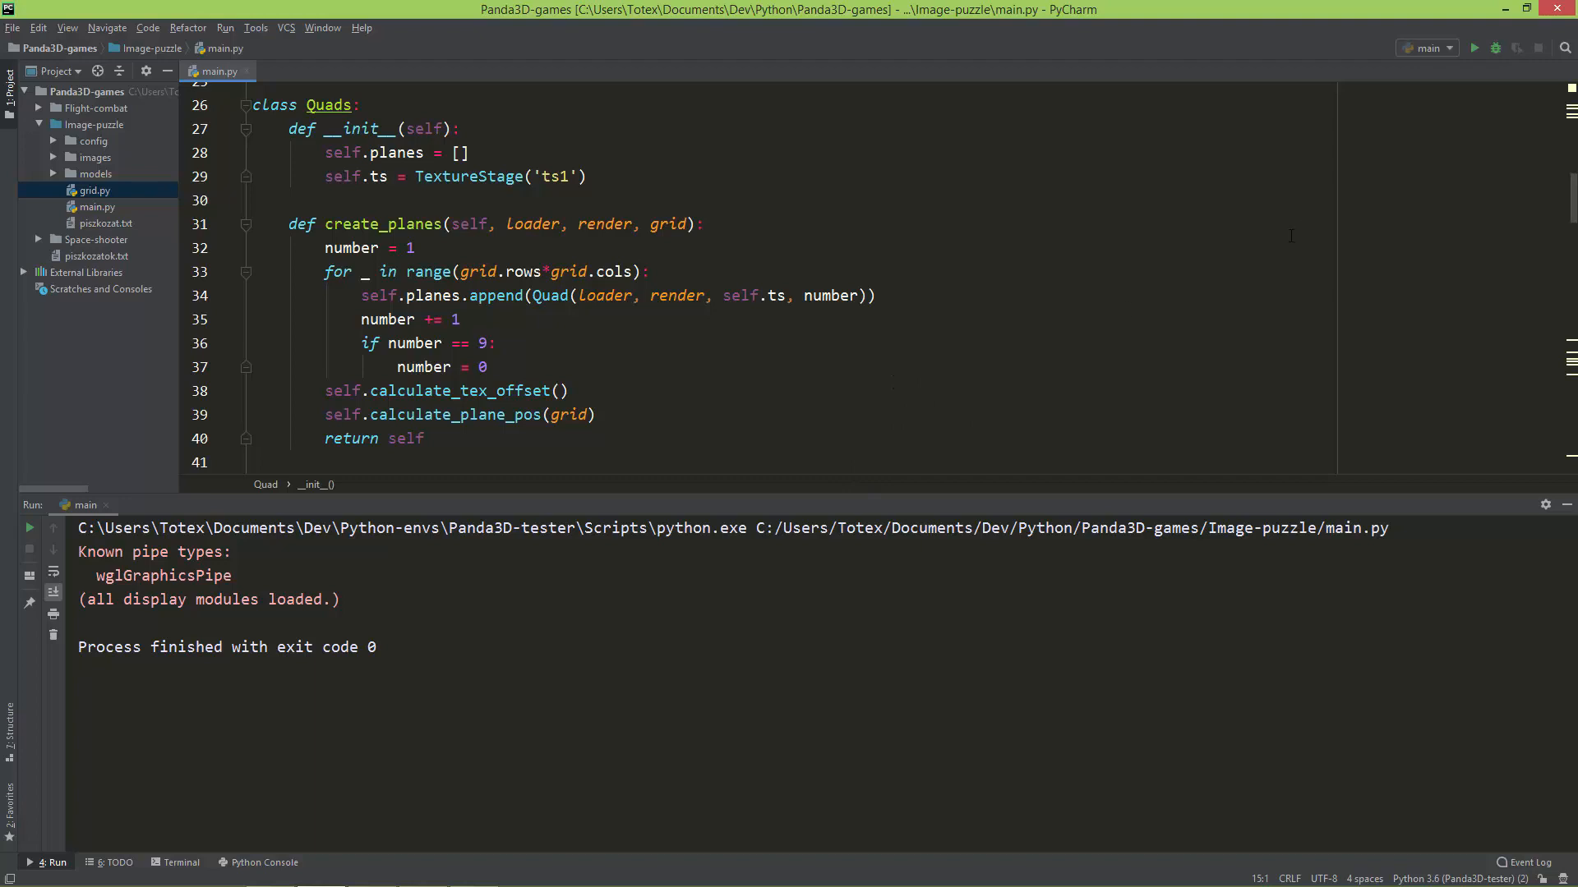
{"action": "mouse_move", "coordinate": [1465, 80]}
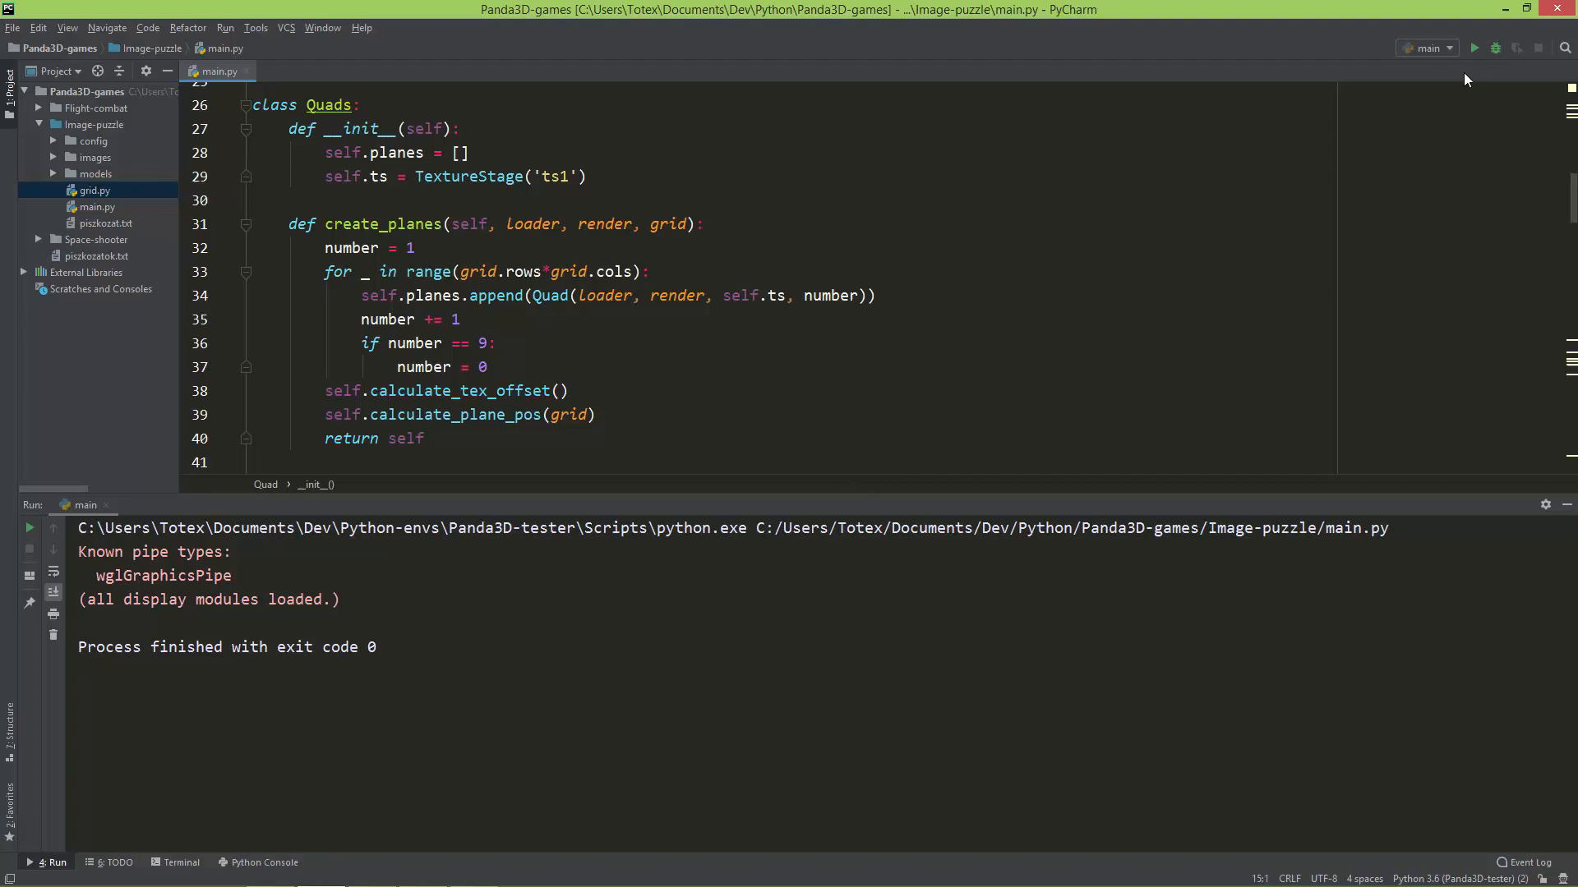
- Relaunch main.py from the PyCharm toolbar to reopen the puzzle window
{"action": "left_click", "coordinate": [1472, 48]}
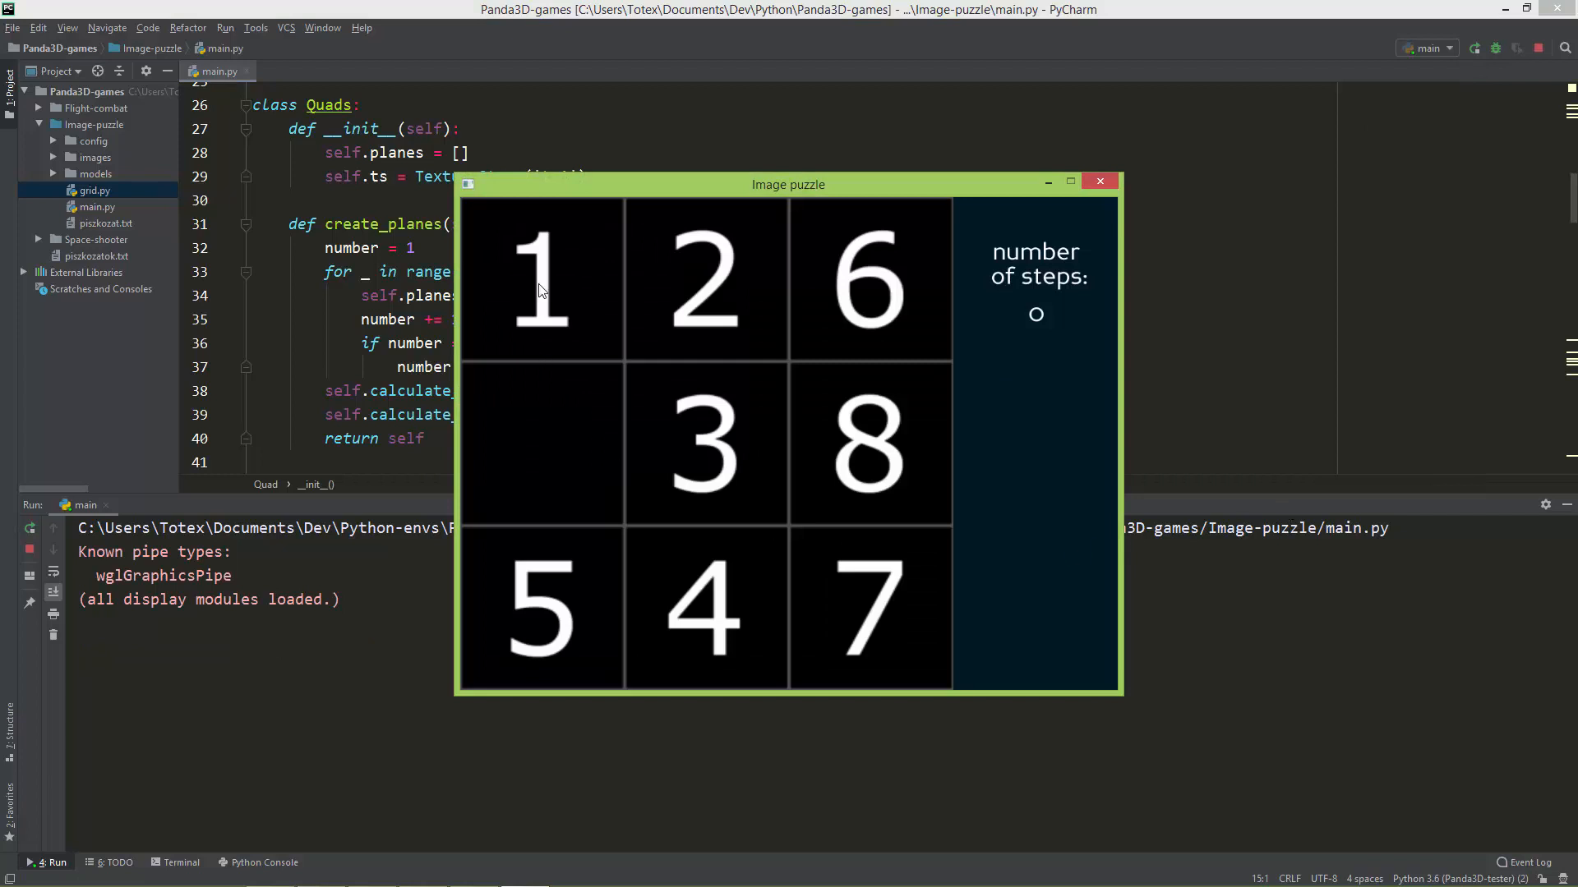
{"action": "mouse_move", "coordinate": [561, 641]}
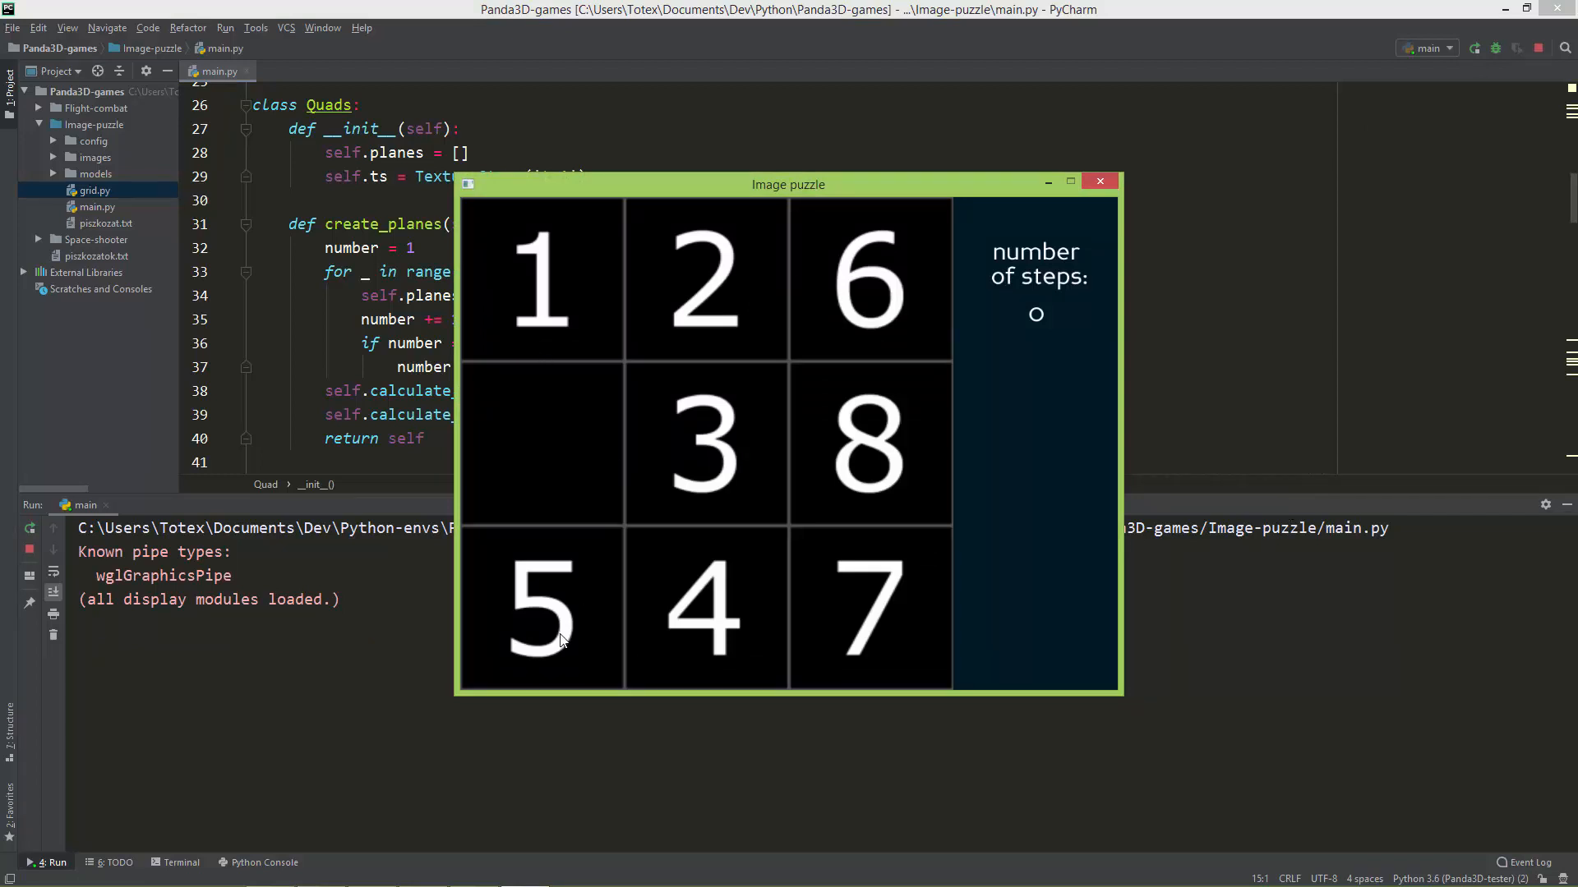
{"action": "mouse_move", "coordinate": [521, 368]}
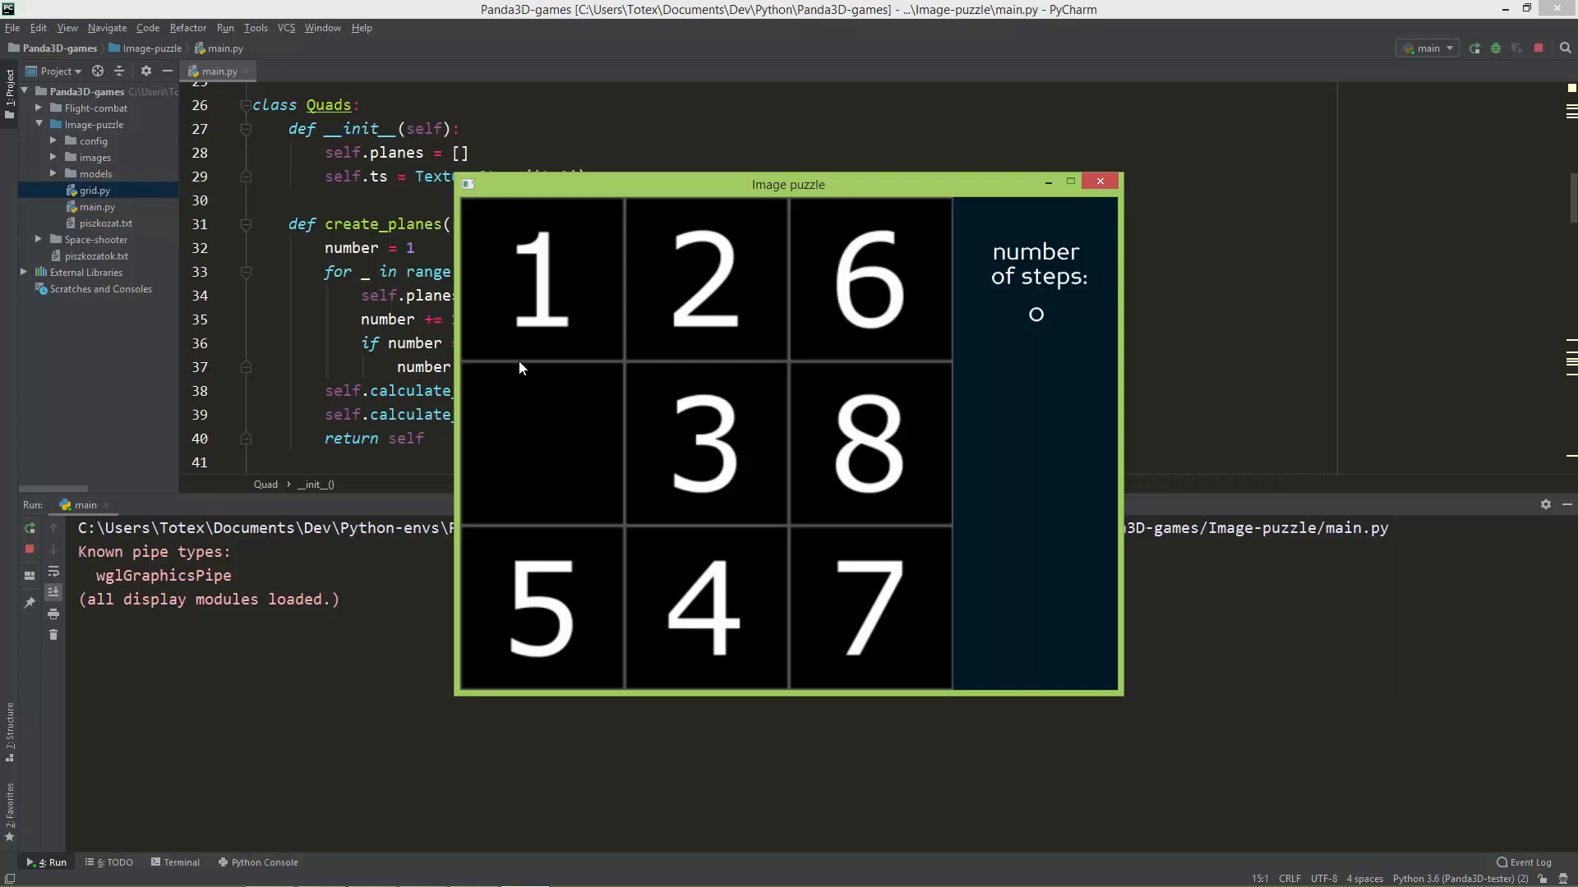
{"action": "mouse_move", "coordinate": [541, 342]}
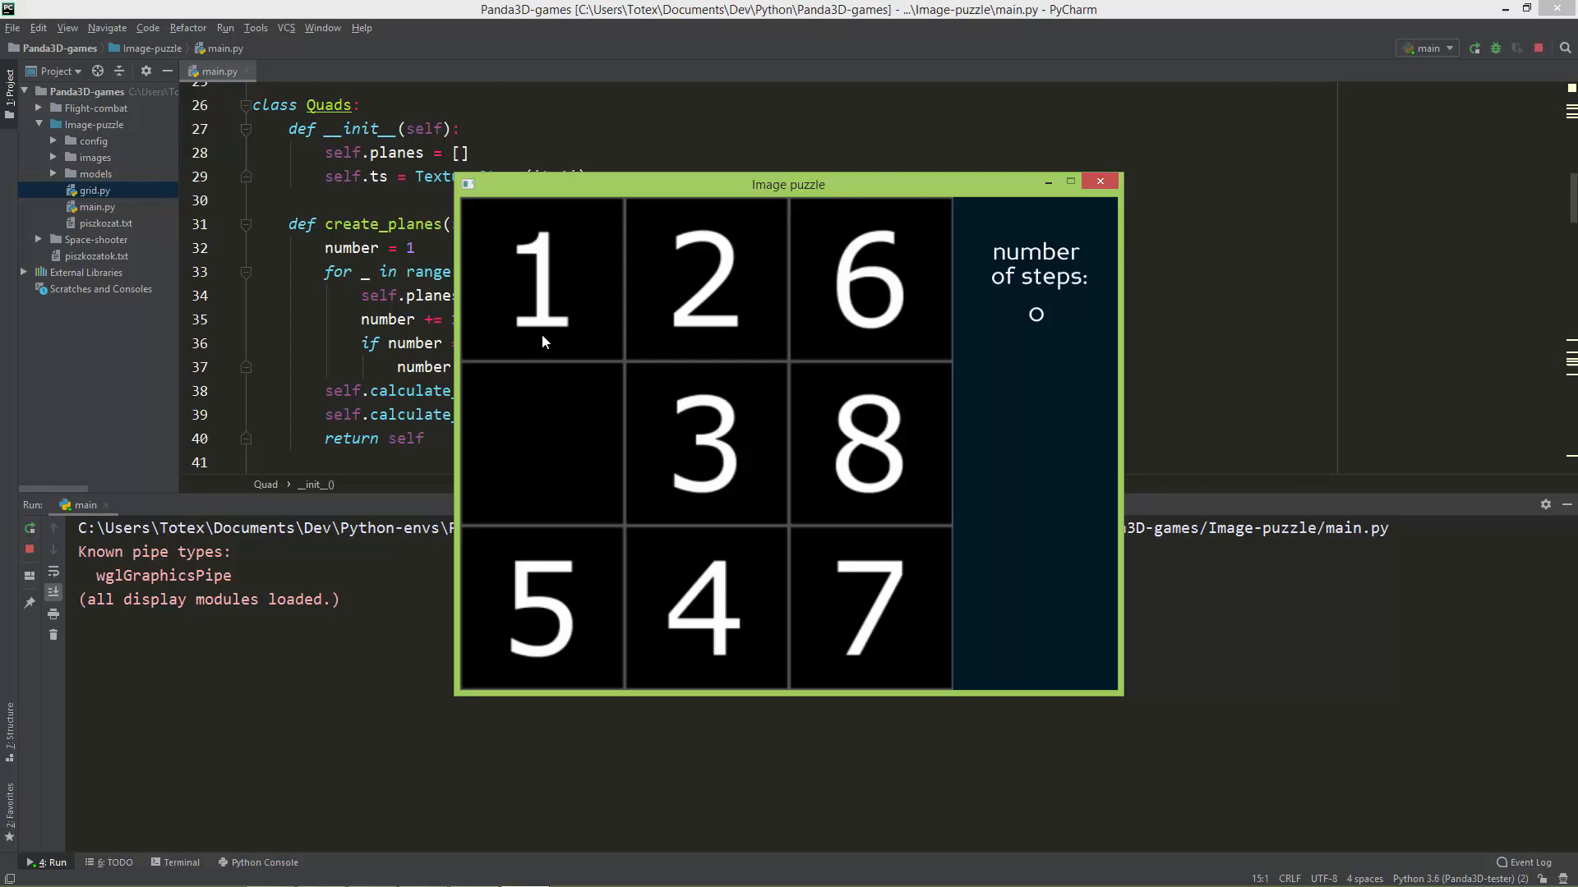
{"action": "mouse_move", "coordinate": [480, 314]}
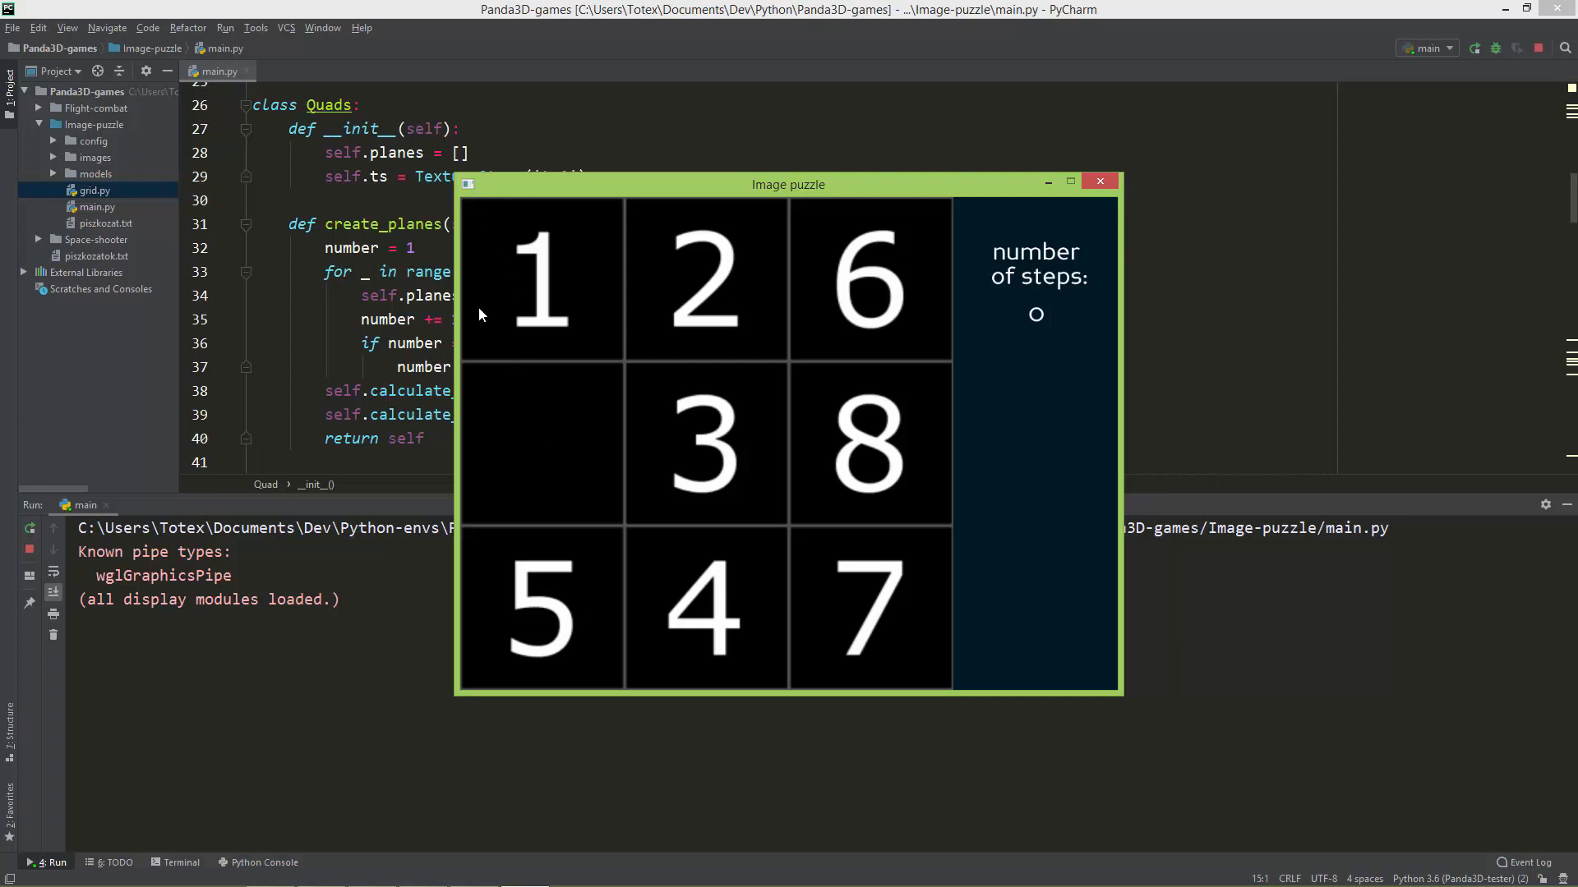
{"action": "mouse_move", "coordinate": [503, 247]}
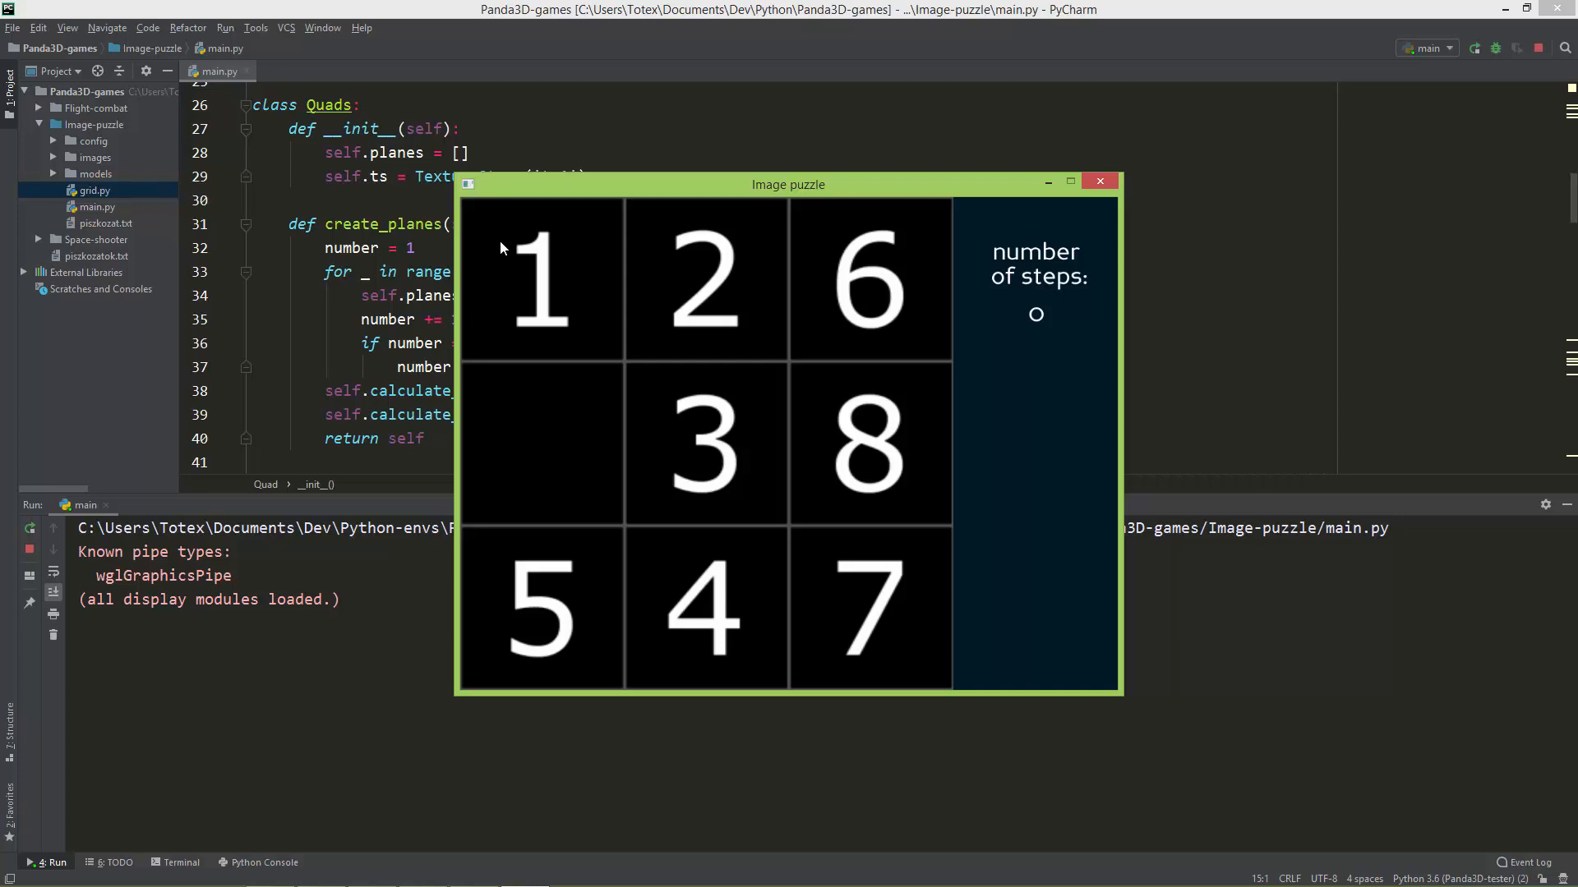
{"action": "mouse_move", "coordinate": [522, 266]}
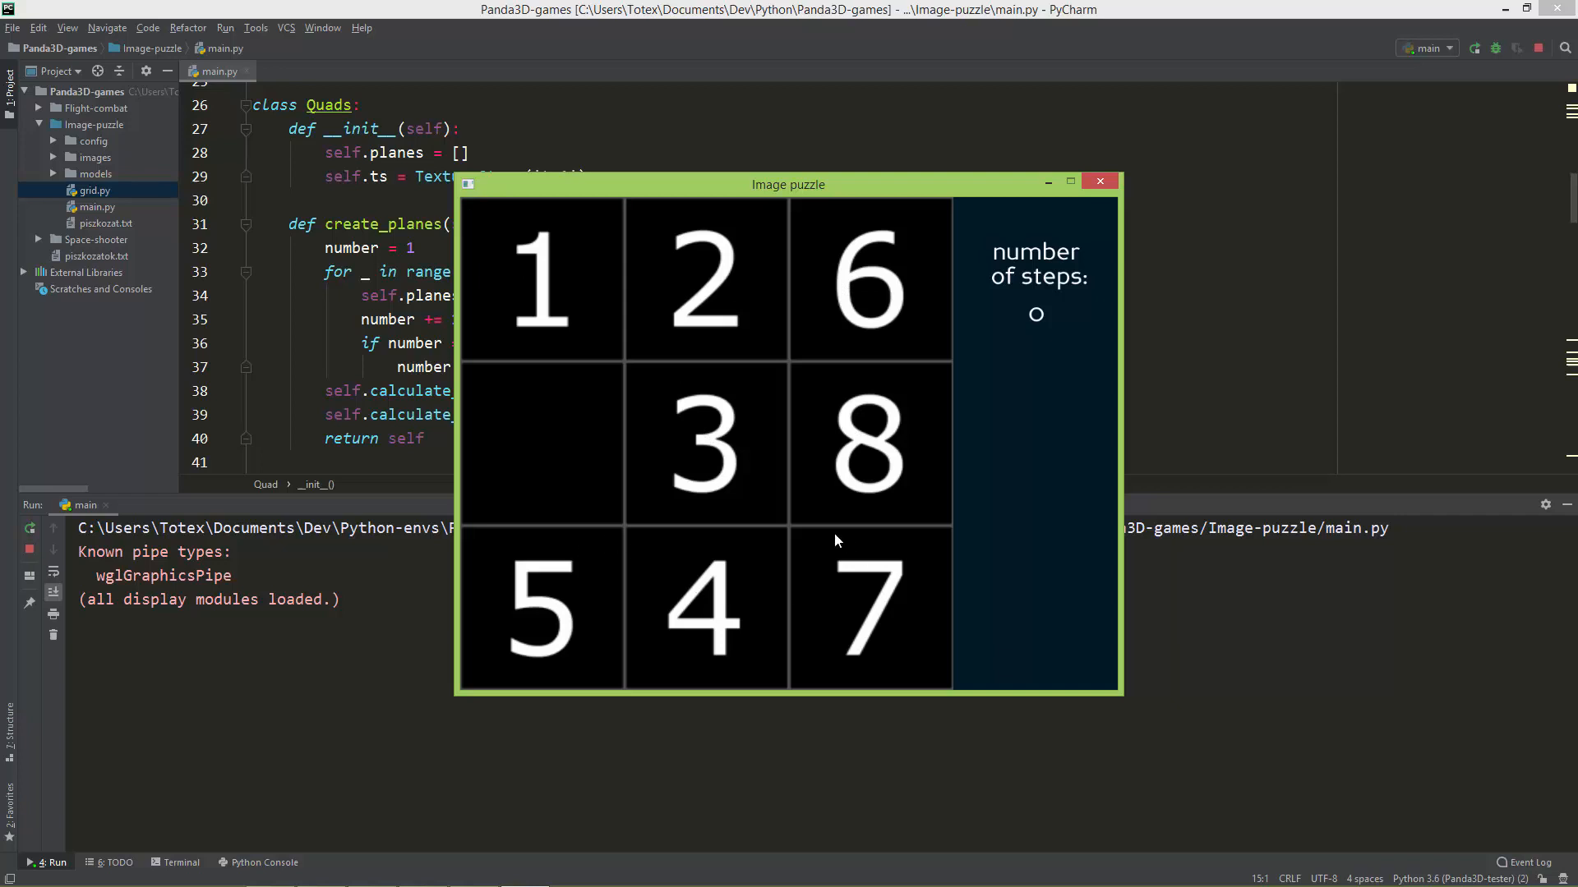
{"action": "mouse_move", "coordinate": [530, 465]}
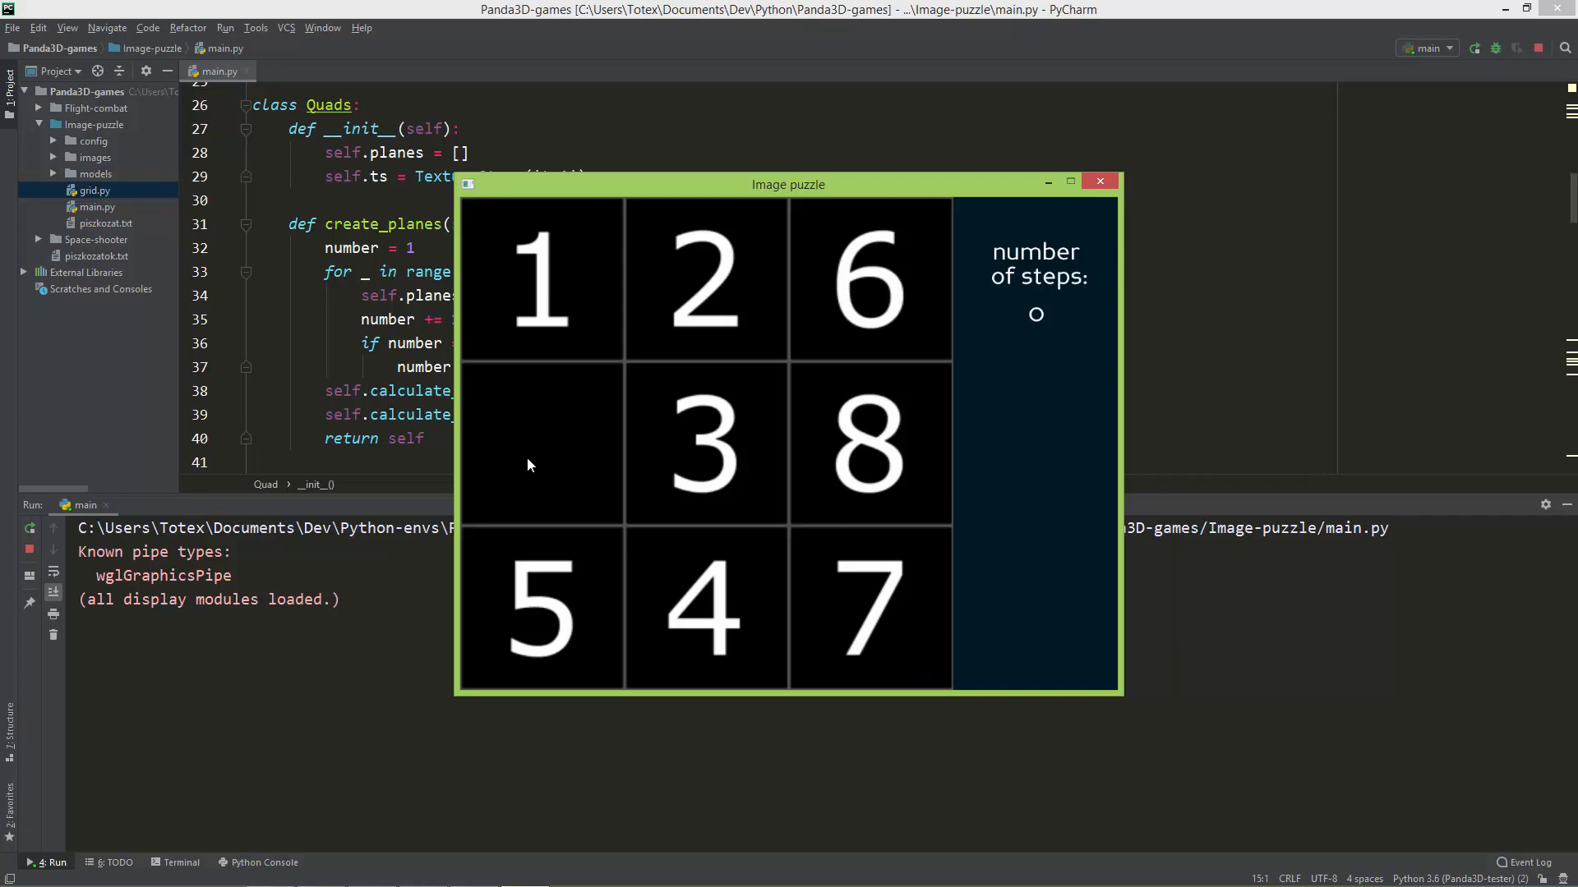
{"action": "mouse_move", "coordinate": [534, 314]}
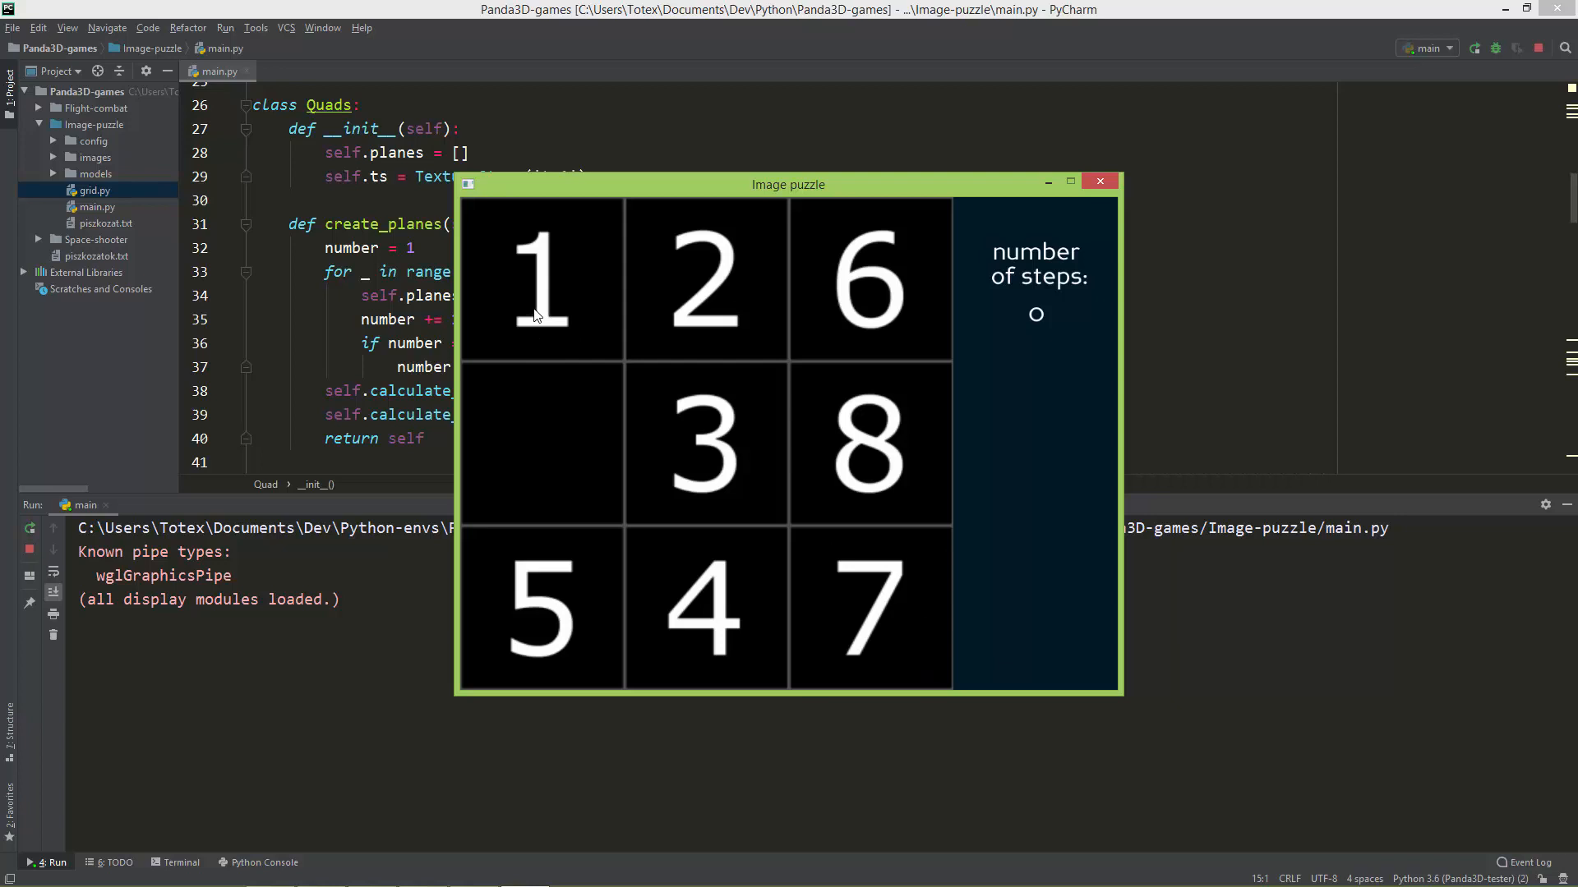
{"action": "mouse_move", "coordinate": [523, 291]}
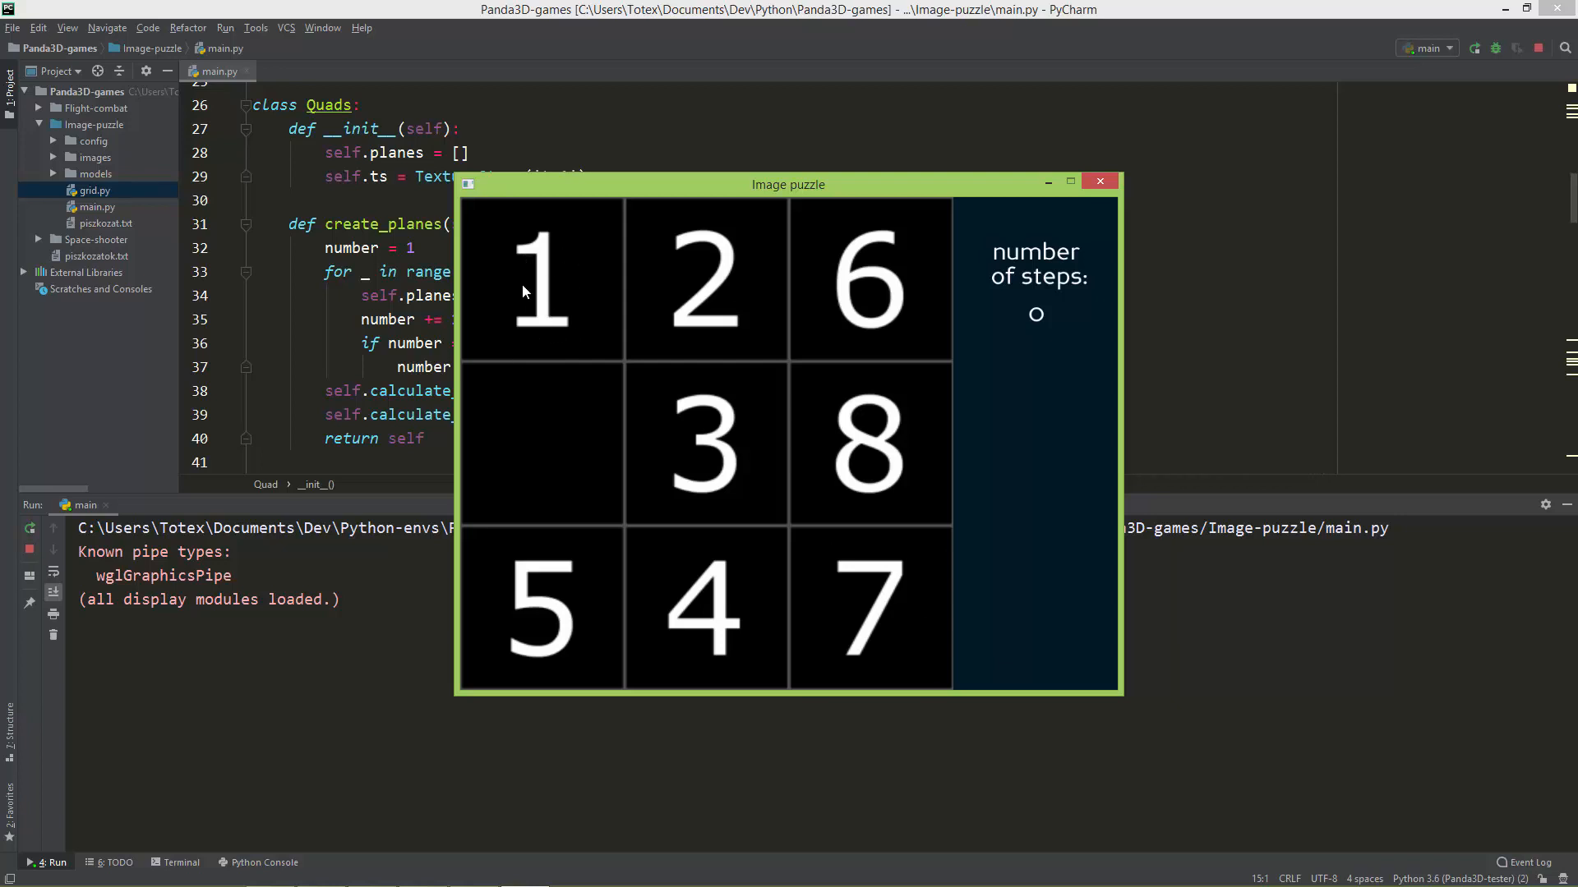
- Slide tiles 1, 2 and 6 into the empty square, reaching 3 steps
{"action": "left_click", "coordinate": [540, 279]}
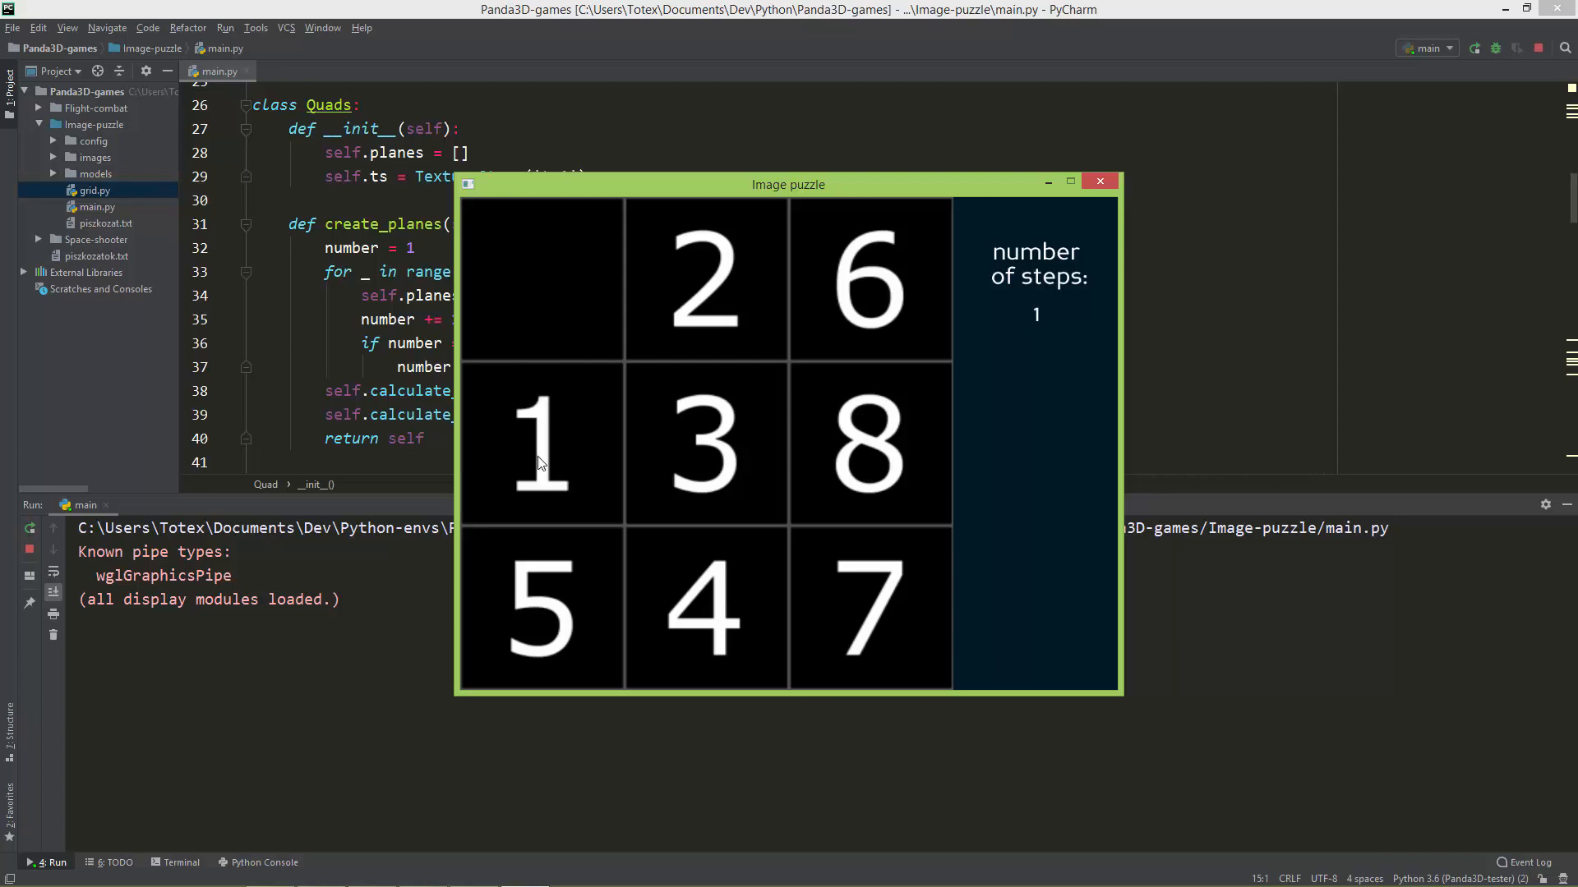
{"action": "mouse_move", "coordinate": [609, 359]}
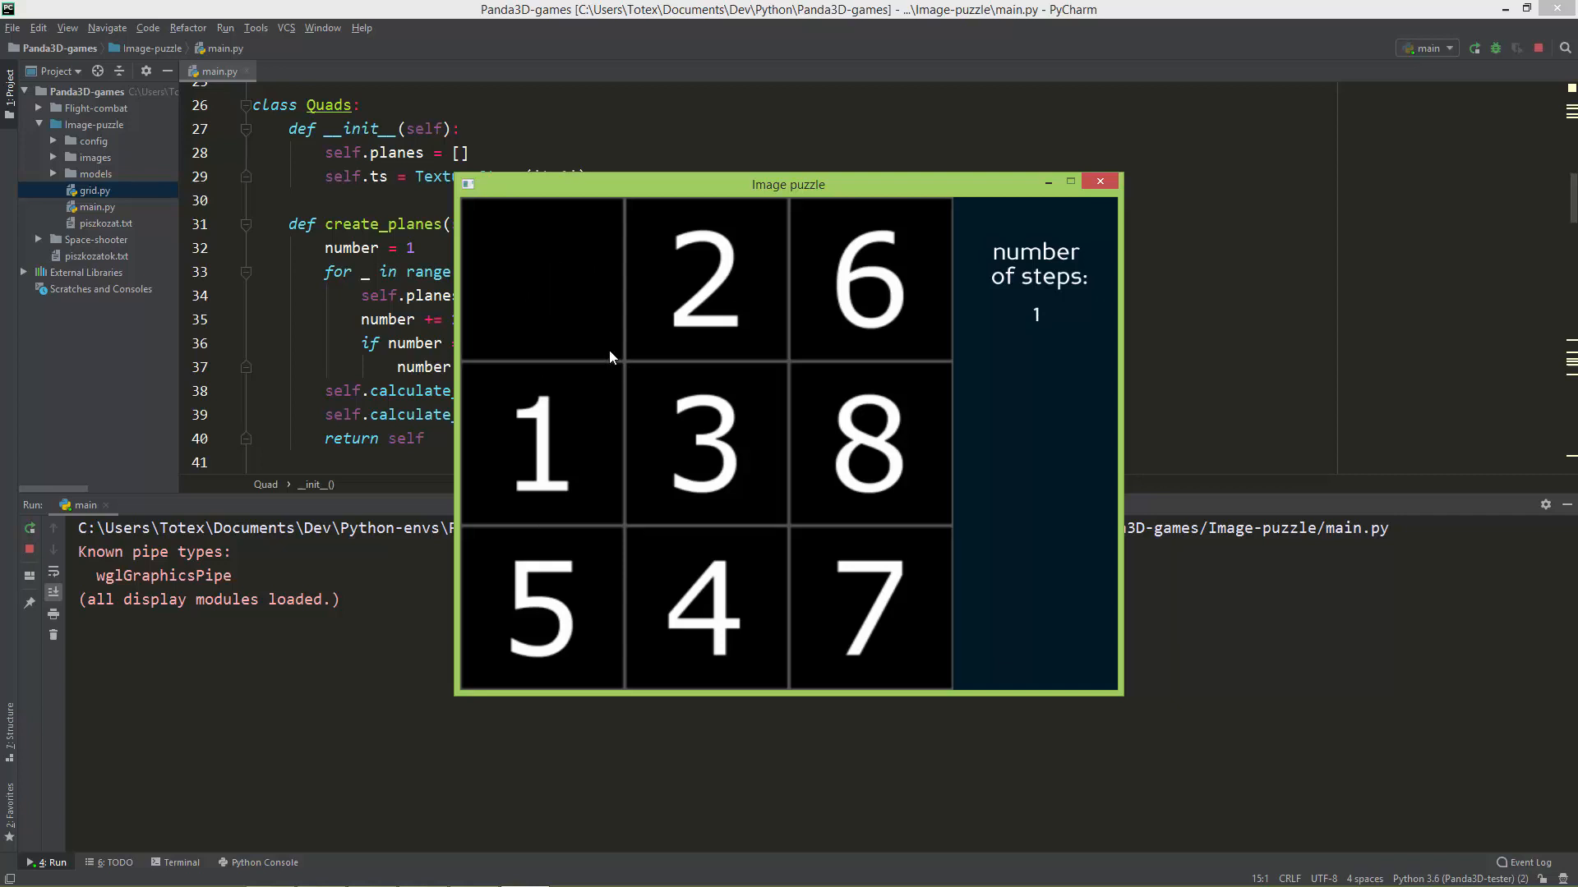
{"action": "mouse_move", "coordinate": [550, 473]}
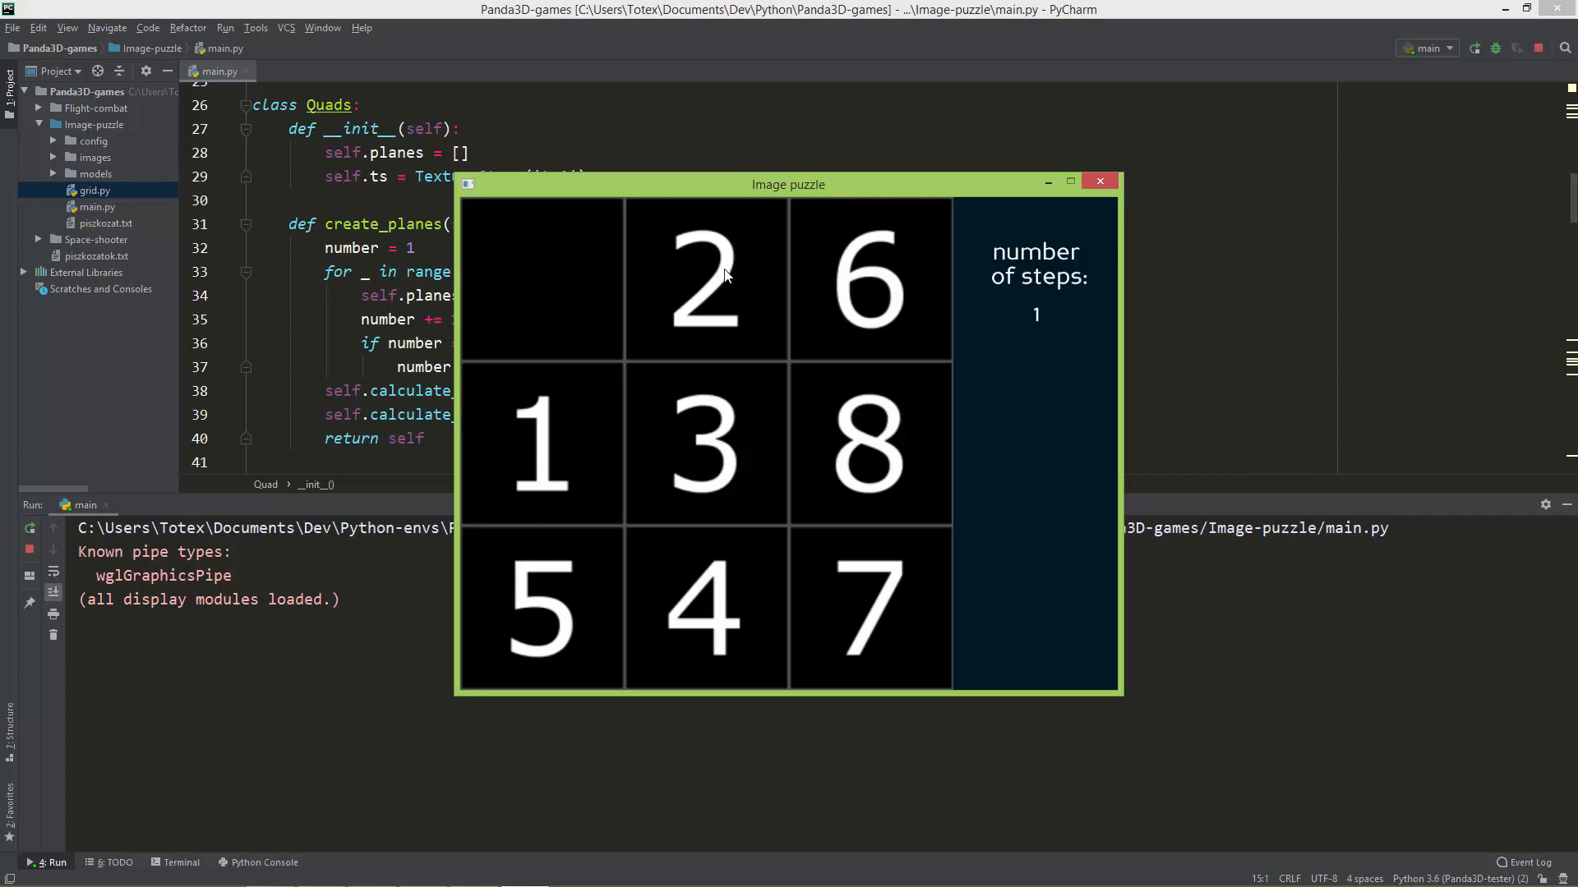
{"action": "mouse_move", "coordinate": [690, 290]}
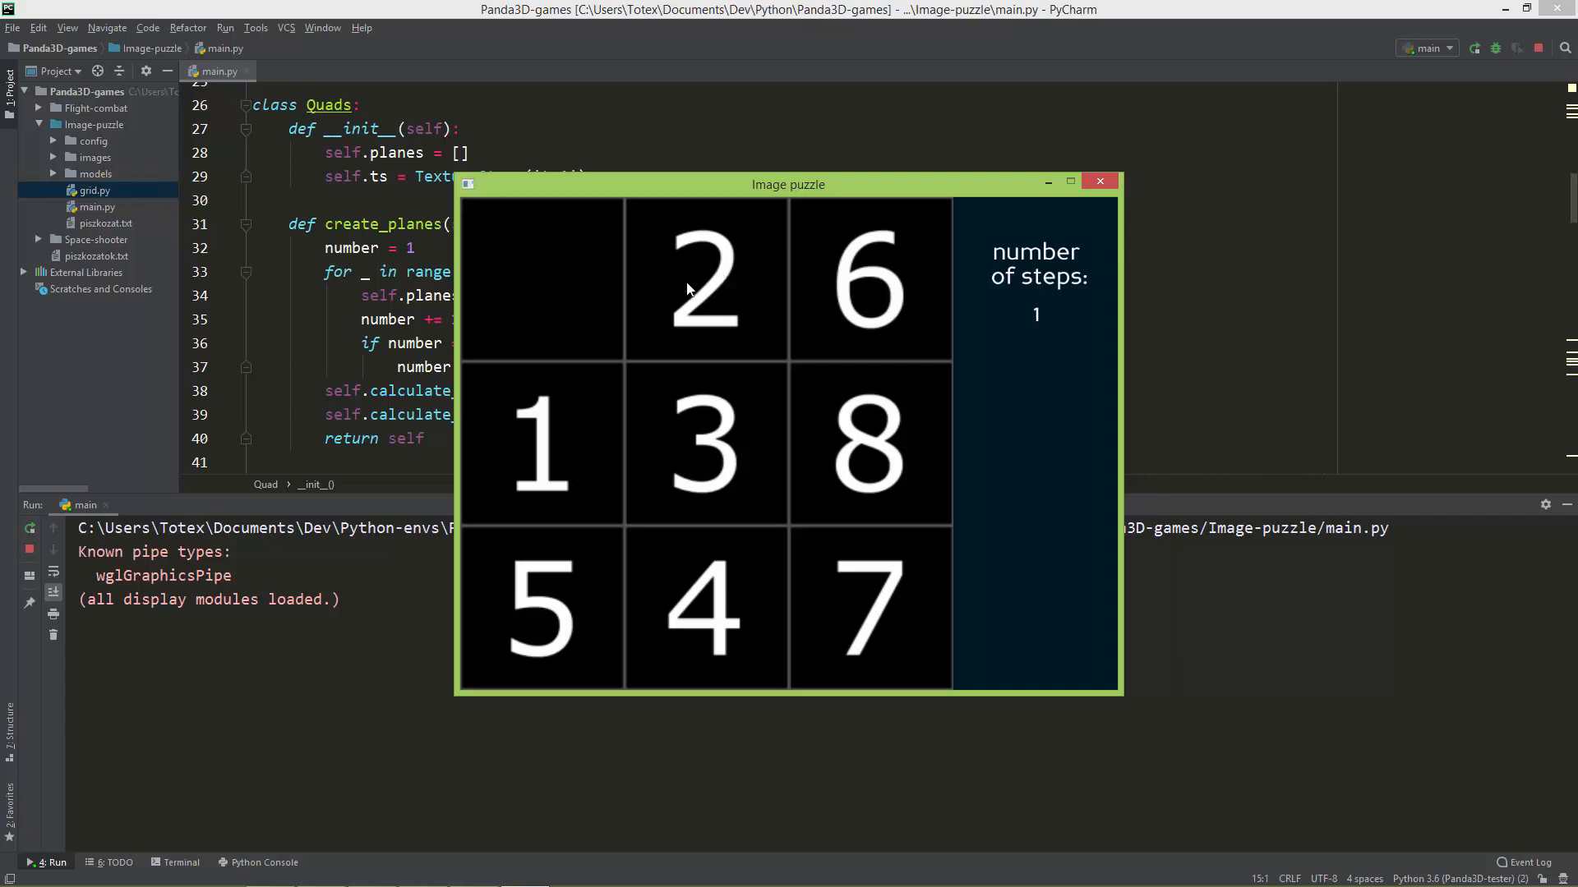
{"action": "mouse_move", "coordinate": [501, 344]}
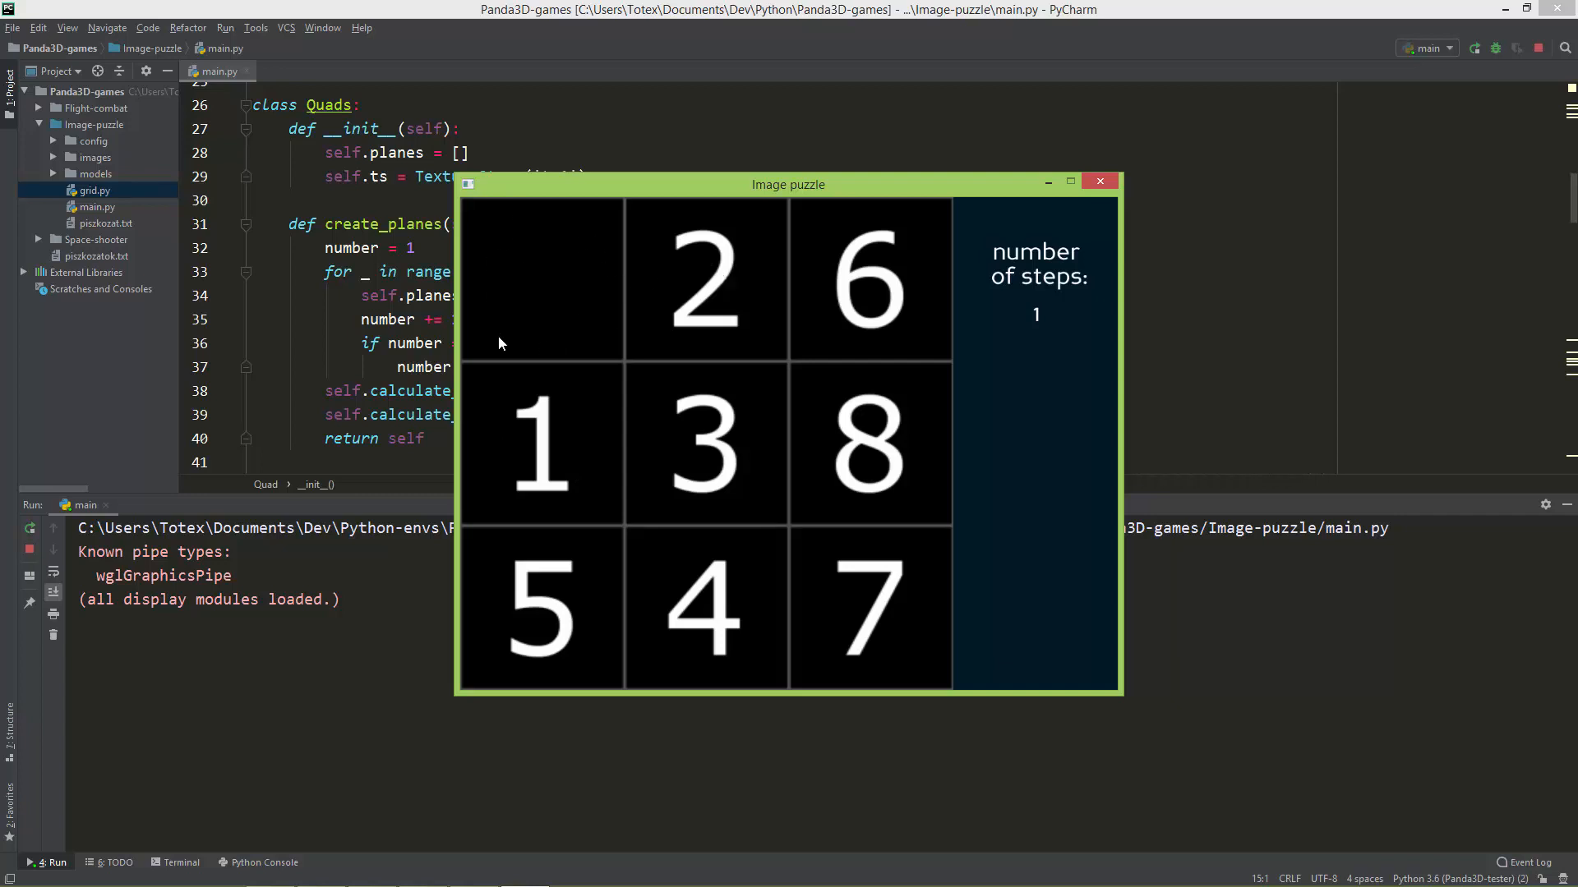
{"action": "left_click", "coordinate": [706, 277]}
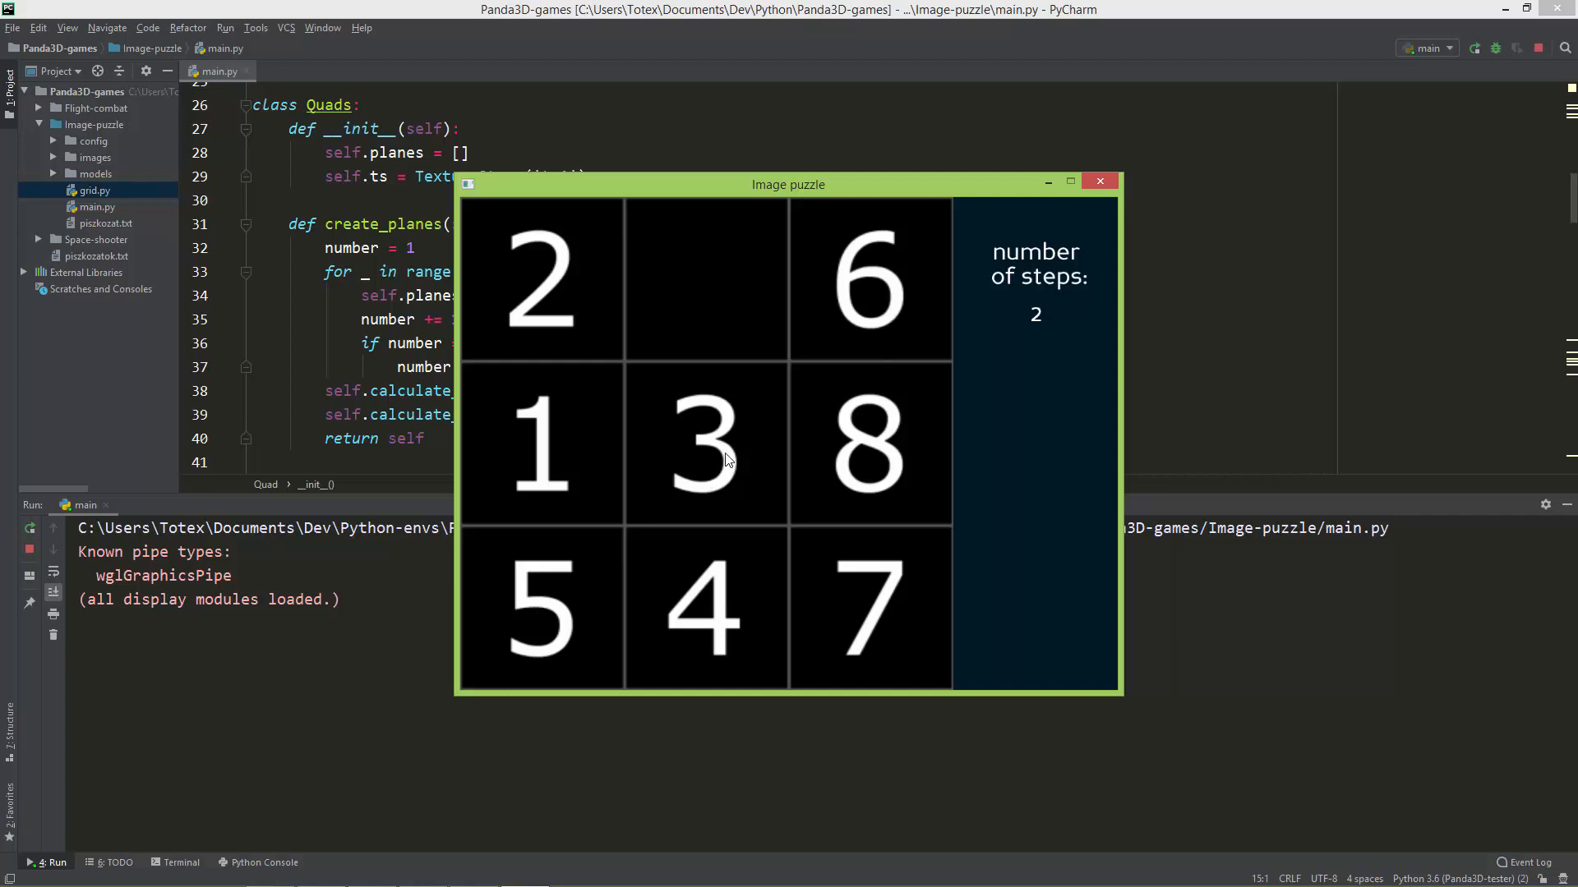
{"action": "mouse_move", "coordinate": [722, 305]}
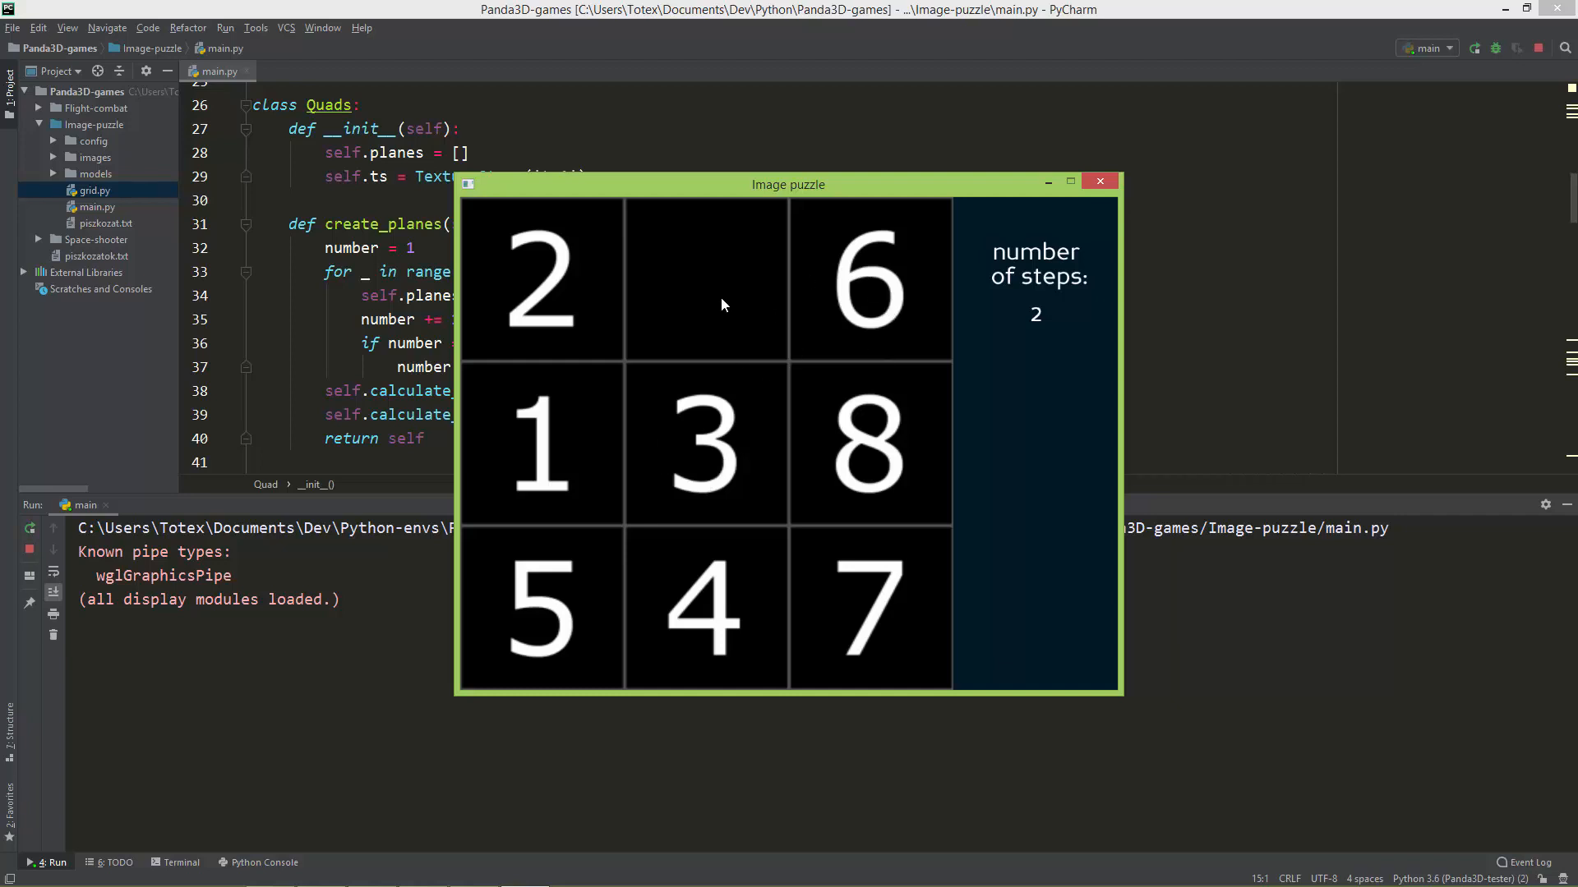
{"action": "mouse_move", "coordinate": [788, 228]}
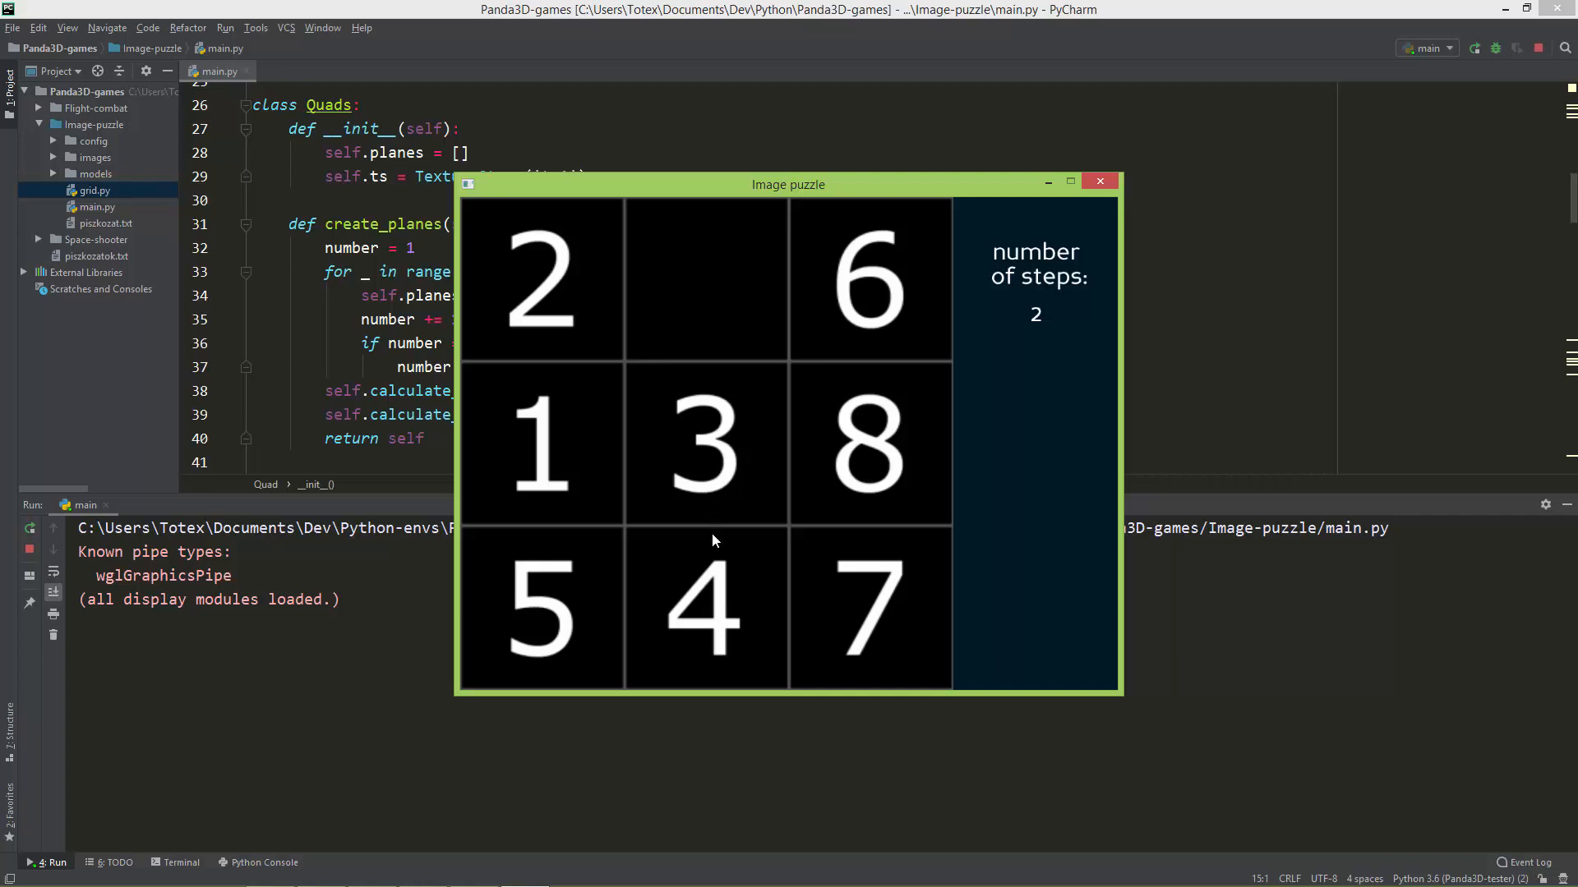
{"action": "mouse_move", "coordinate": [710, 193]}
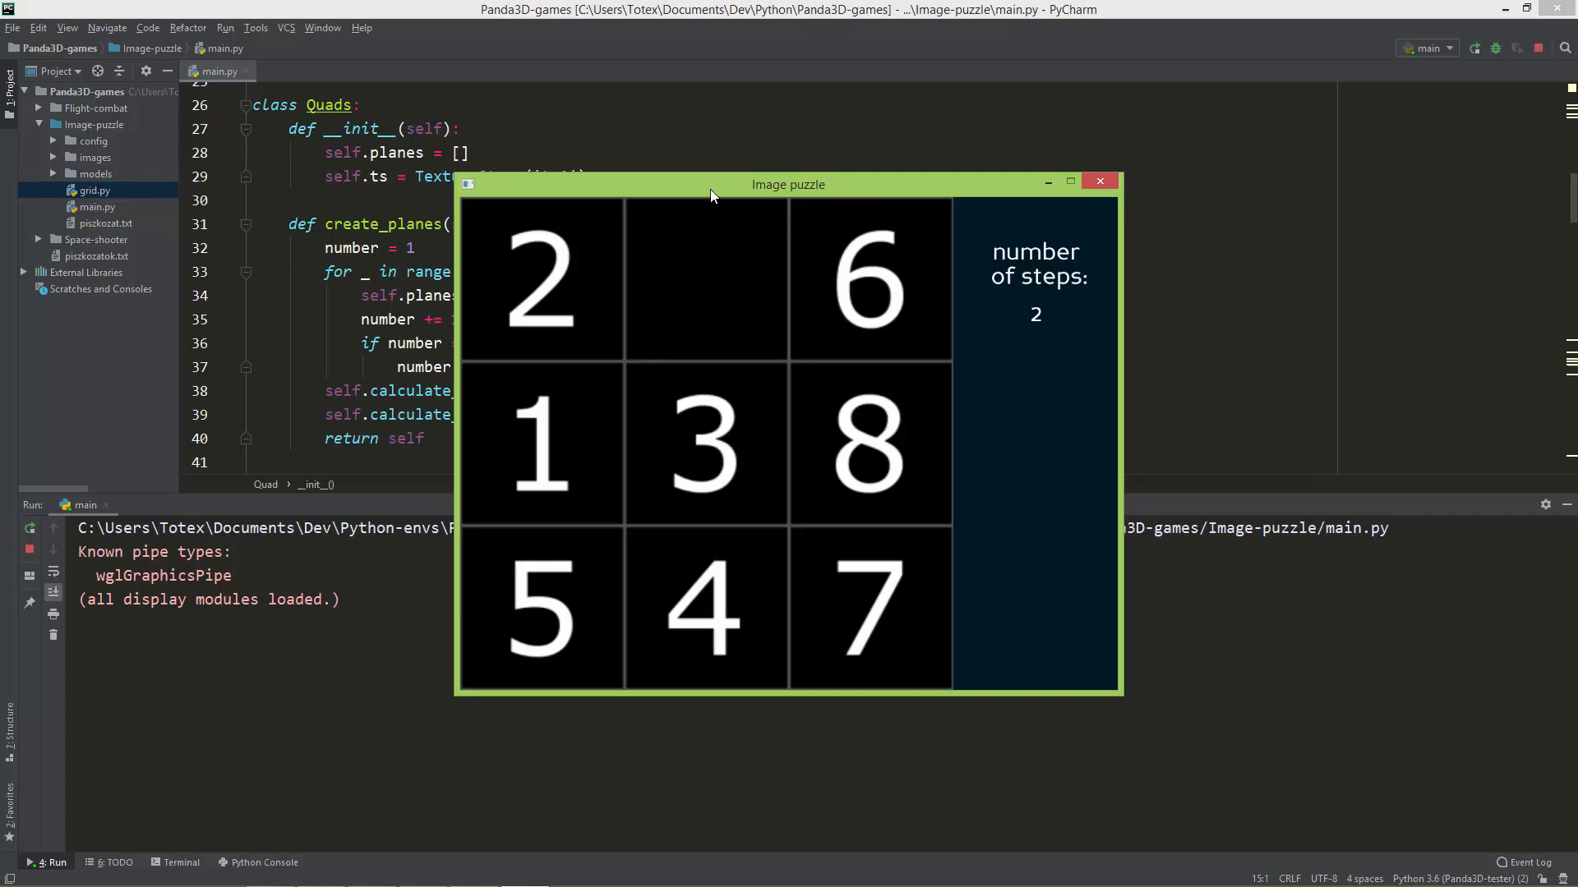
{"action": "mouse_move", "coordinate": [860, 430]}
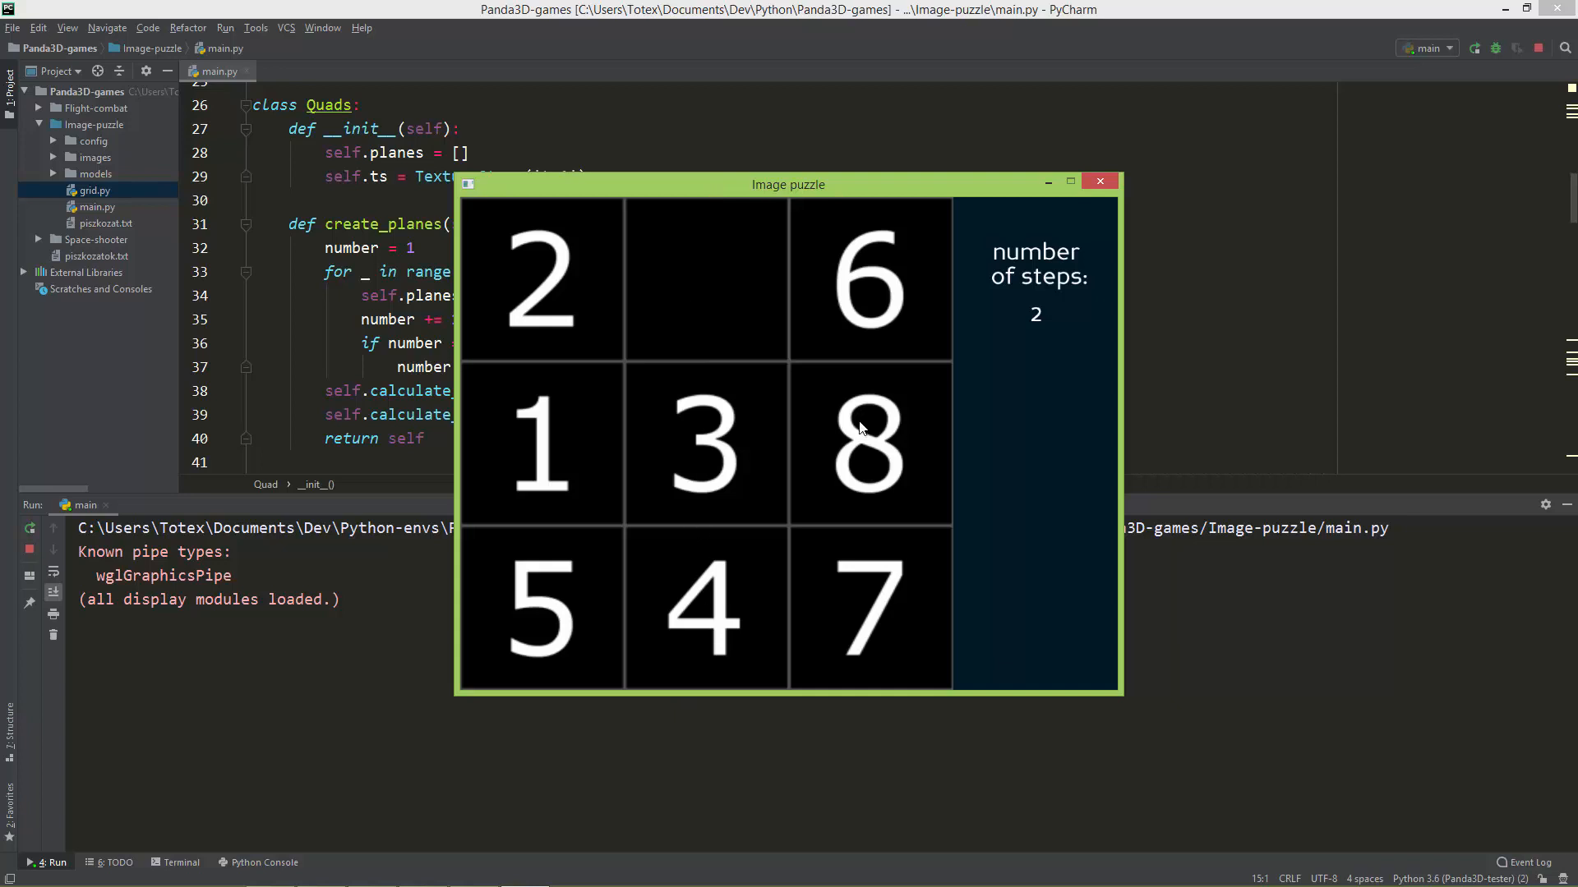
{"action": "mouse_move", "coordinate": [840, 426]}
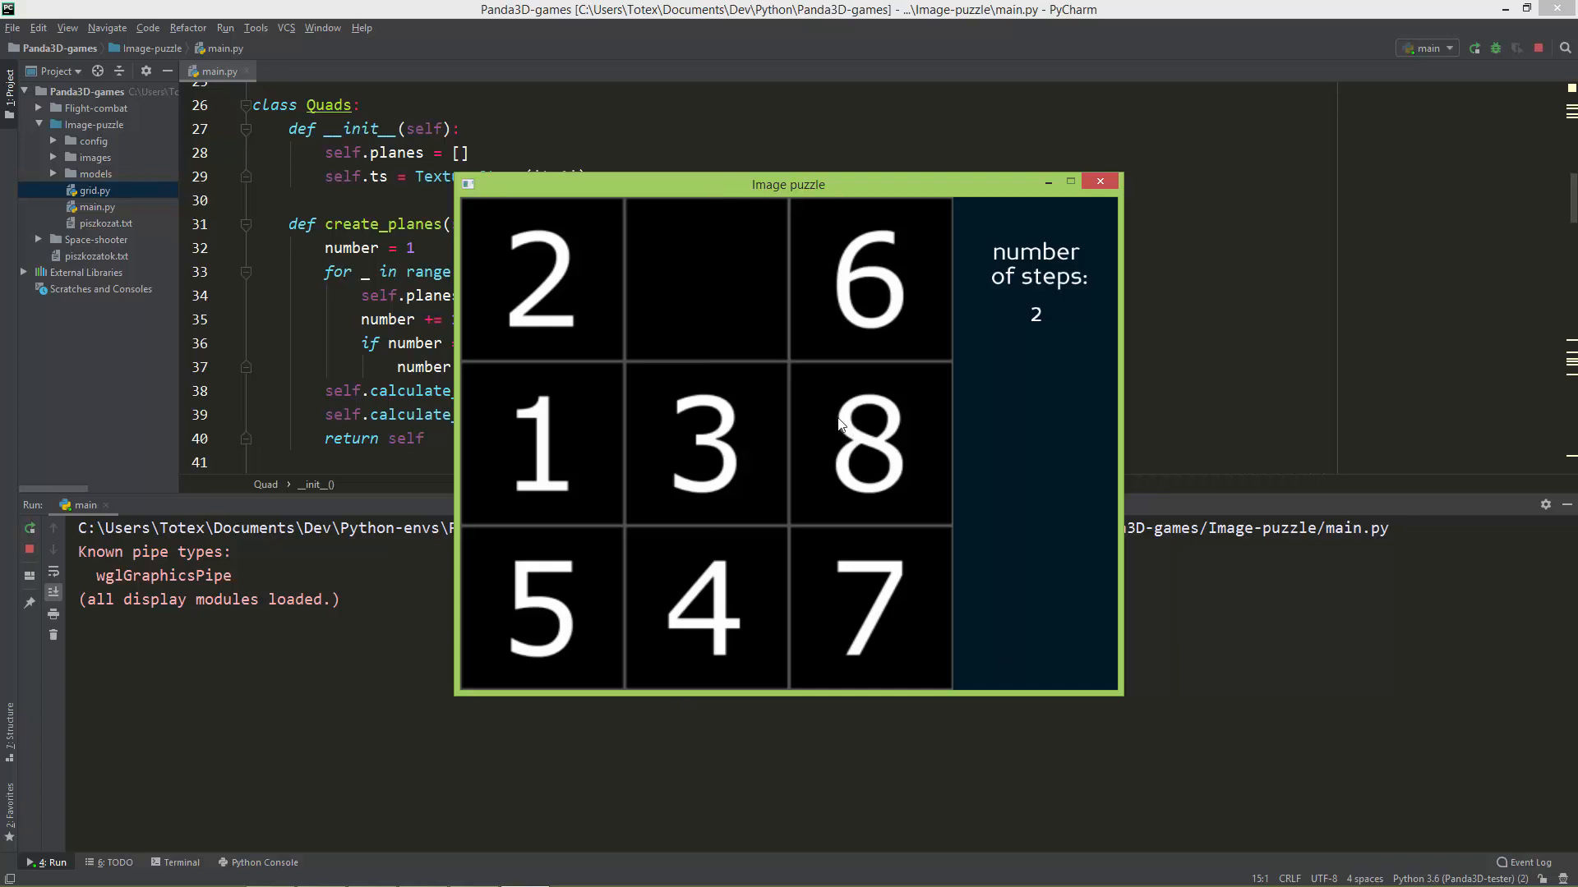
{"action": "mouse_move", "coordinate": [961, 454]}
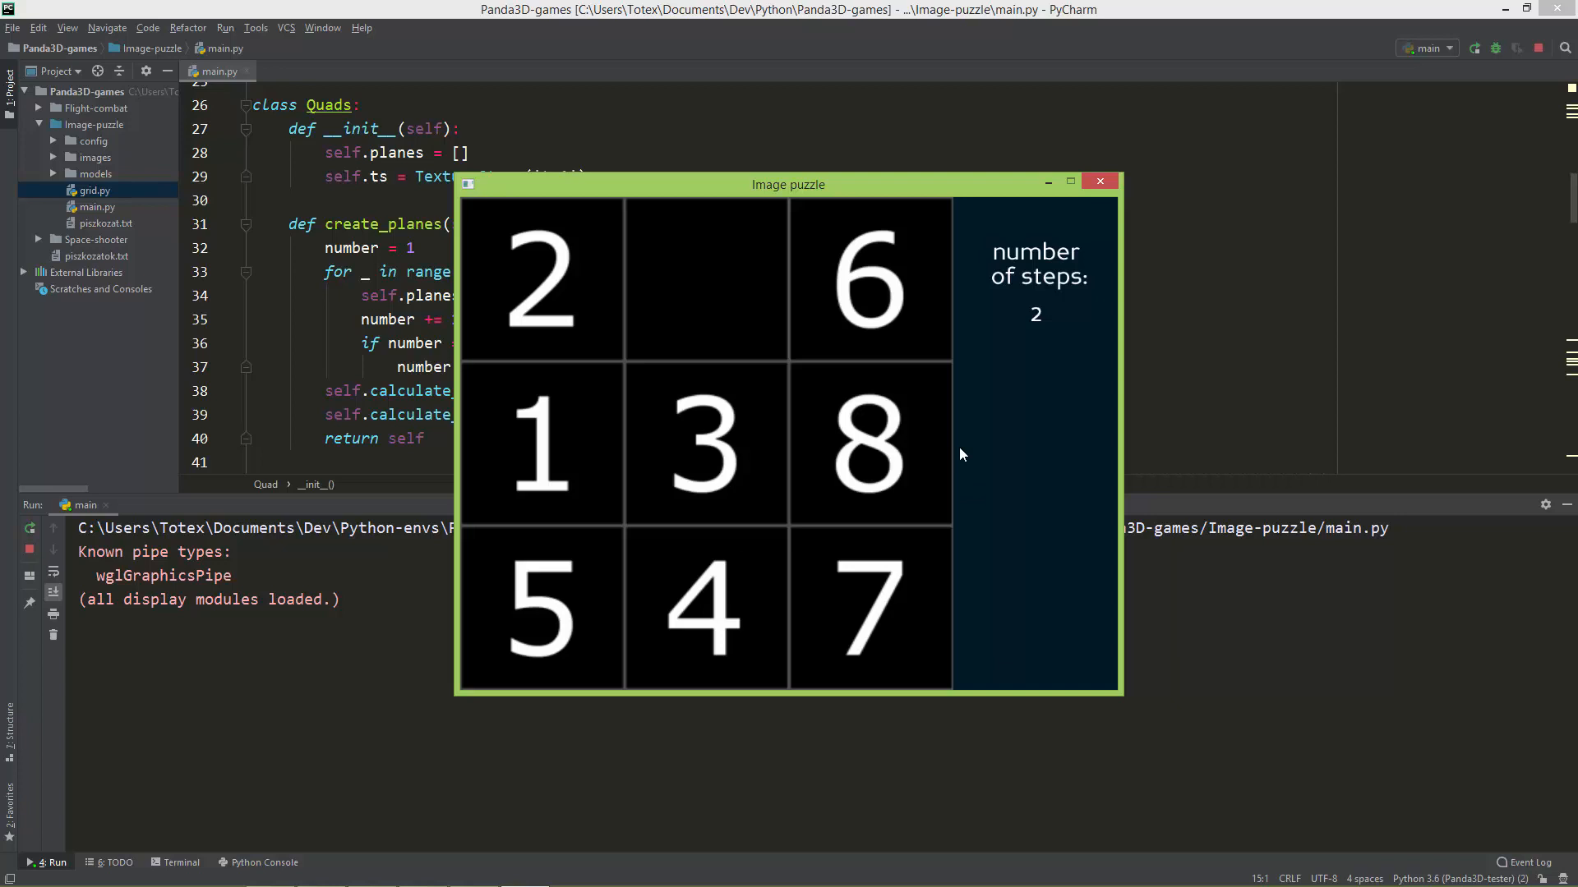
{"action": "mouse_move", "coordinate": [996, 263]}
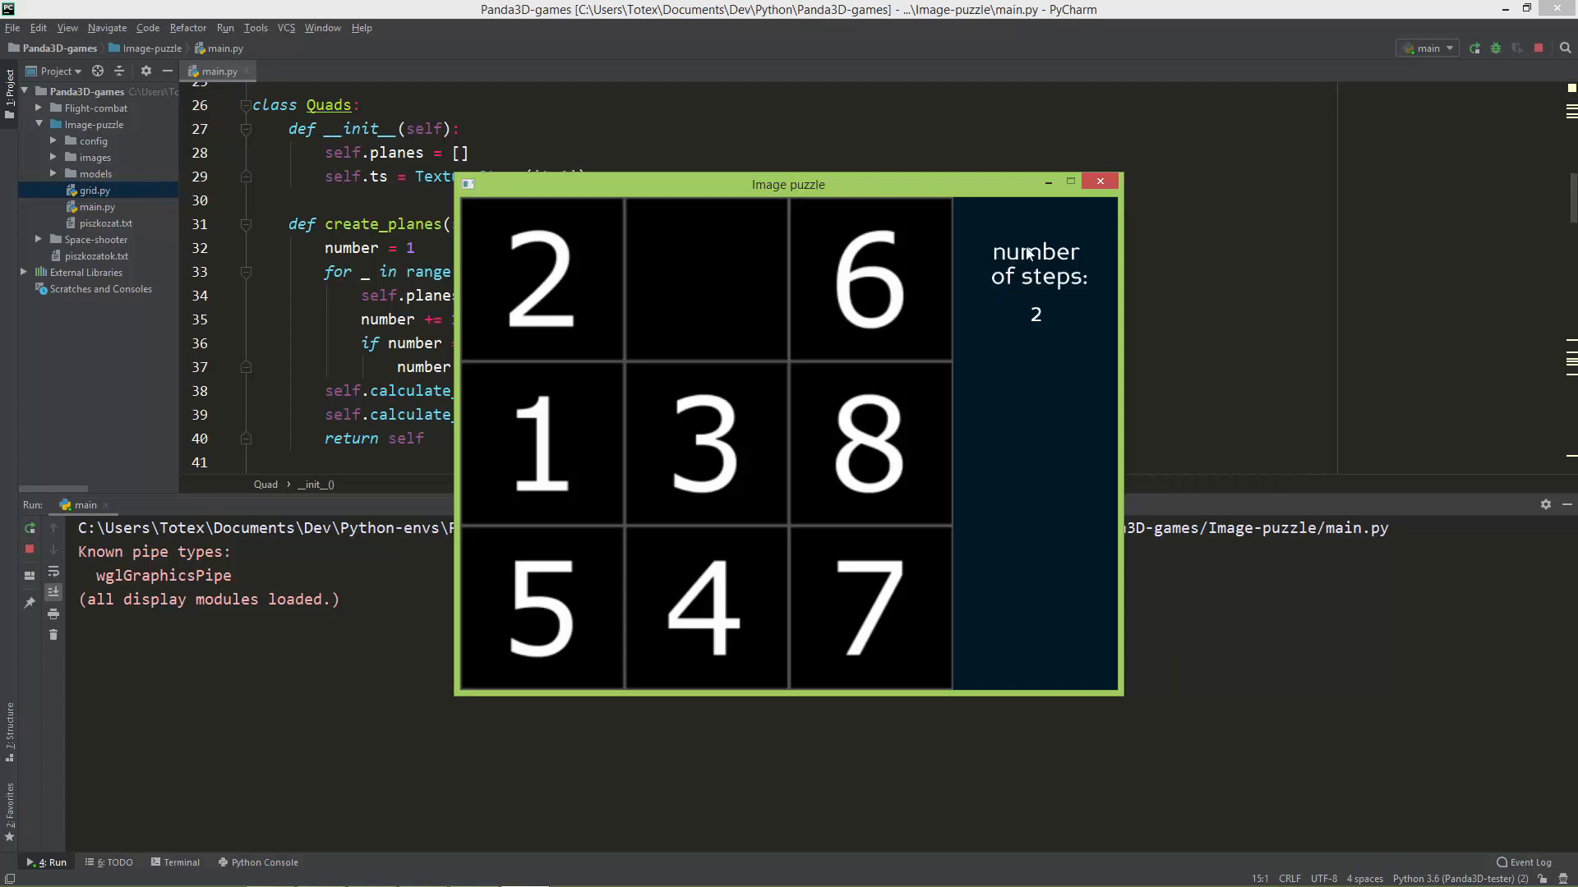
{"action": "mouse_move", "coordinate": [1086, 286]}
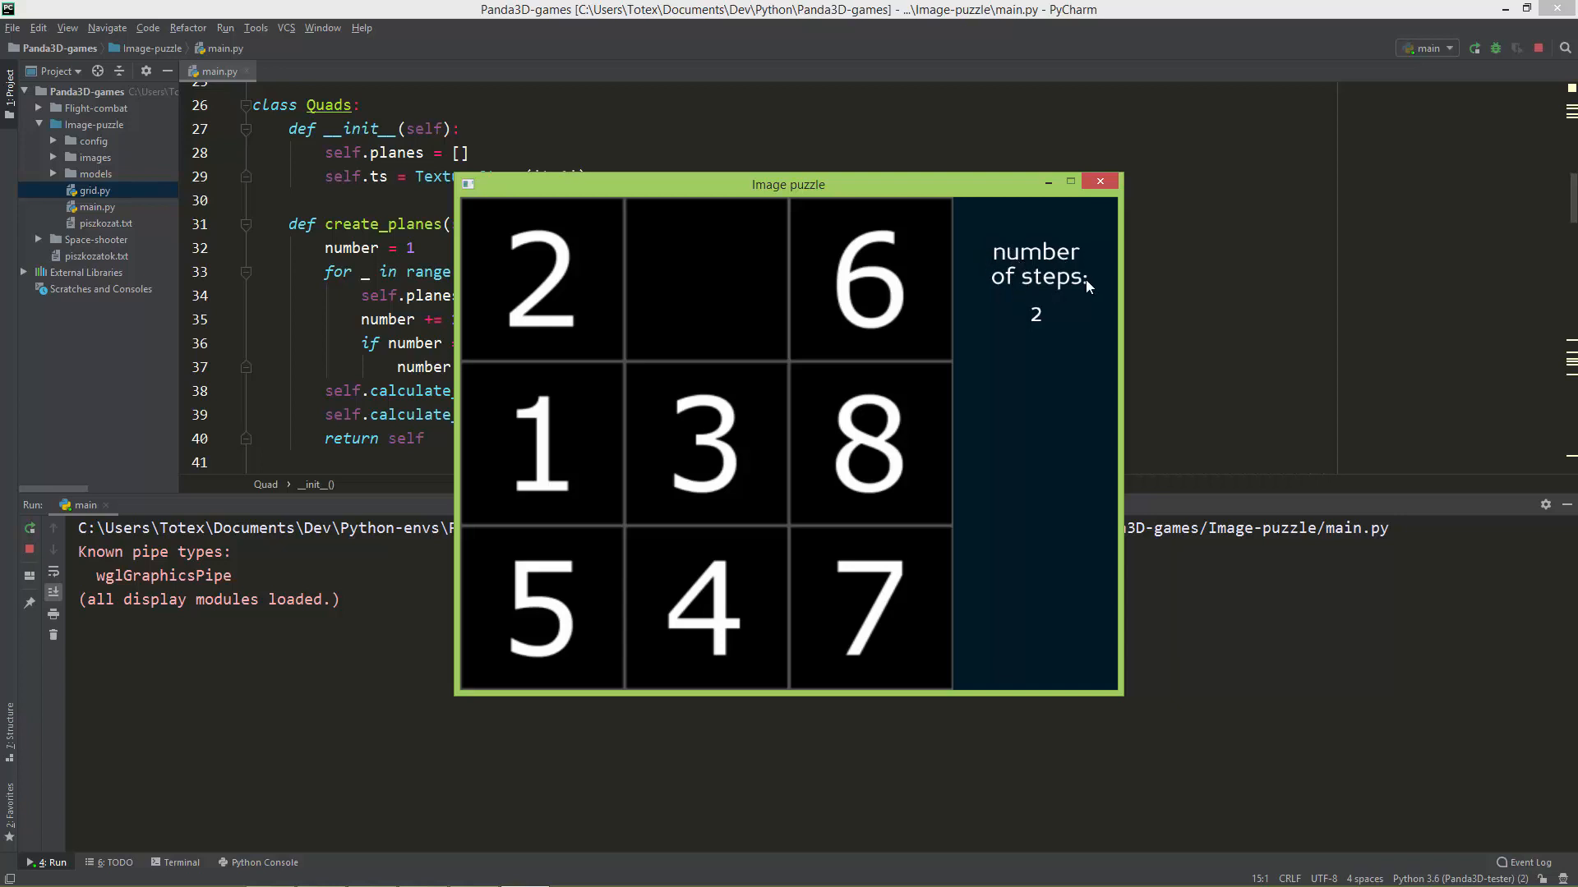
{"action": "mouse_move", "coordinate": [873, 305]}
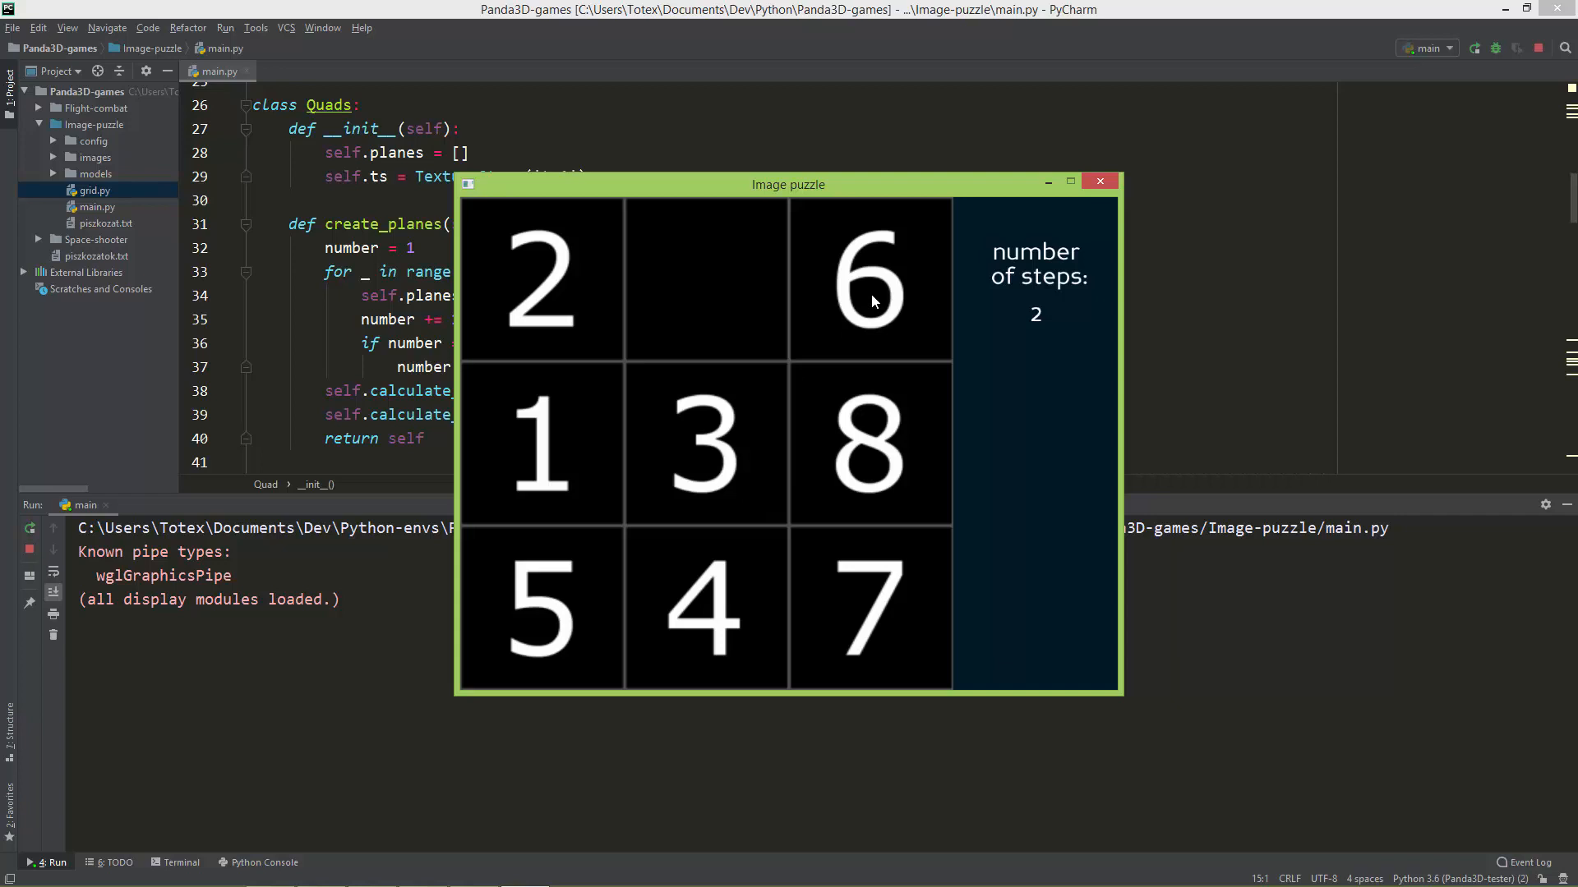
{"action": "left_click", "coordinate": [869, 292]}
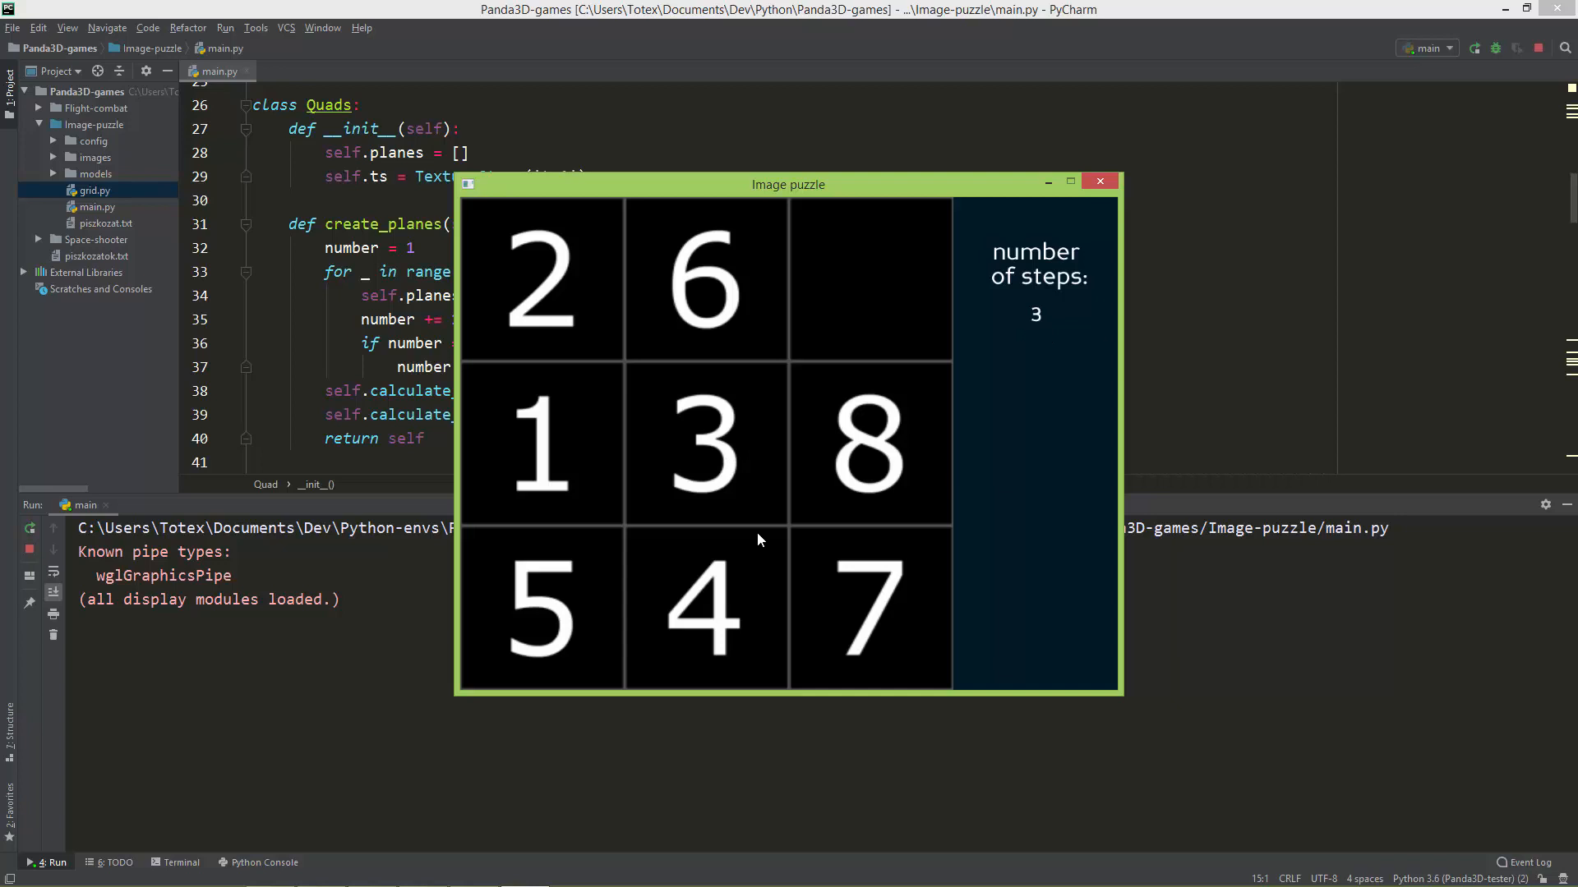
{"action": "mouse_move", "coordinate": [855, 501]}
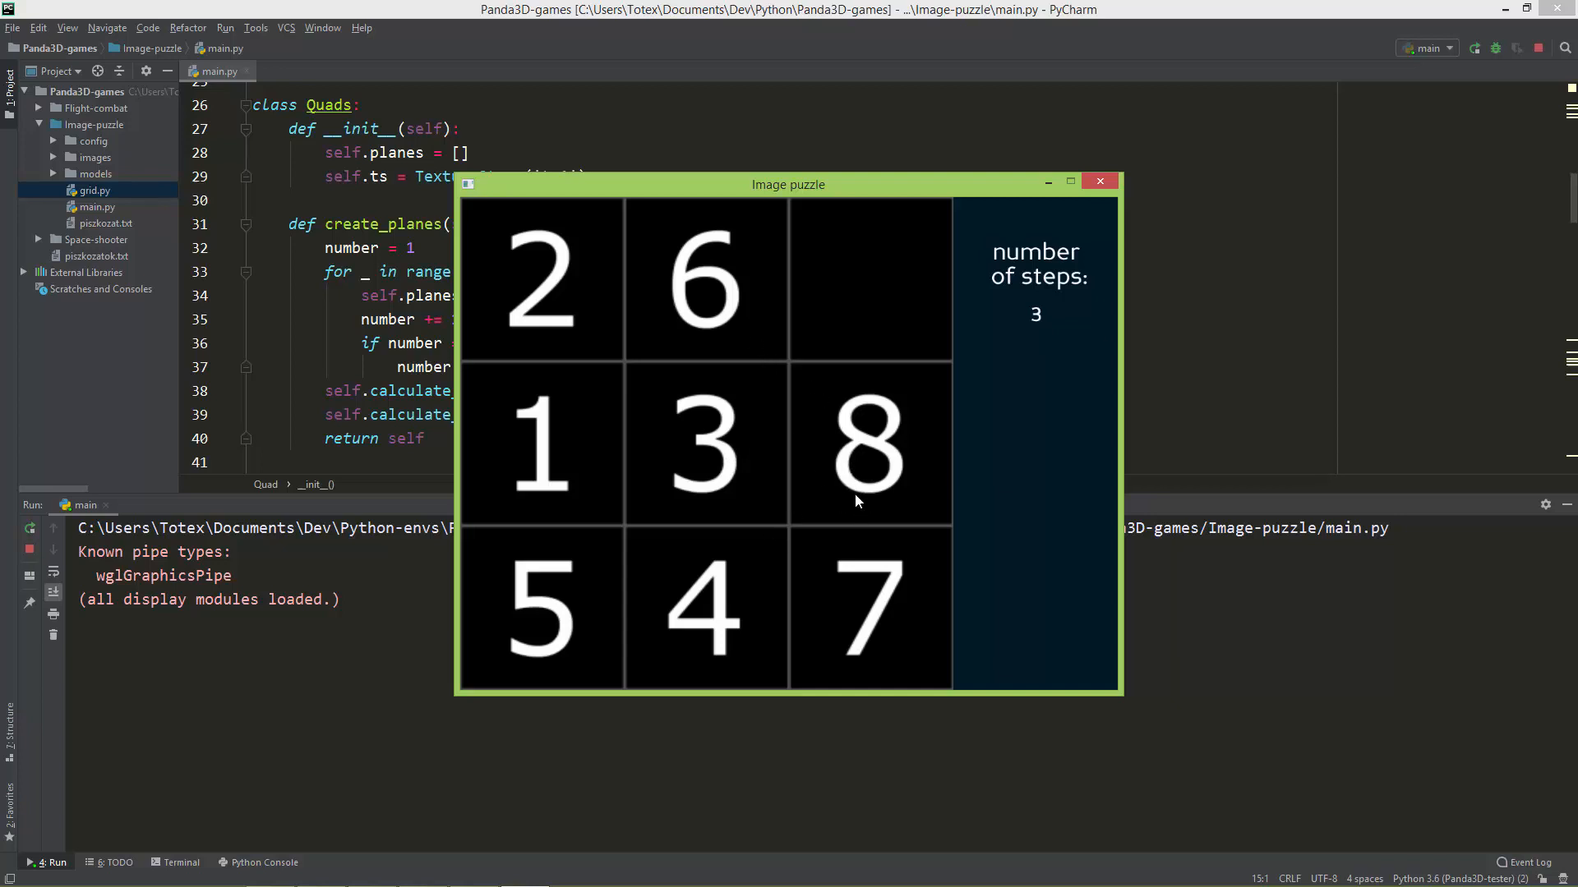
{"action": "mouse_move", "coordinate": [865, 508]}
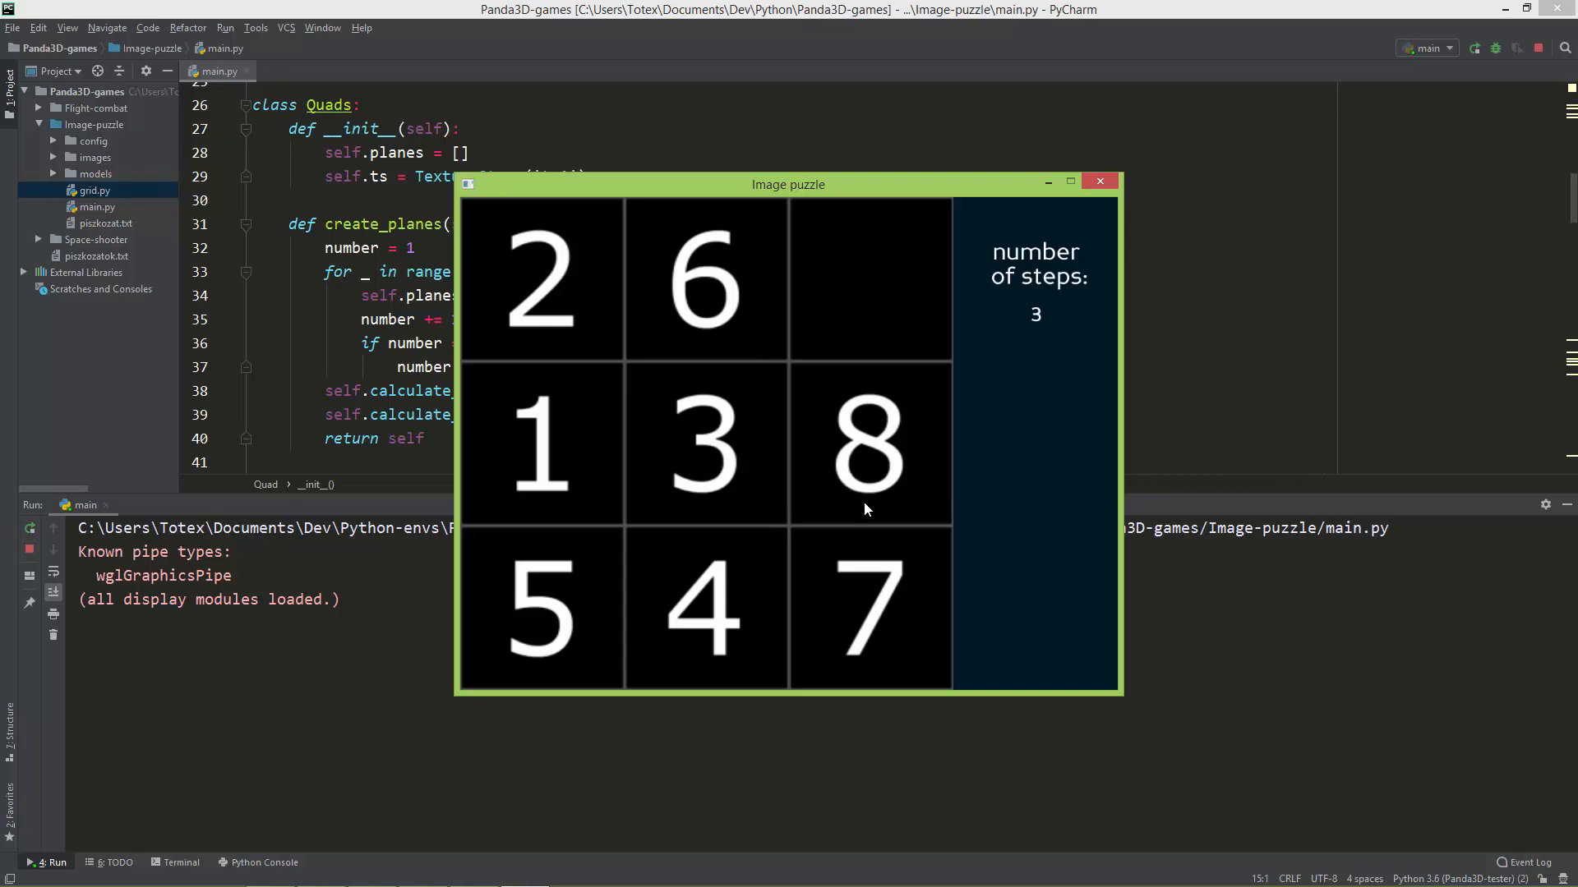
{"action": "left_click", "coordinate": [869, 444]}
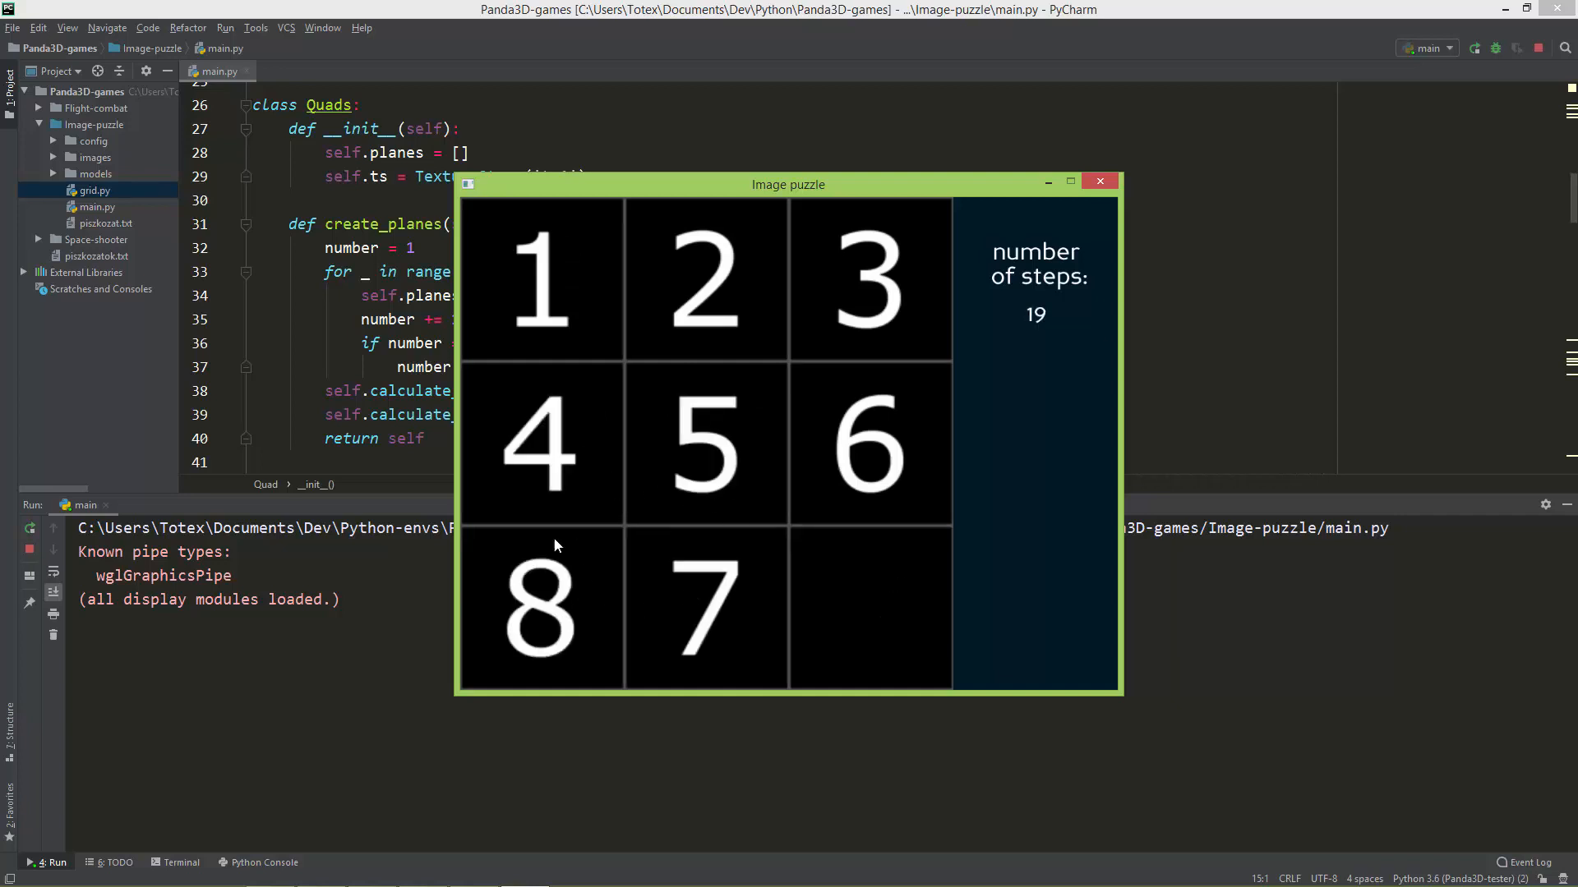
{"action": "mouse_move", "coordinate": [789, 243]}
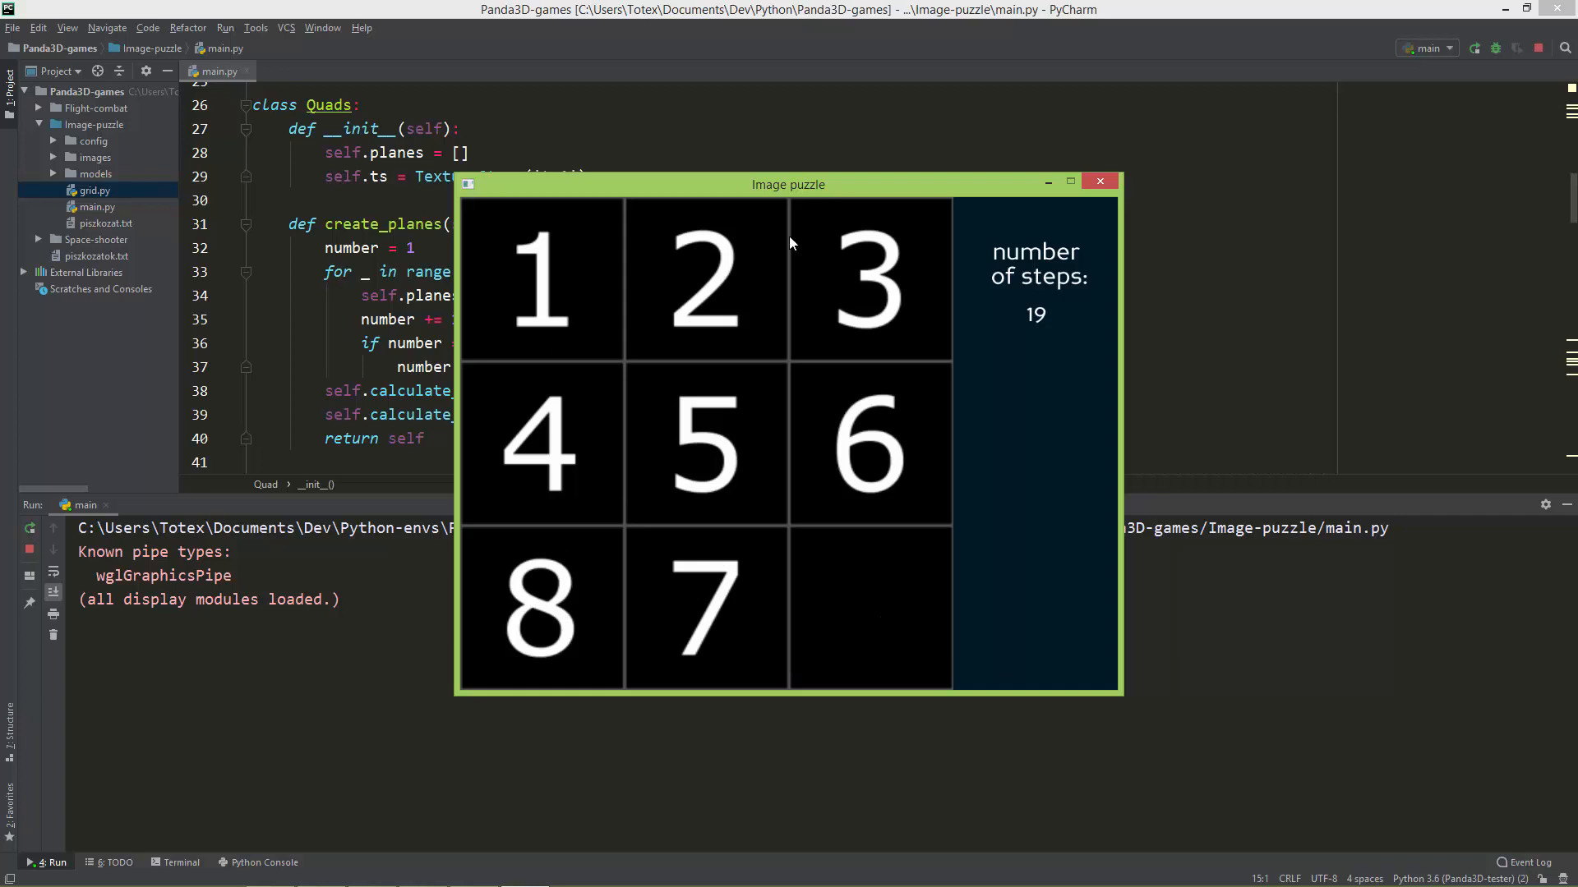
{"action": "mouse_move", "coordinate": [592, 582]}
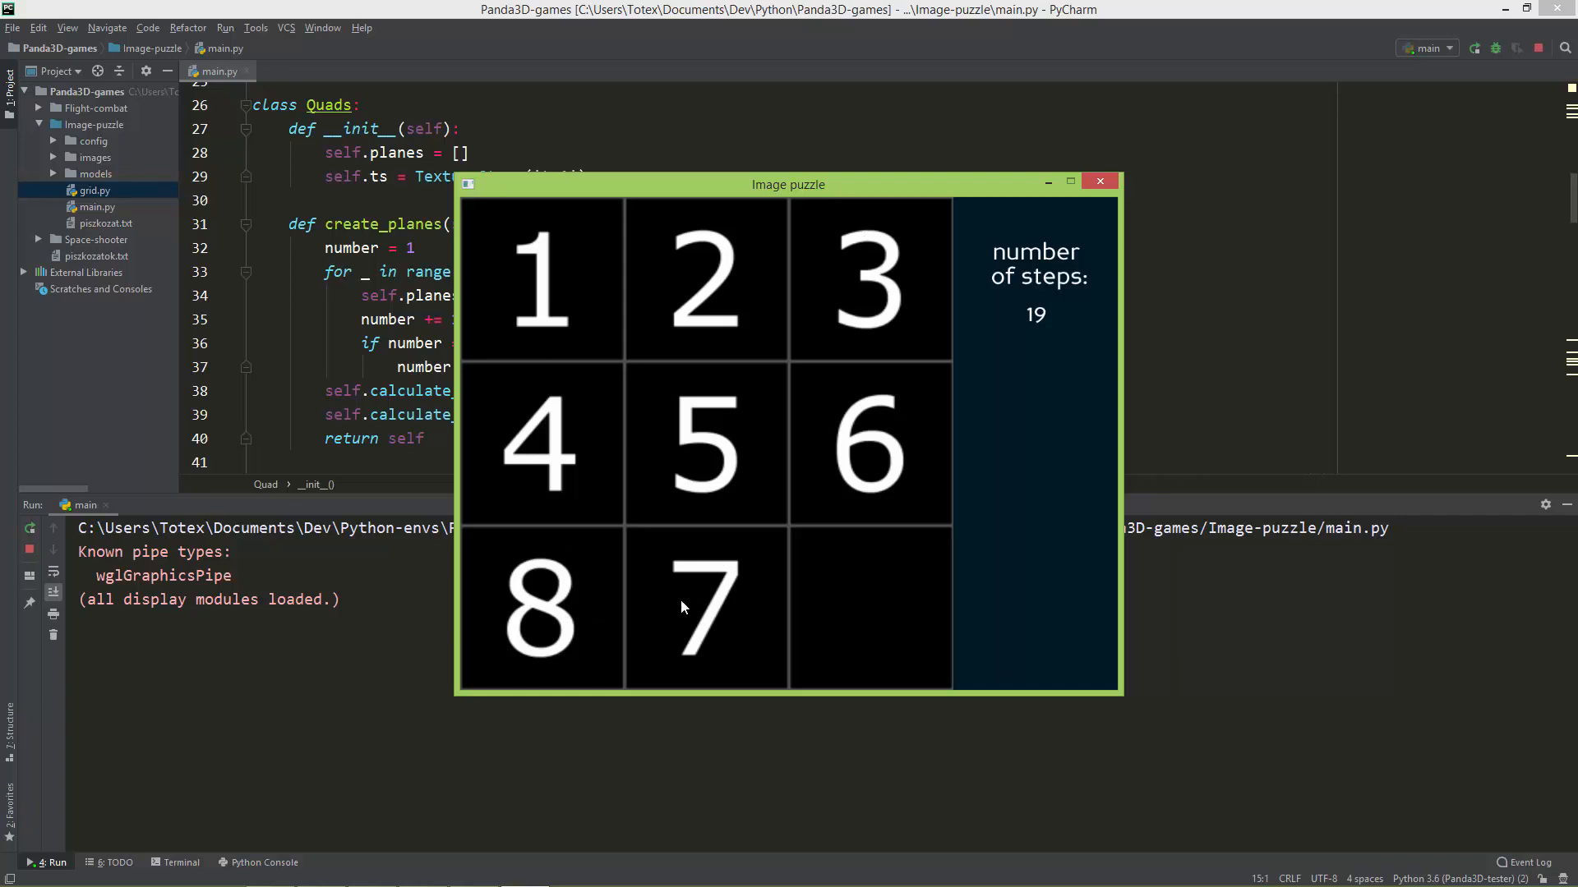
{"action": "mouse_move", "coordinate": [695, 631]}
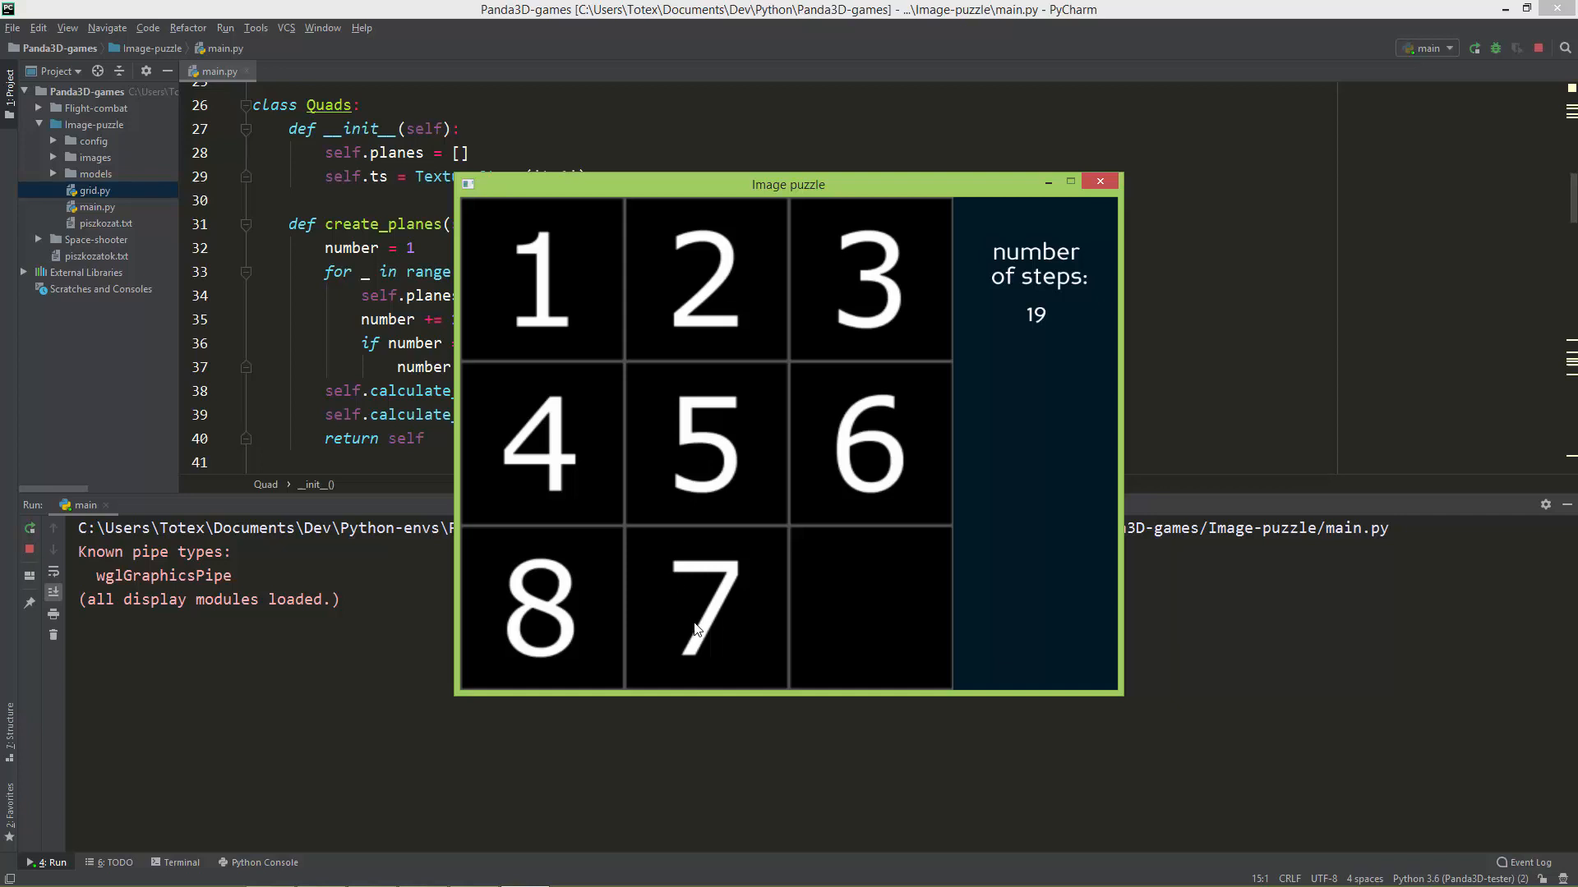
{"action": "mouse_move", "coordinate": [703, 586]}
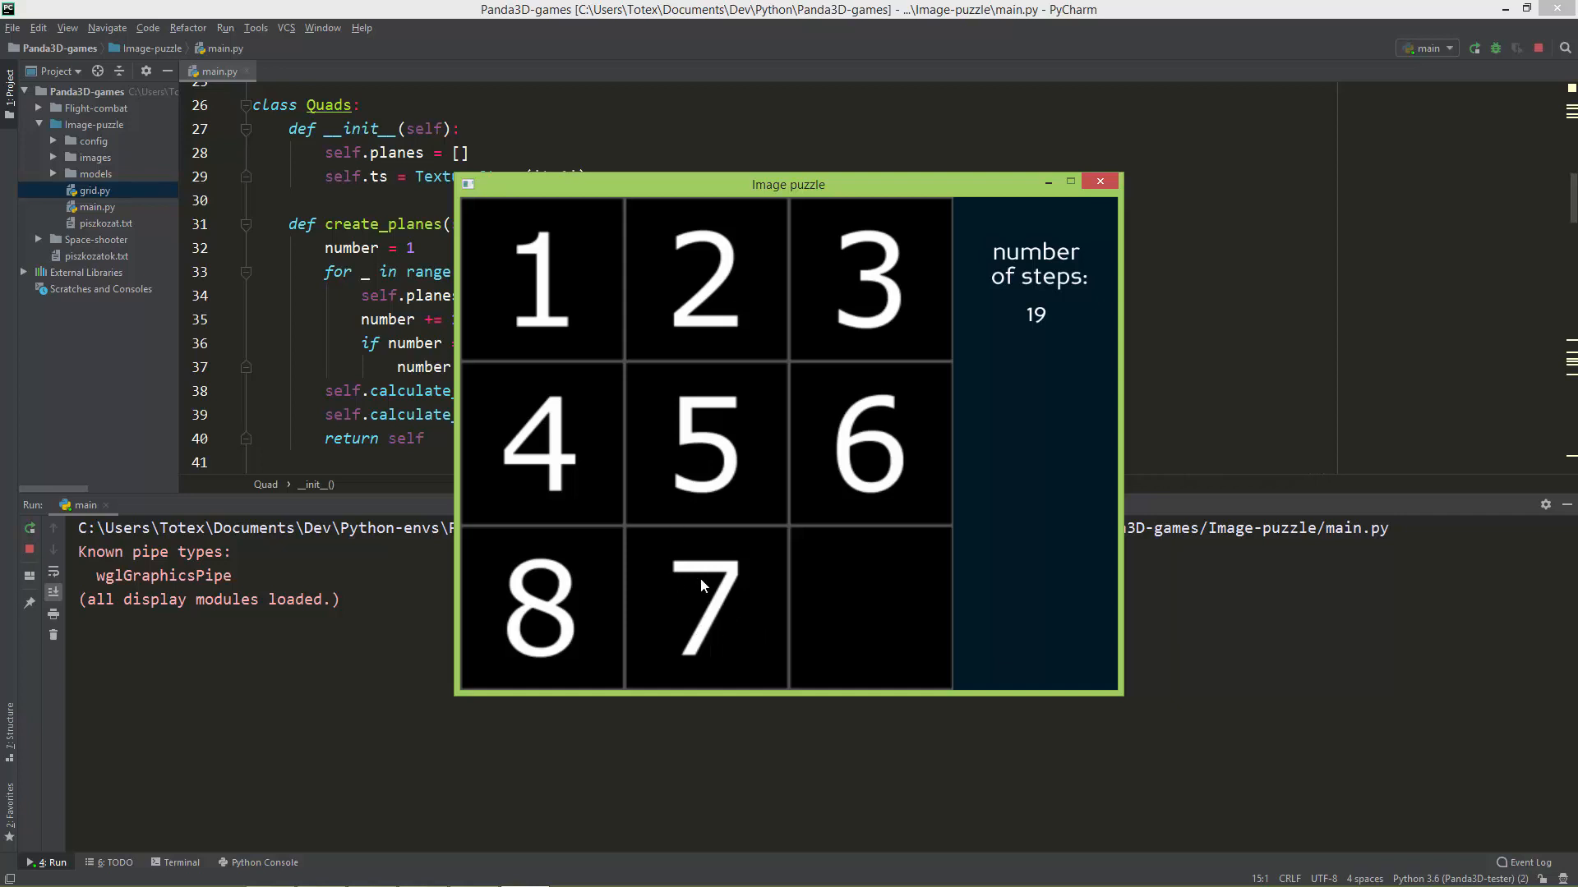
{"action": "mouse_move", "coordinate": [574, 317]}
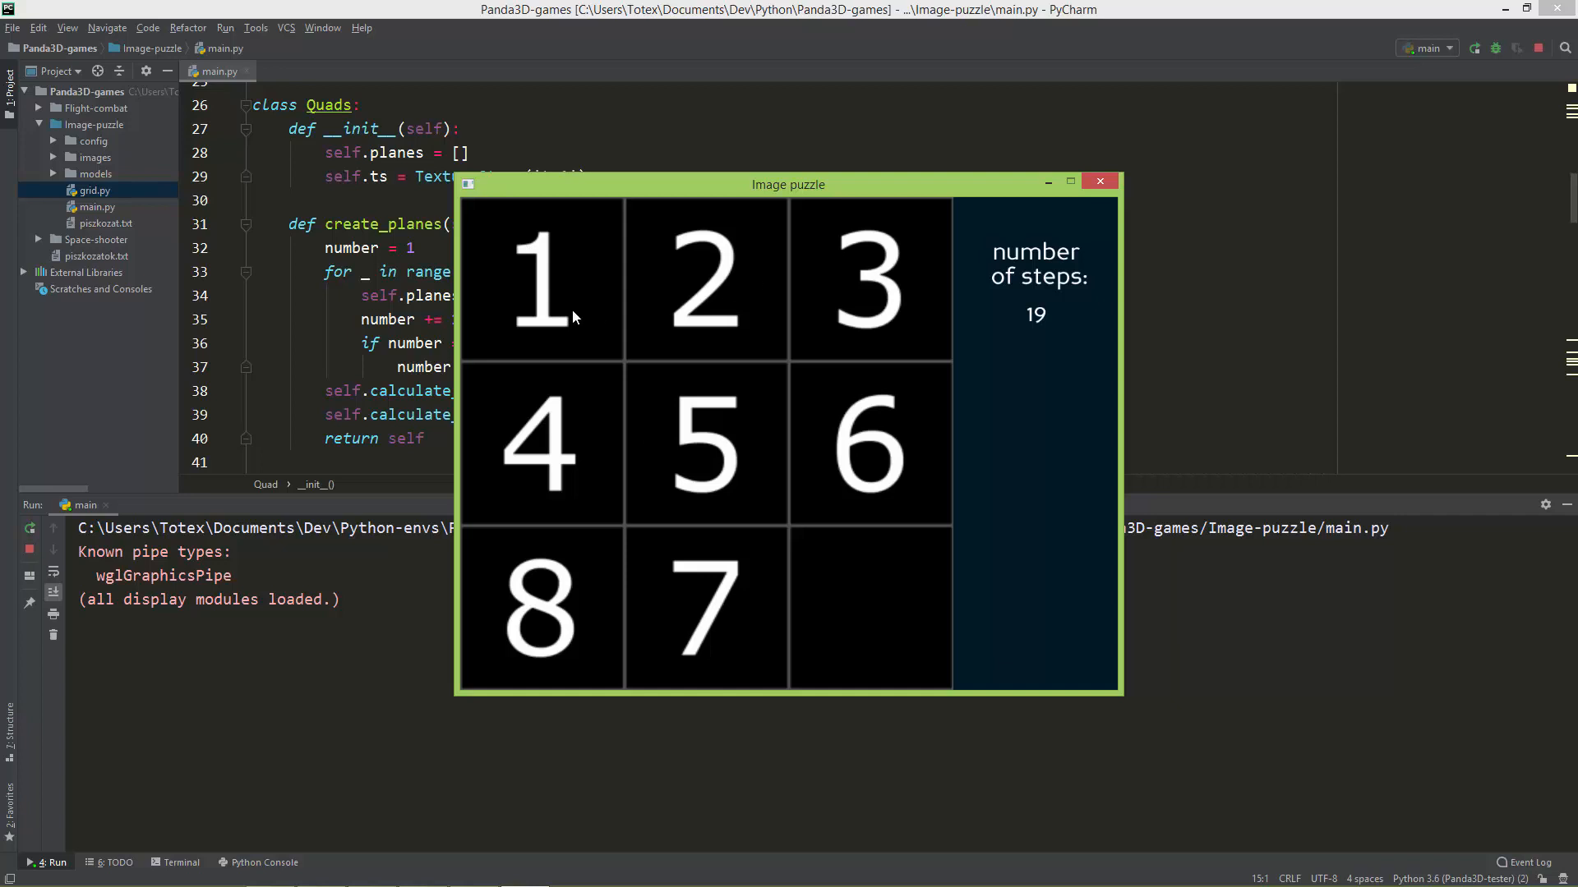
{"action": "mouse_move", "coordinate": [582, 550]}
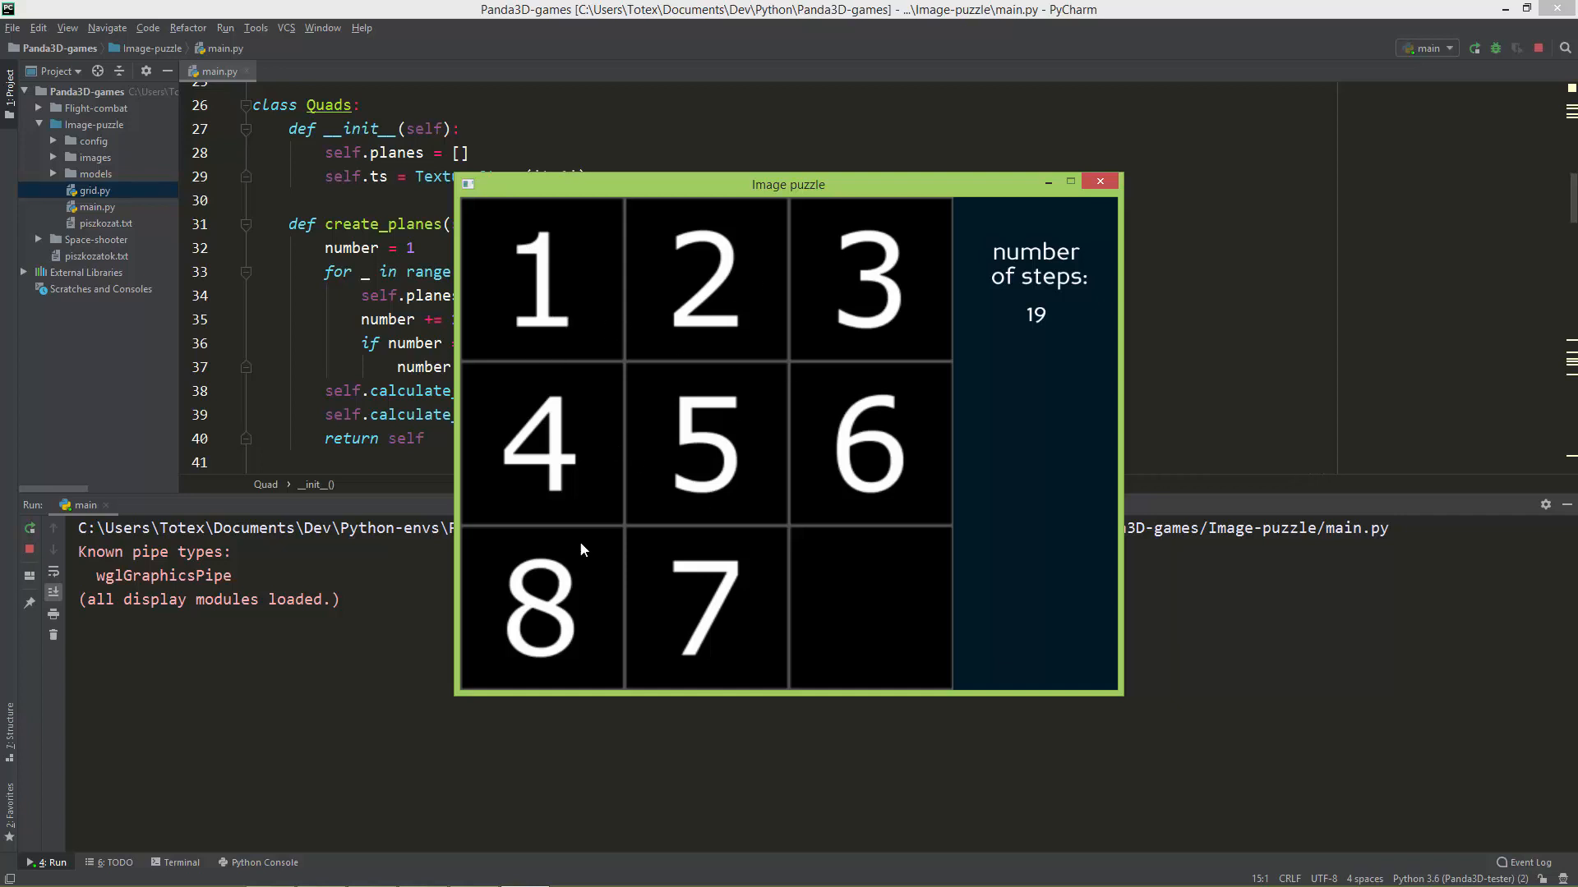
{"action": "mouse_move", "coordinate": [1099, 500]}
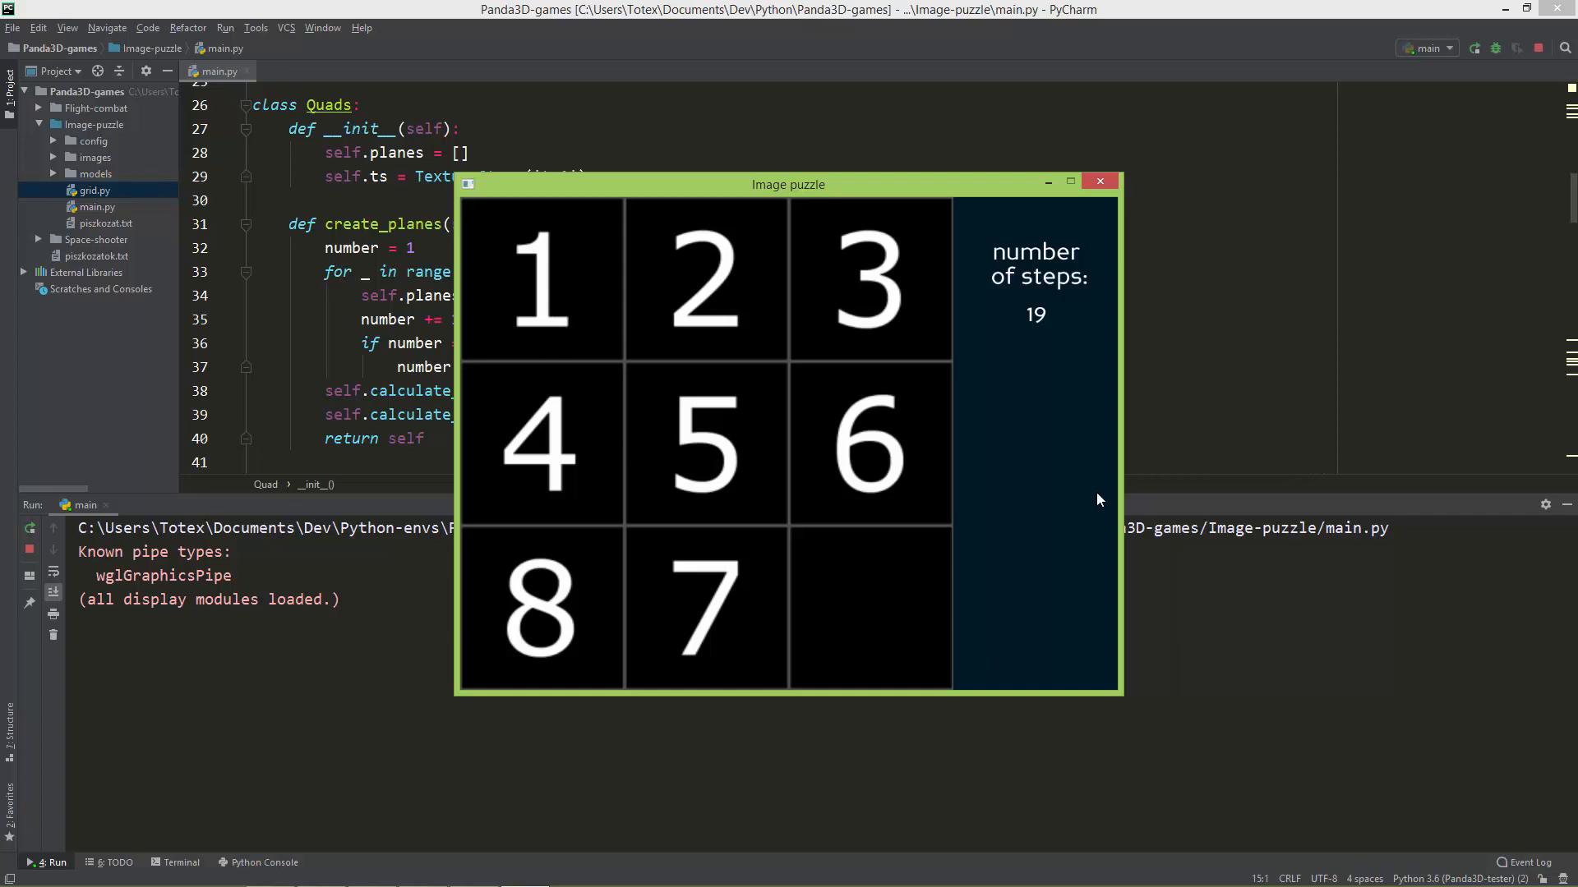
{"action": "mouse_move", "coordinate": [1023, 490]}
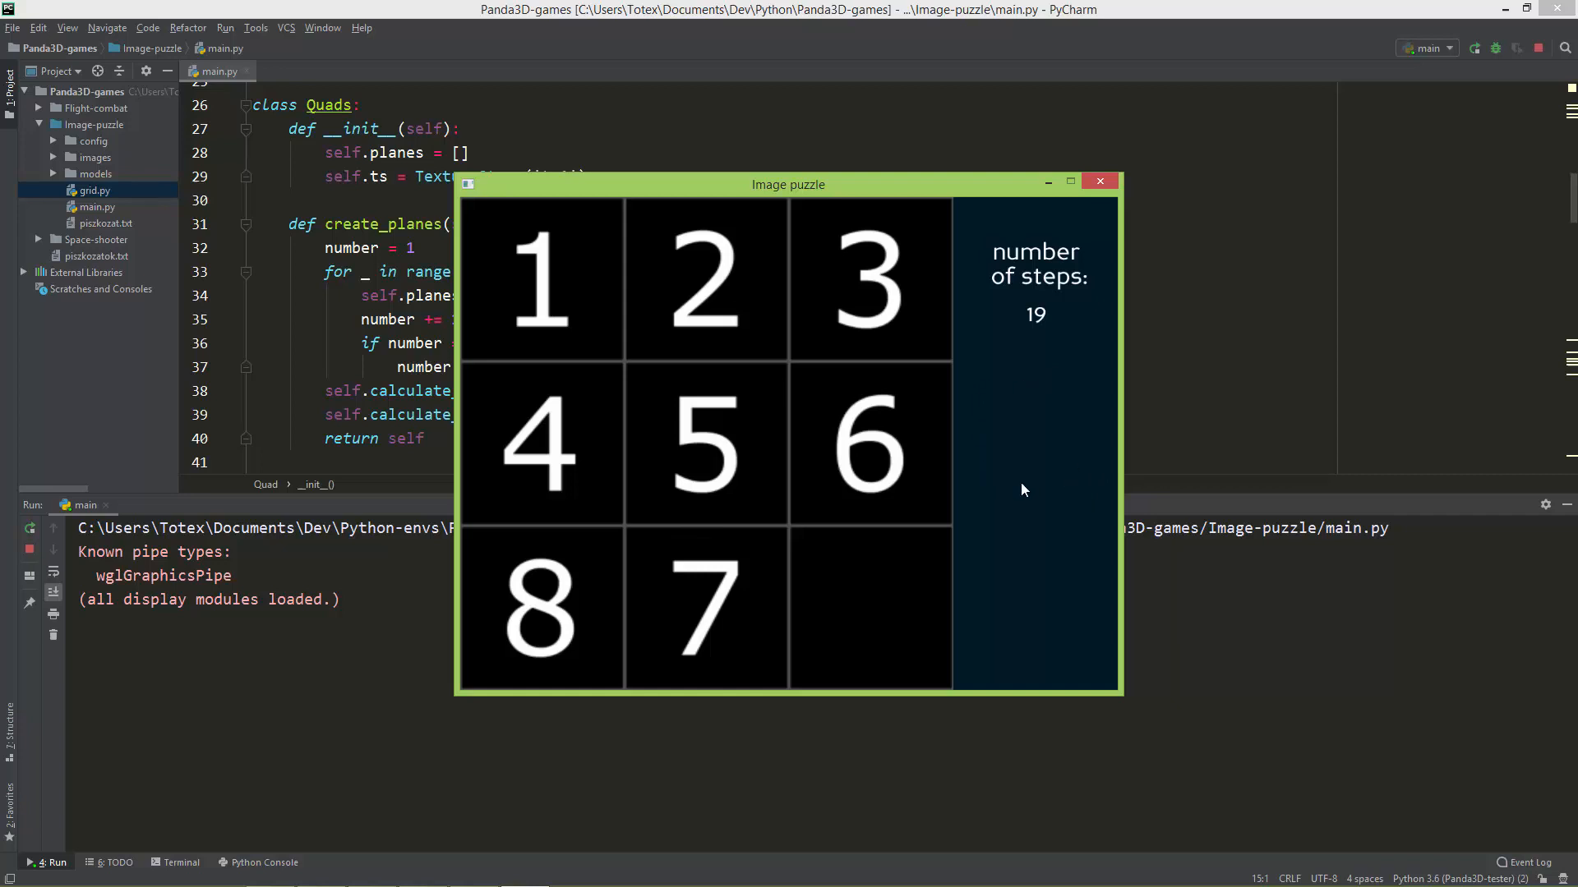
{"action": "mouse_move", "coordinate": [1027, 542]}
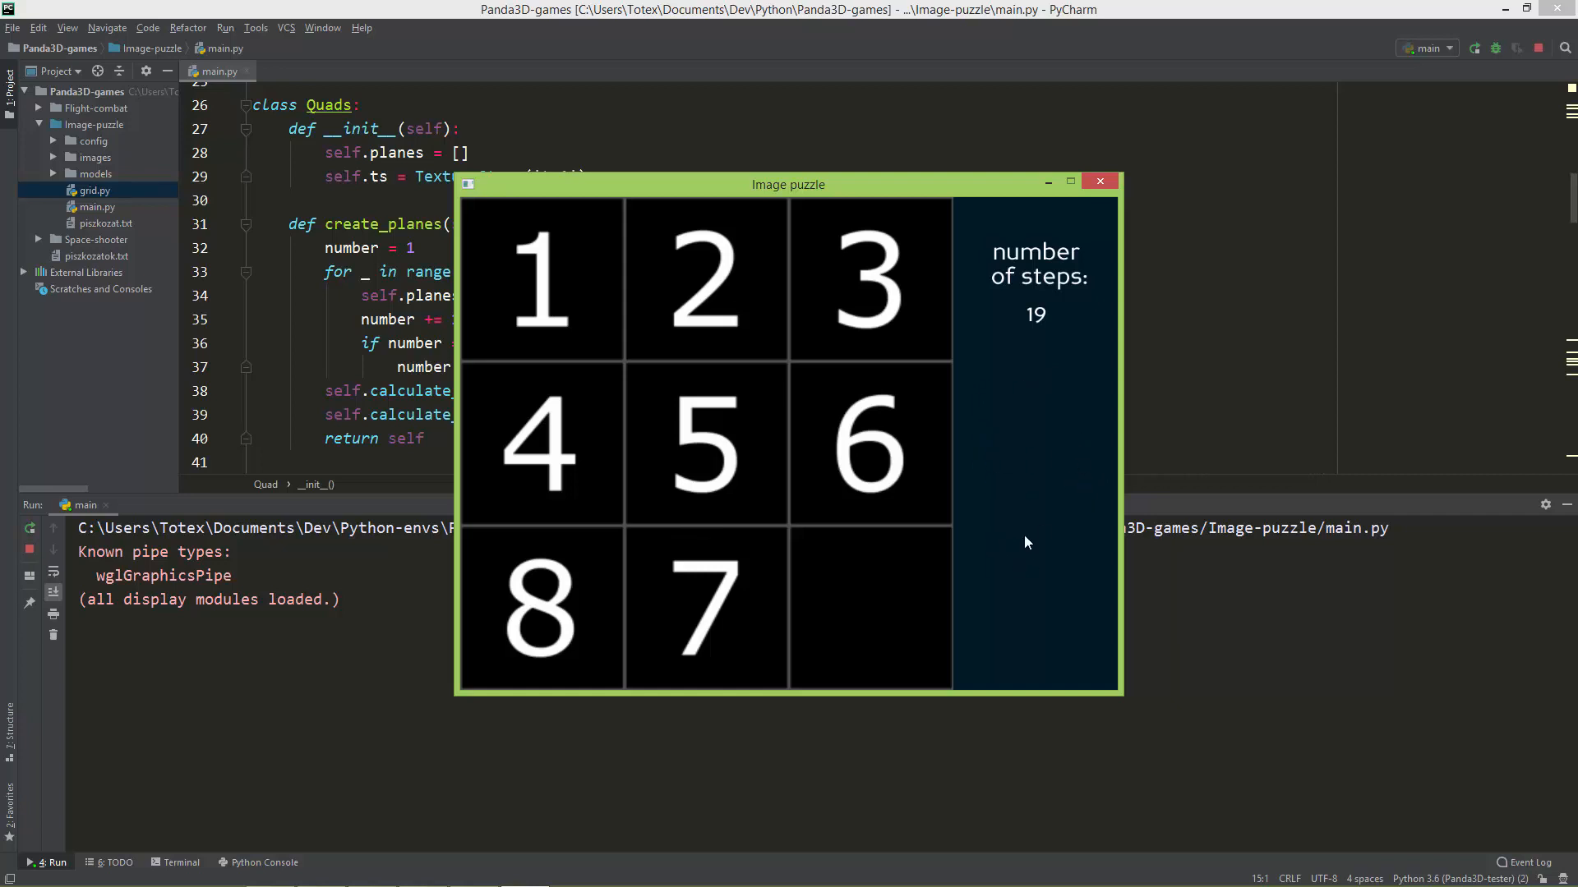
{"action": "mouse_move", "coordinate": [1040, 579]}
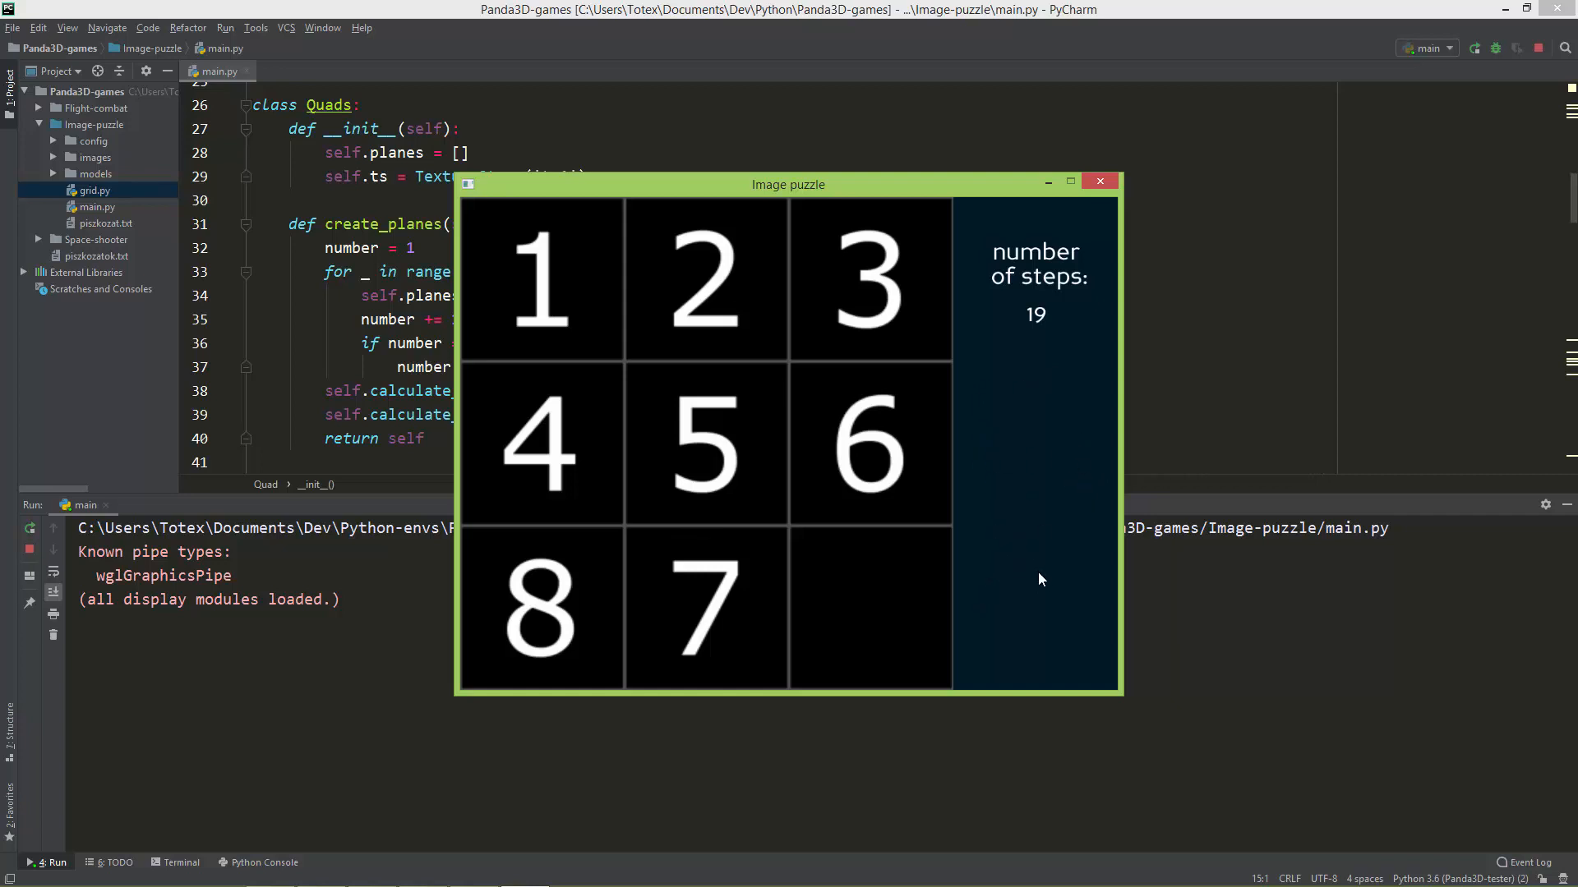
{"action": "mouse_move", "coordinate": [1042, 586]}
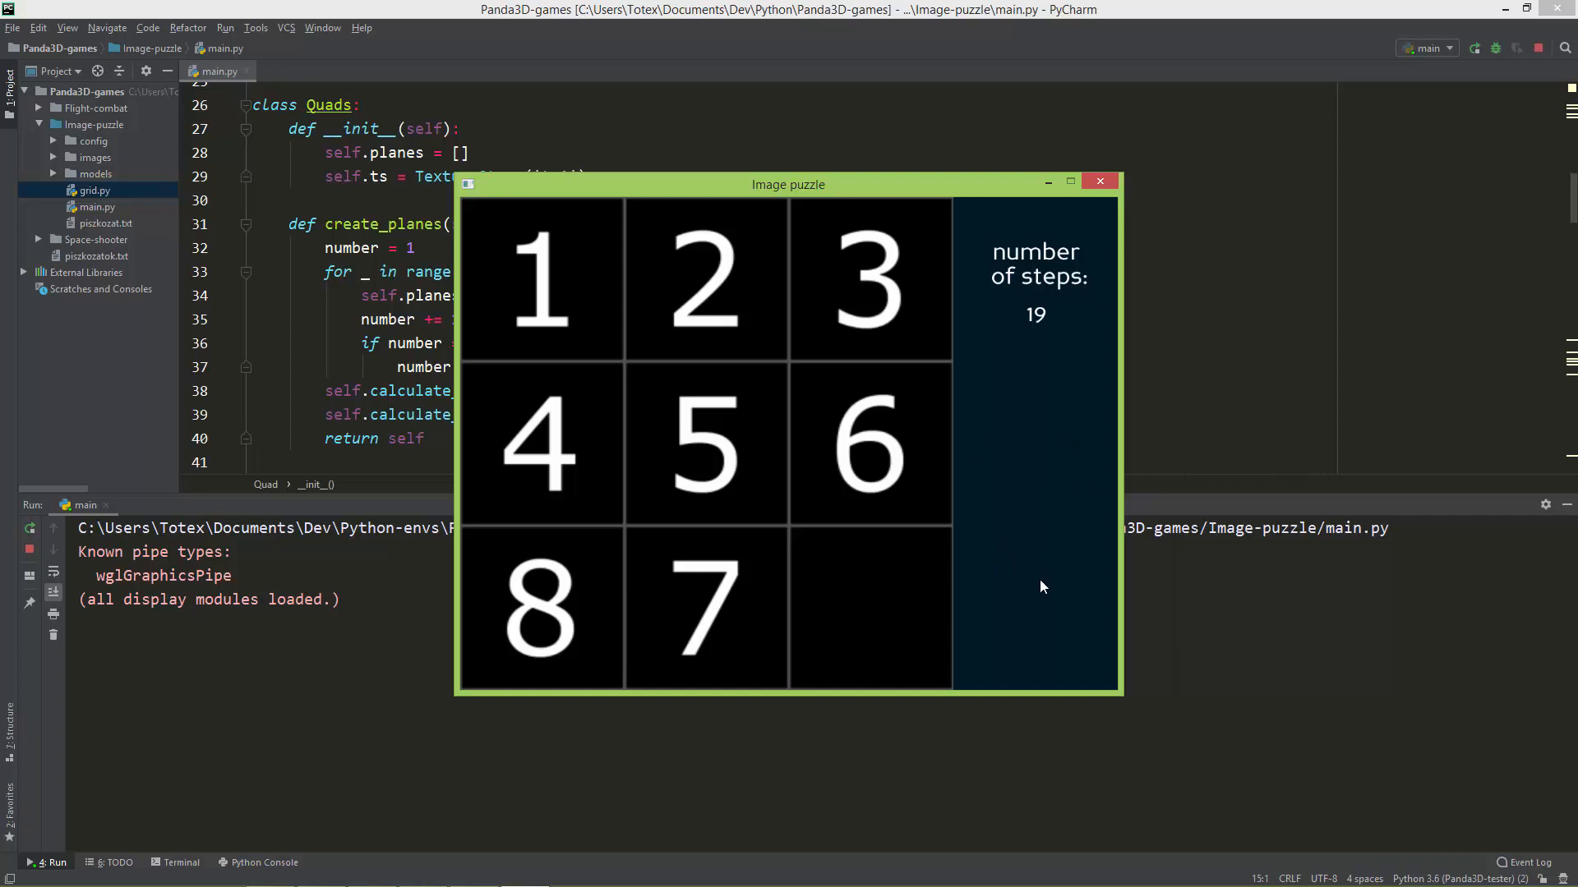
{"action": "mouse_move", "coordinate": [1041, 595]}
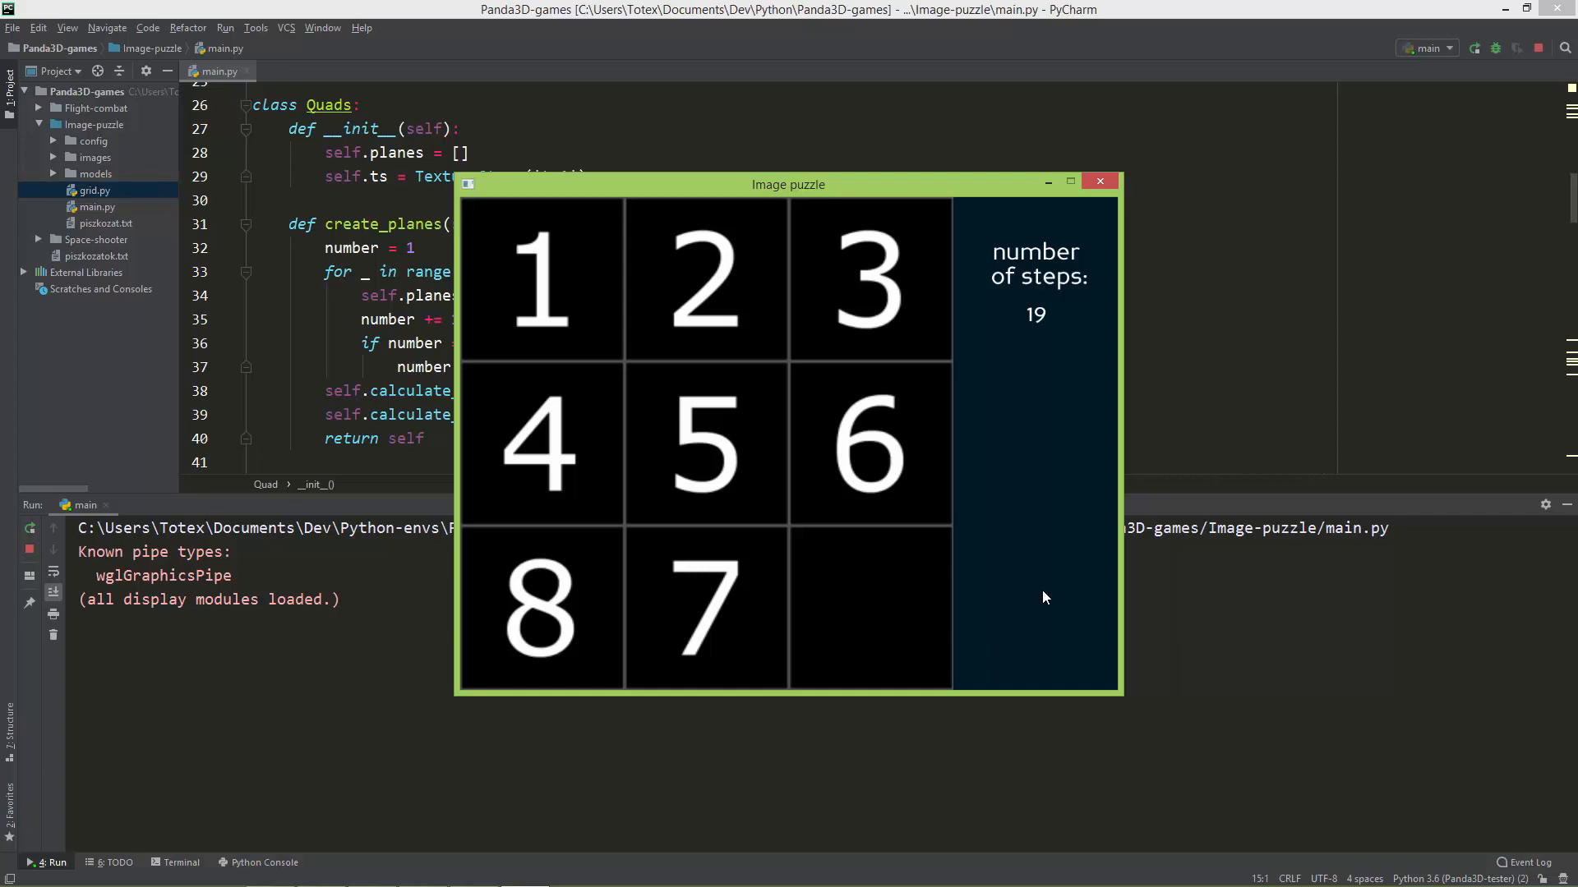
{"action": "mouse_move", "coordinate": [1032, 573]}
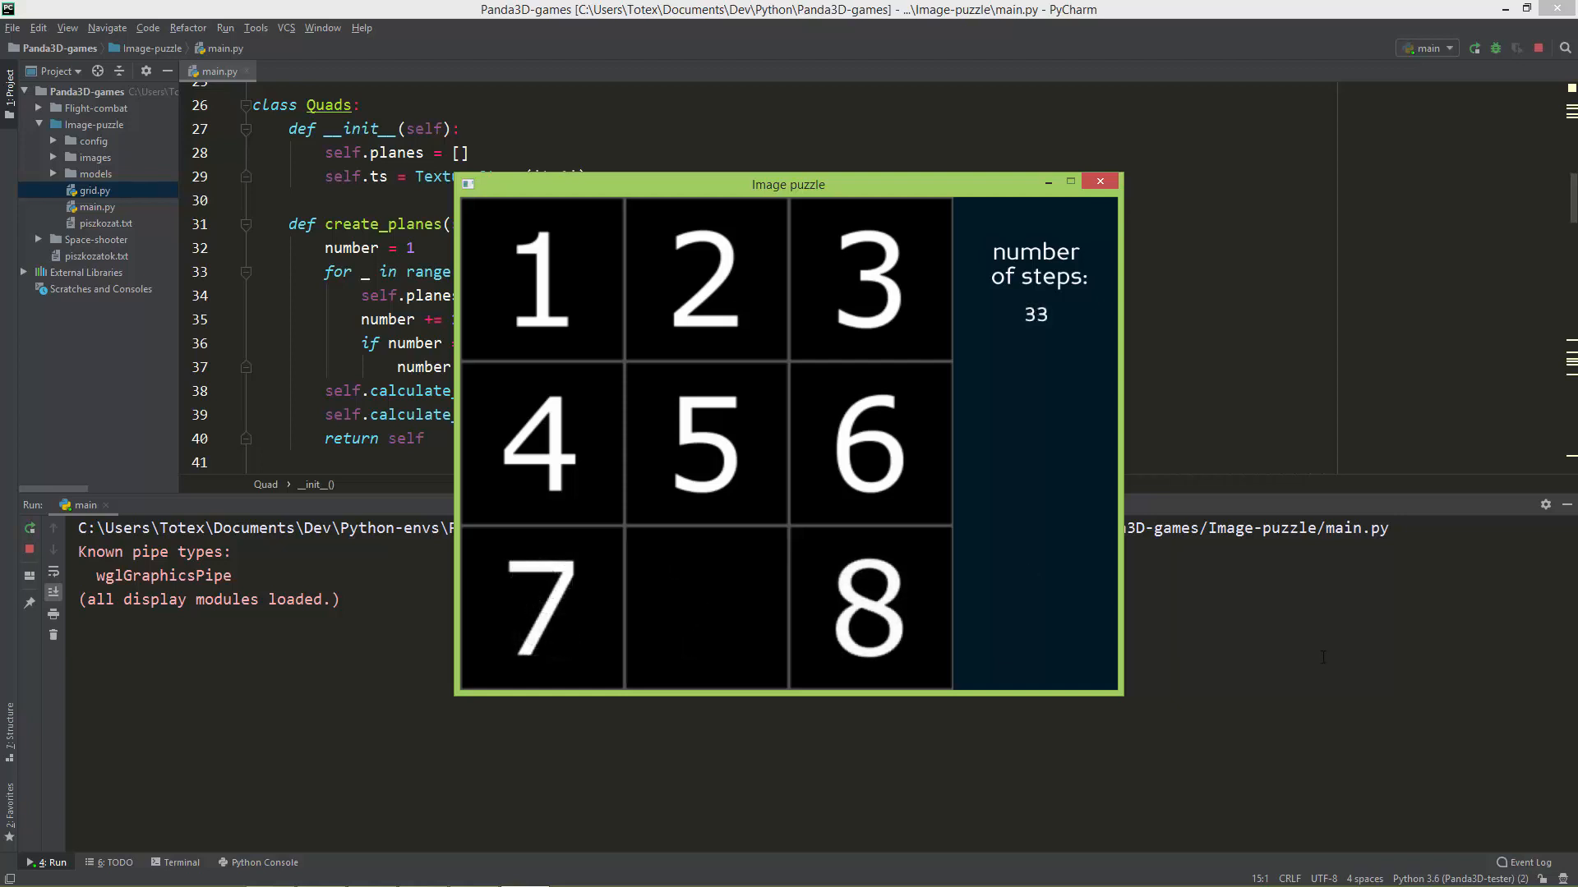
{"action": "mouse_move", "coordinate": [869, 532]}
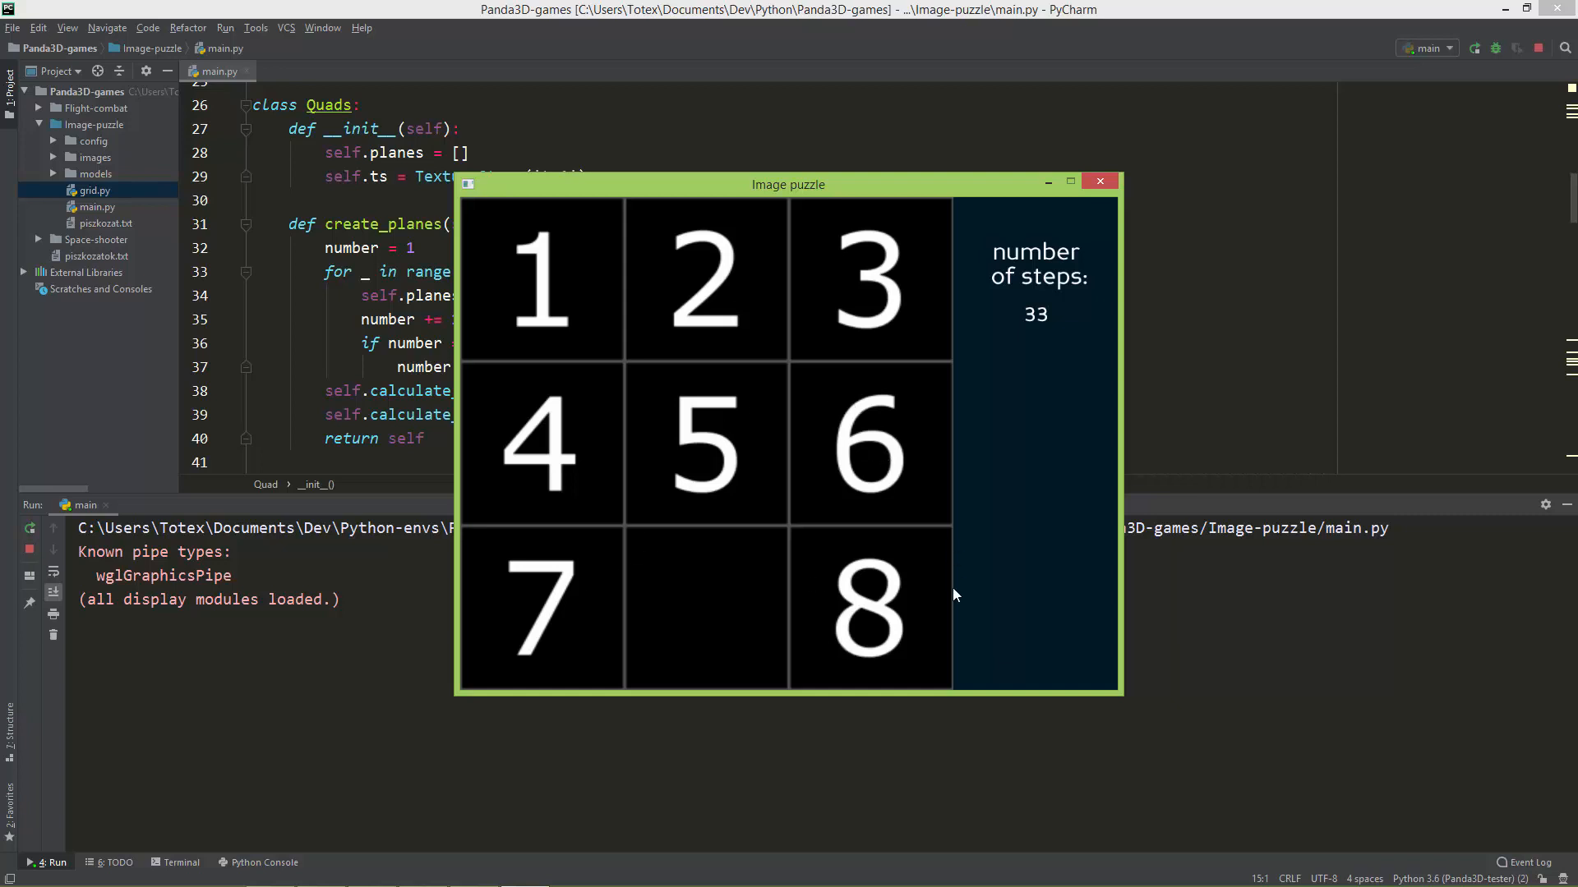
{"action": "mouse_move", "coordinate": [634, 680]}
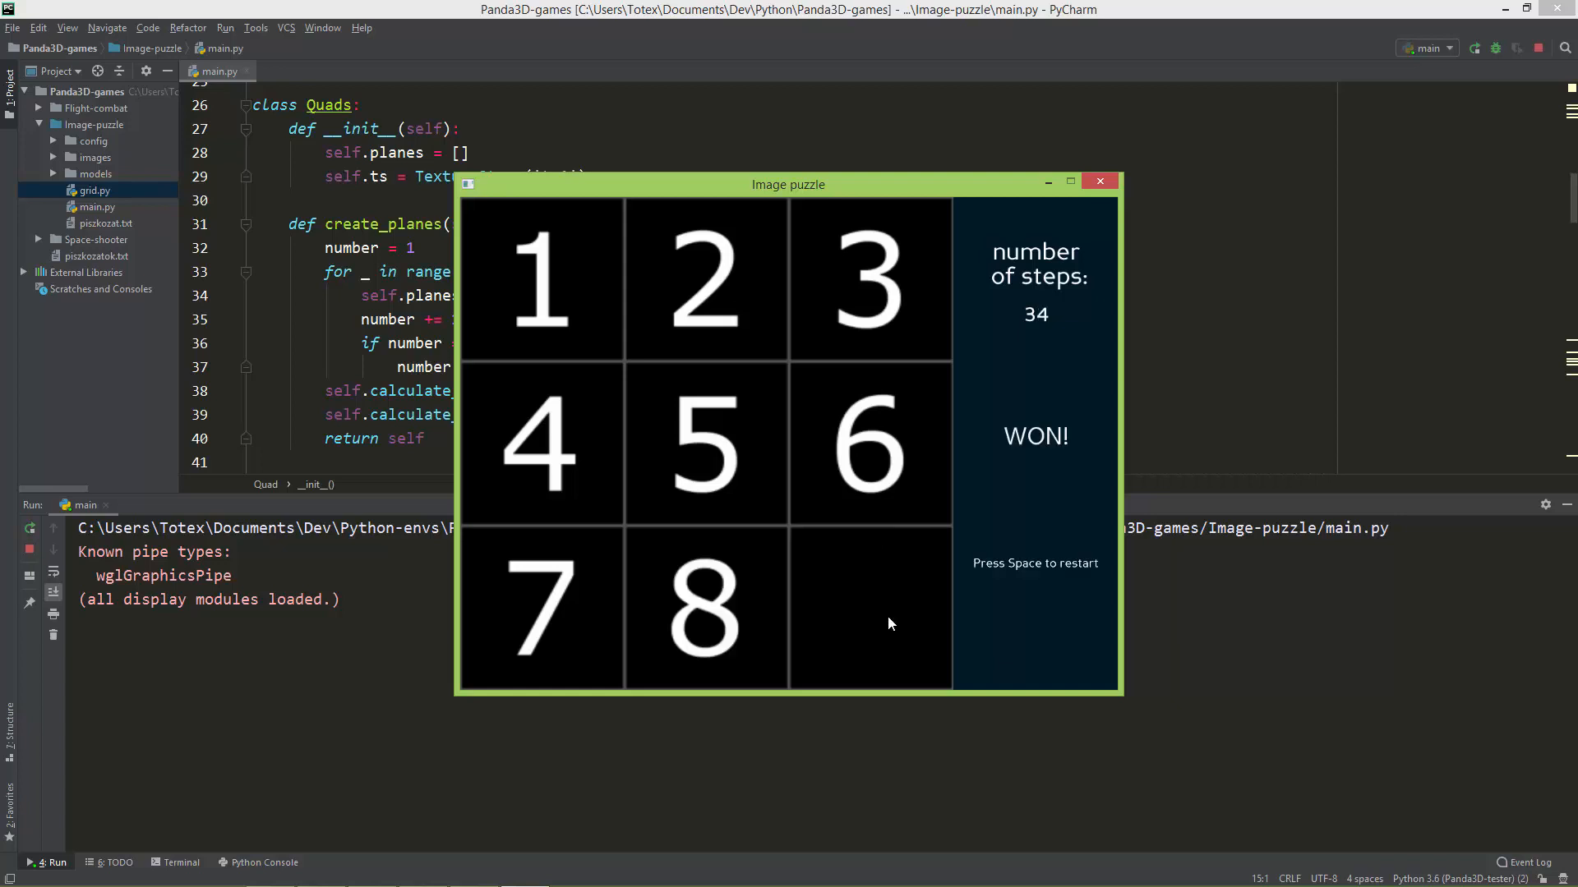
{"action": "mouse_move", "coordinate": [1018, 452]}
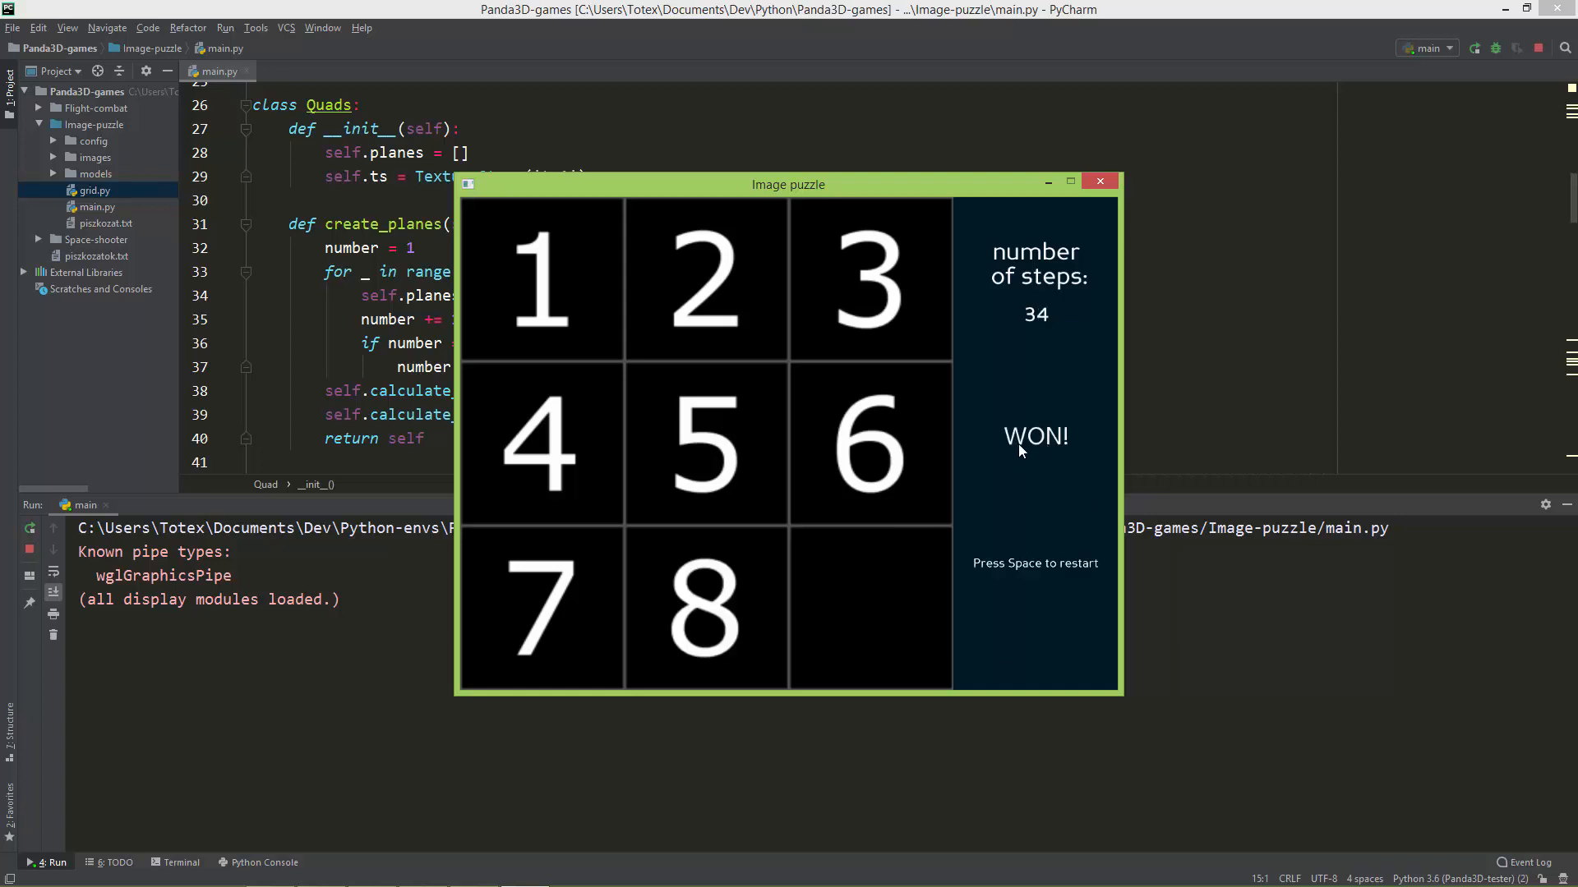
{"action": "mouse_move", "coordinate": [1042, 535]}
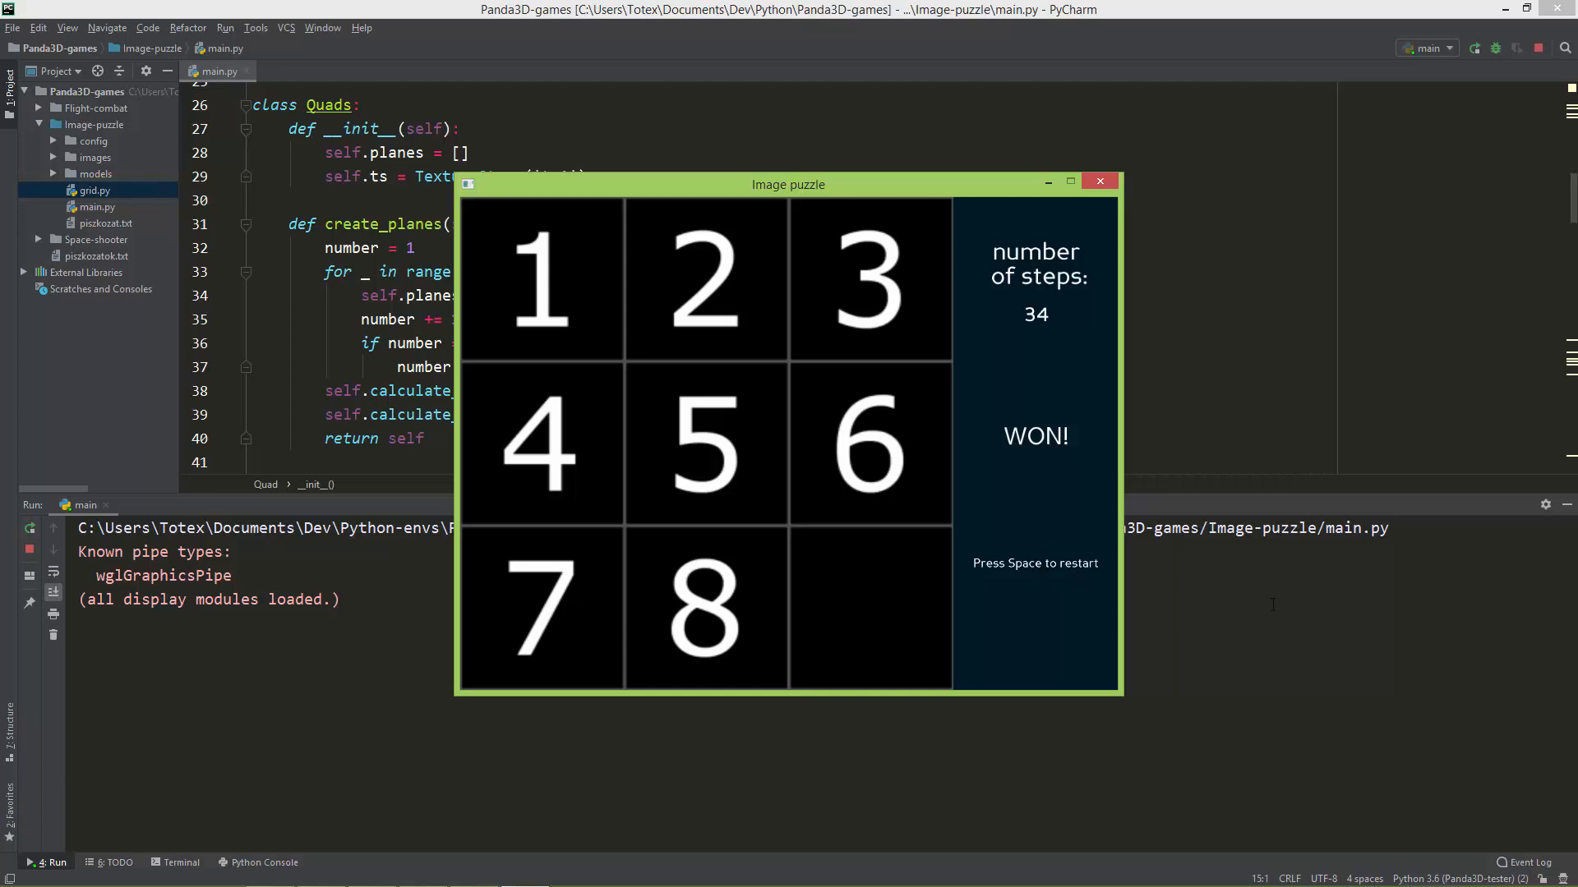
- Restart the puzzle with Space, then close the game window to end the run
{"action": "key", "text": "space"}
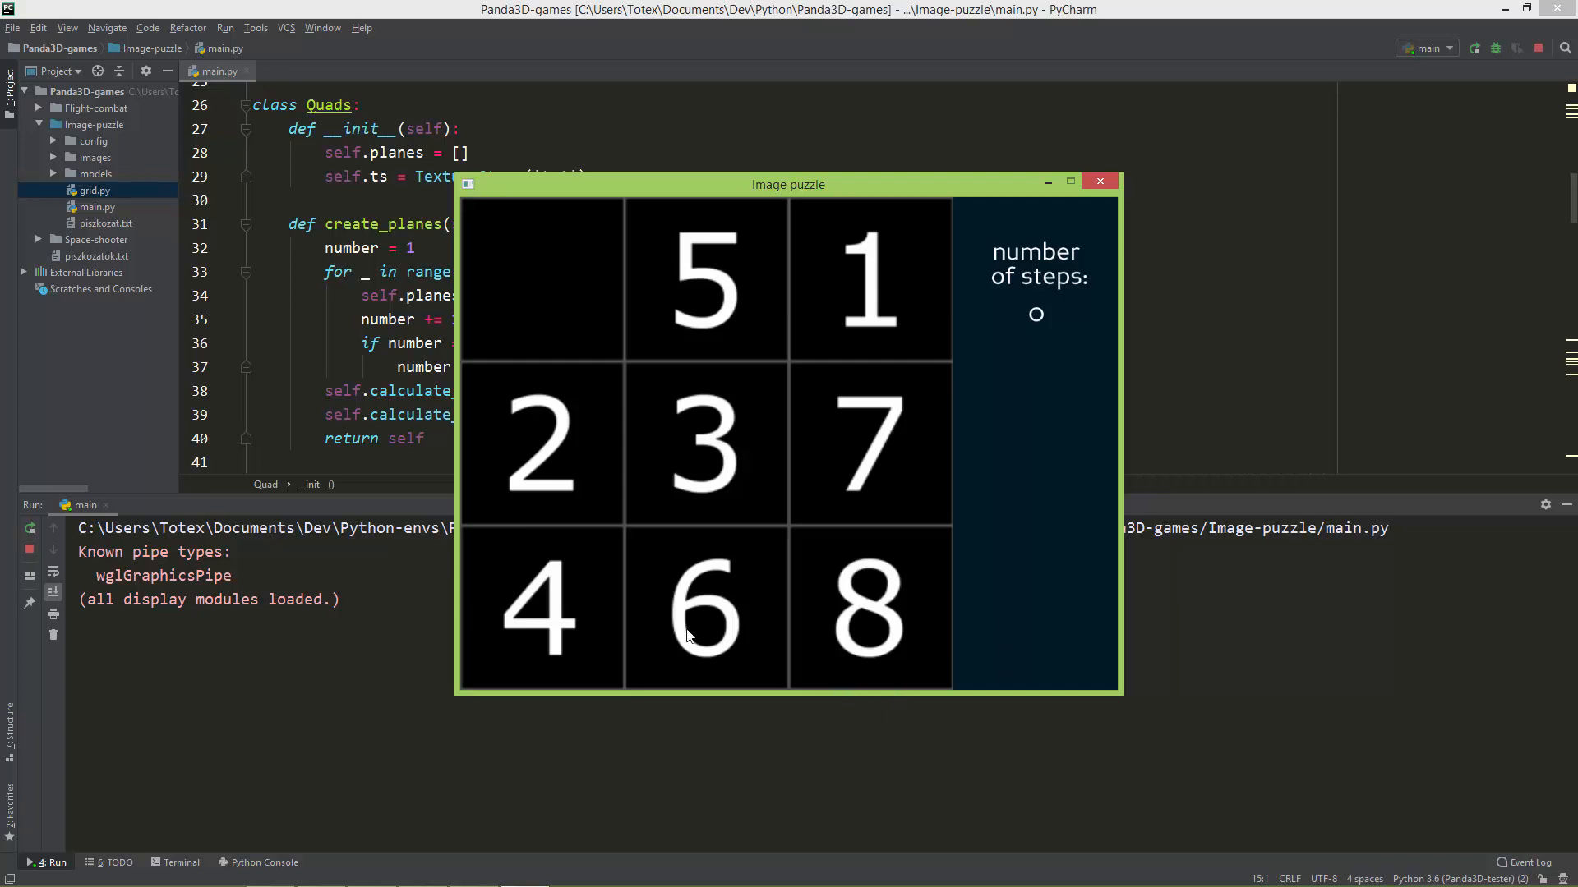
{"action": "mouse_move", "coordinate": [514, 436]}
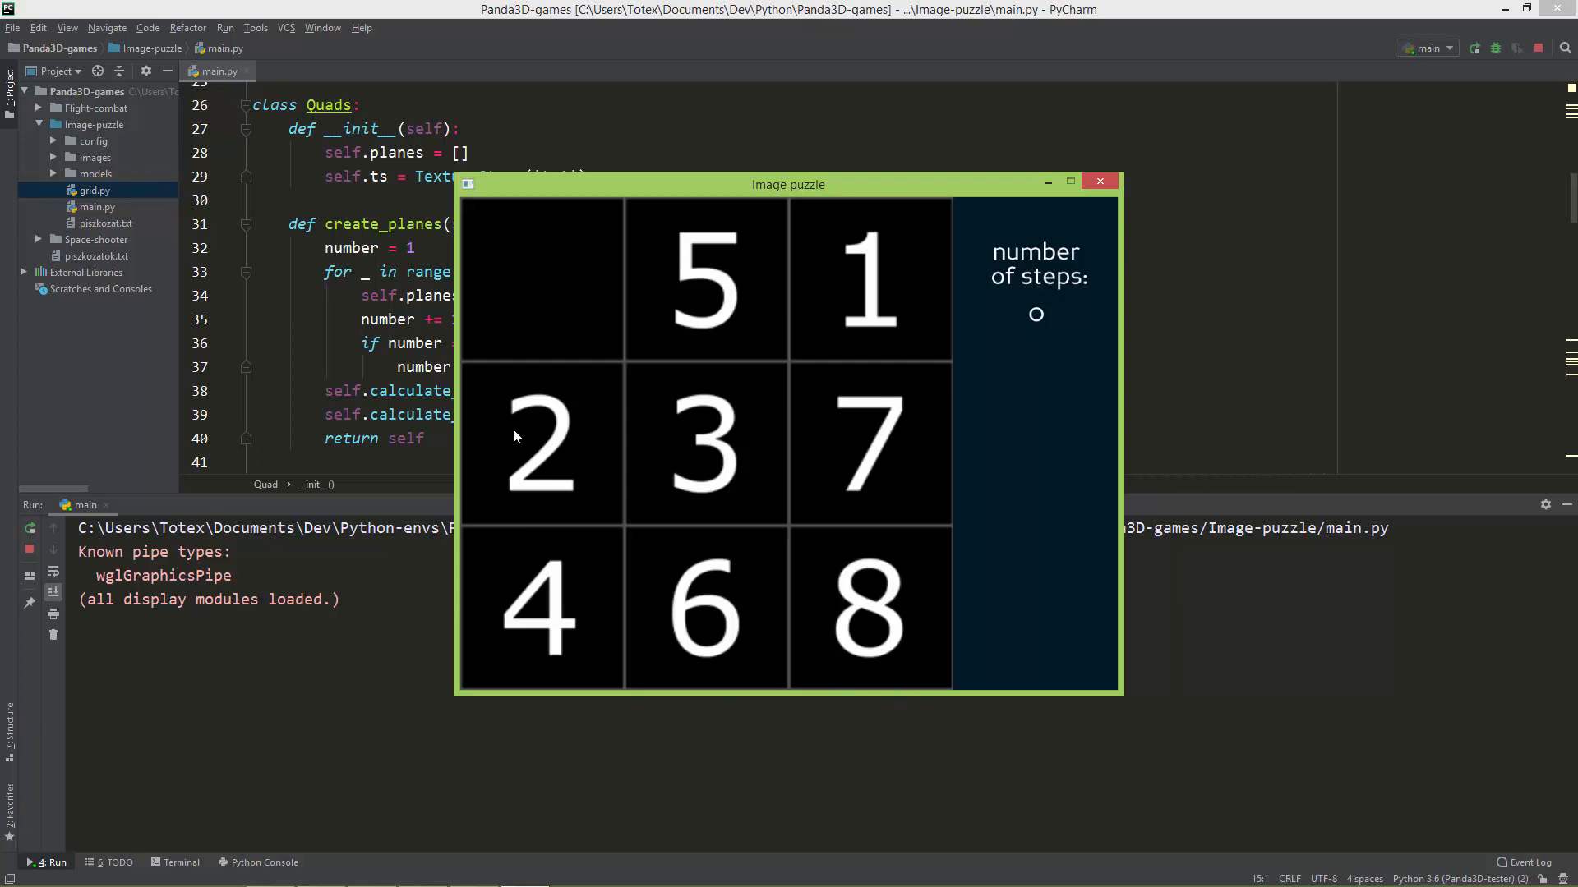
{"action": "mouse_move", "coordinate": [728, 449]}
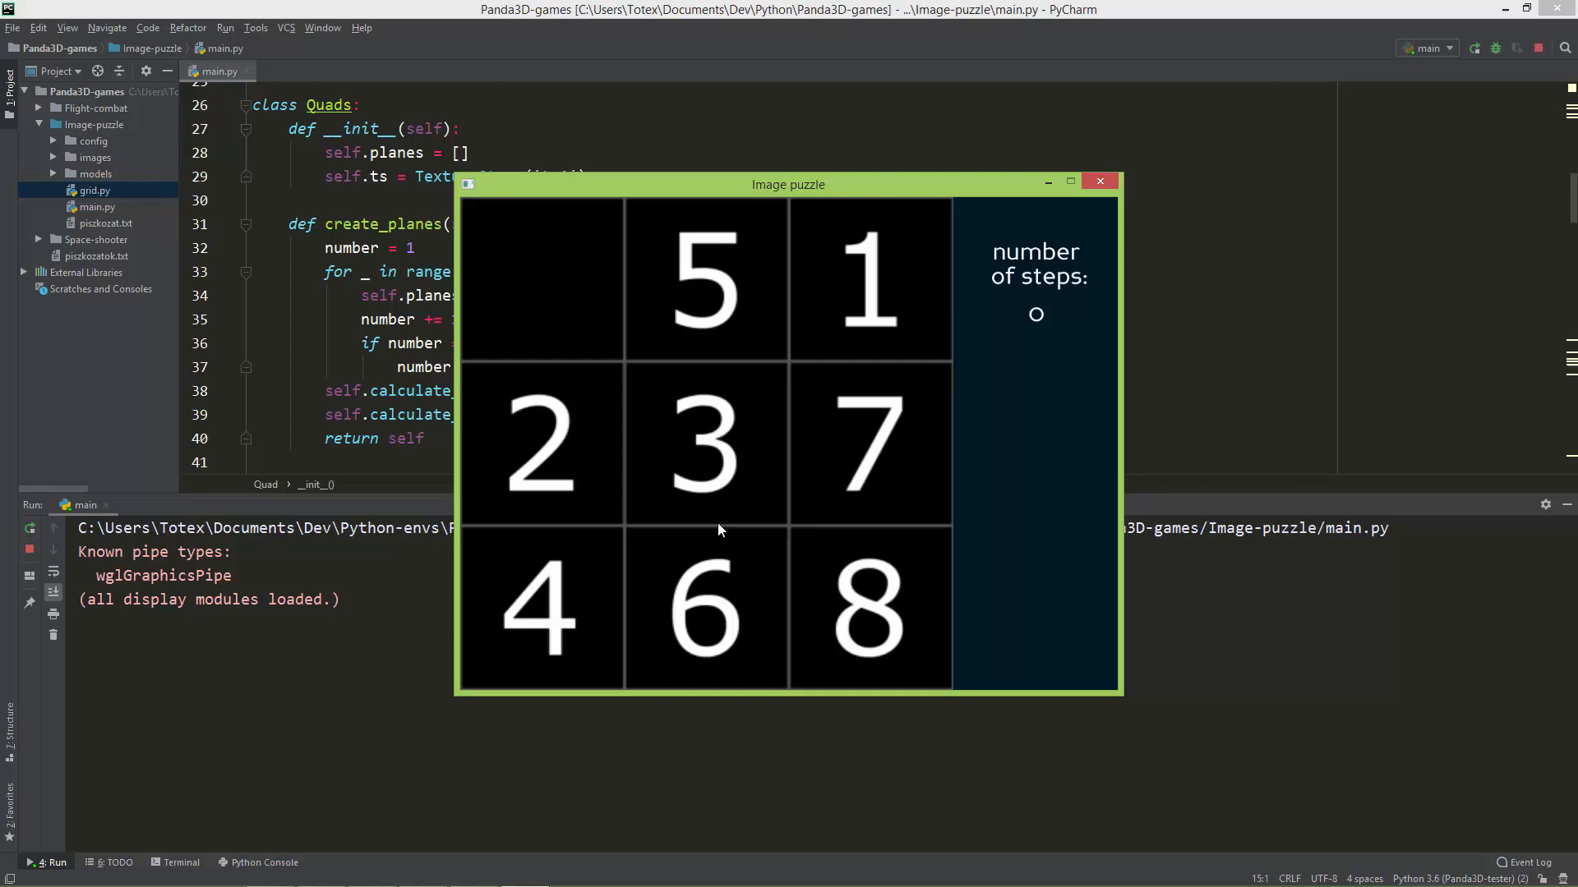
{"action": "mouse_move", "coordinate": [698, 546]}
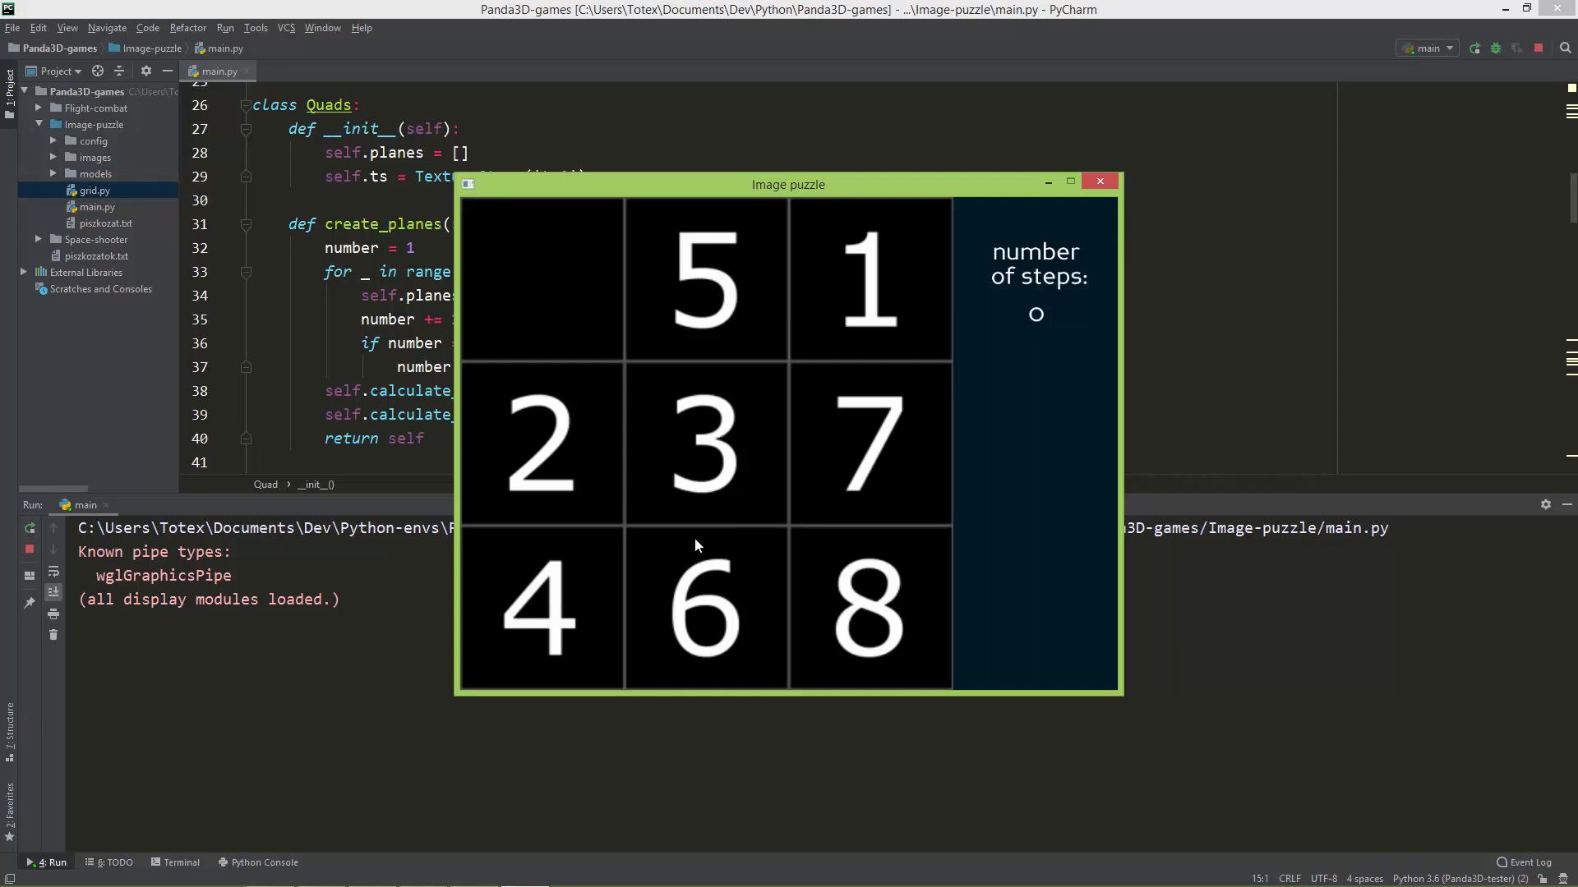
{"action": "mouse_move", "coordinate": [707, 560]}
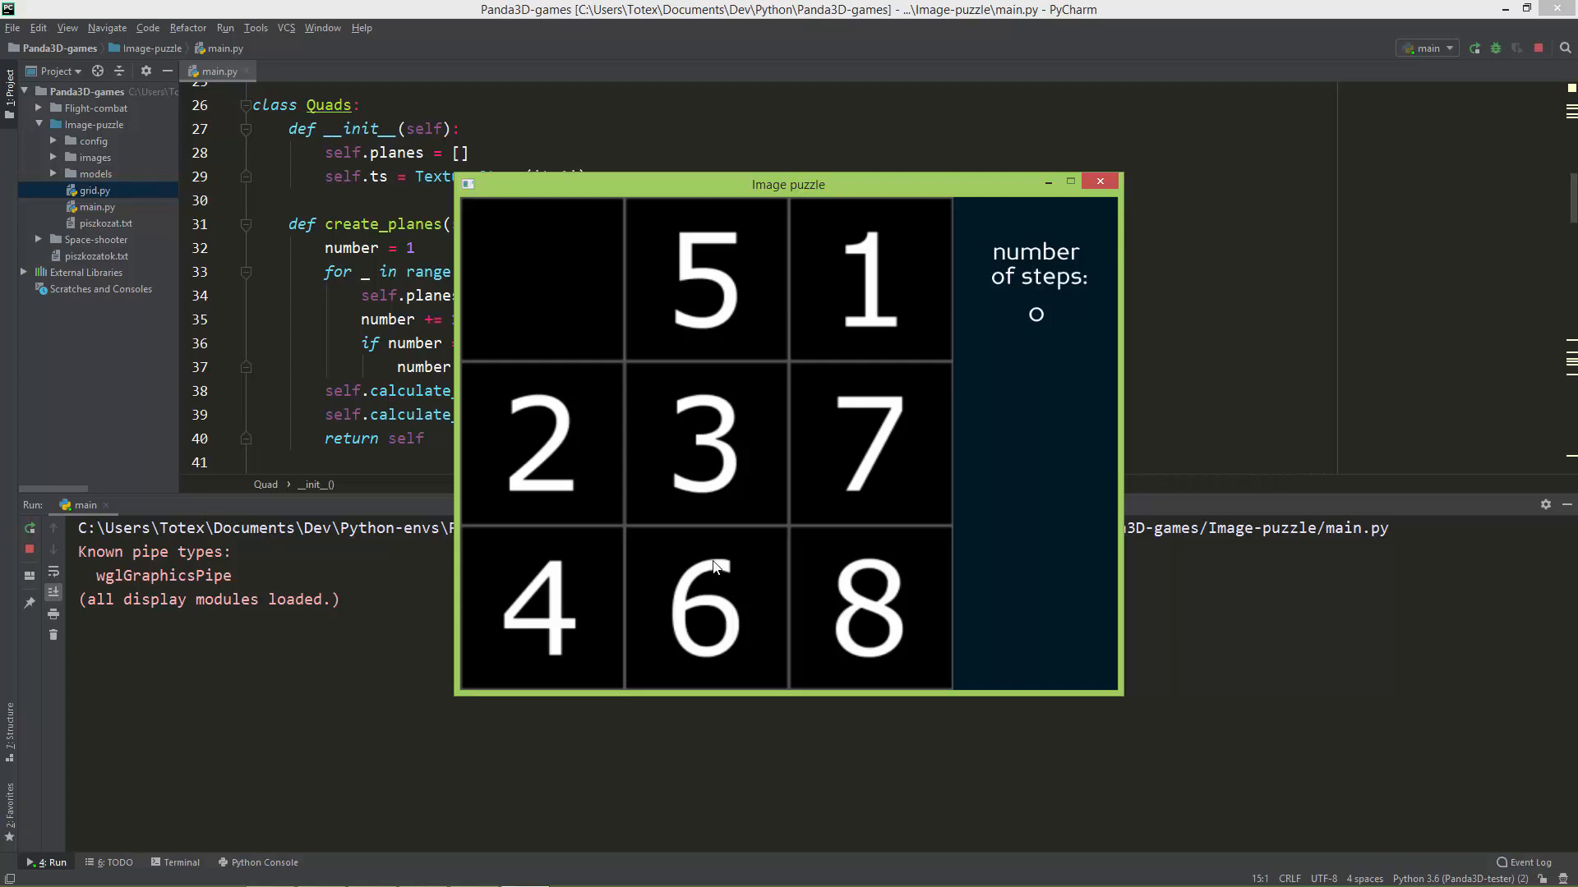
{"action": "mouse_move", "coordinate": [733, 572]}
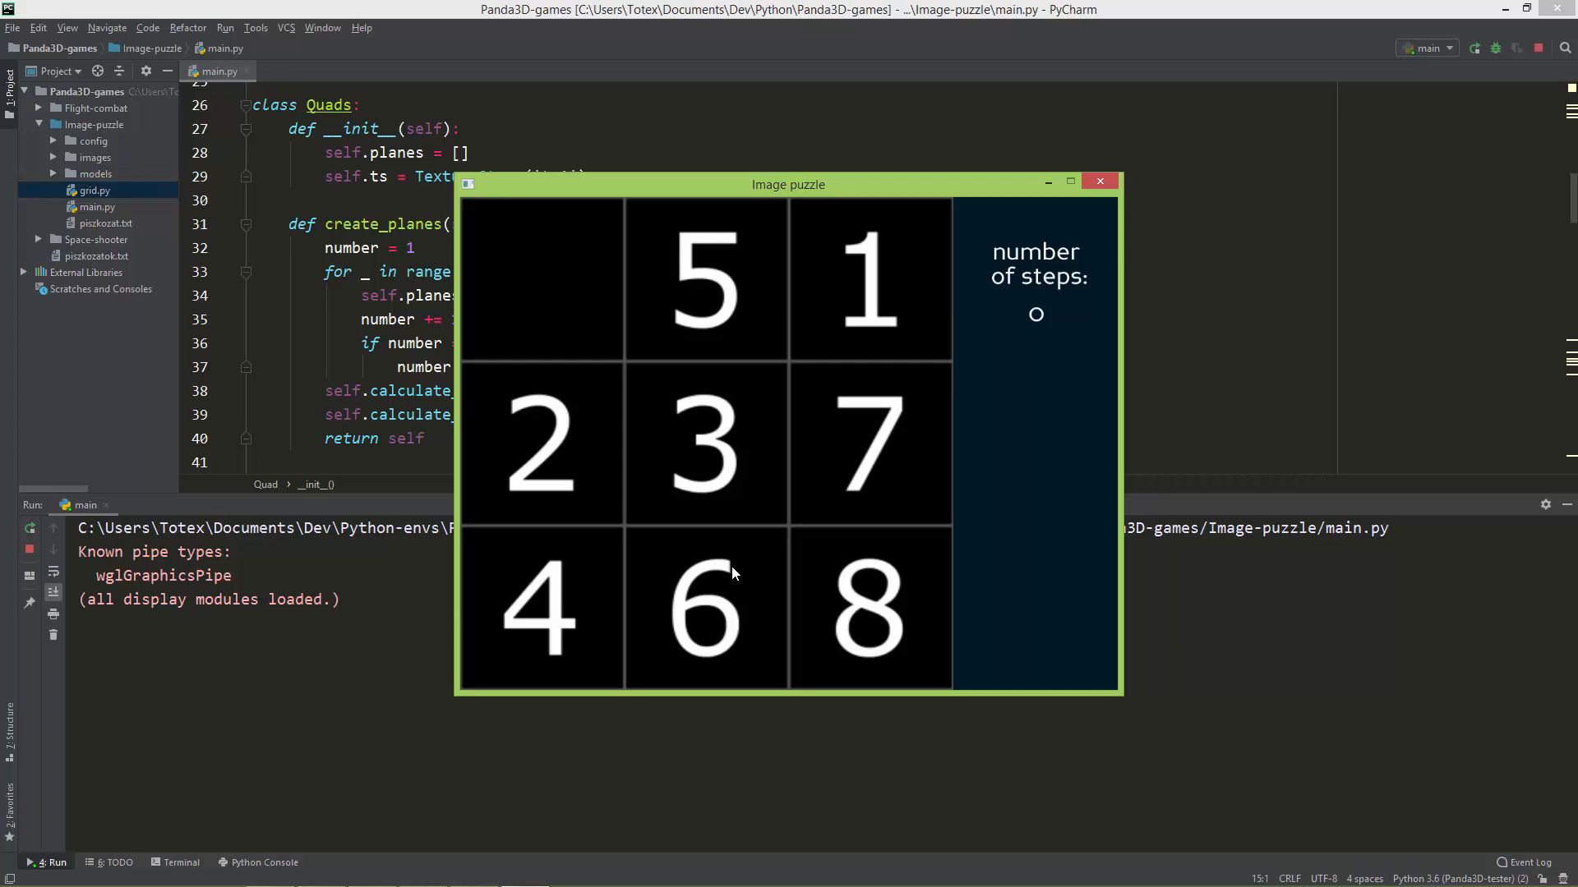
{"action": "mouse_move", "coordinate": [1088, 272]}
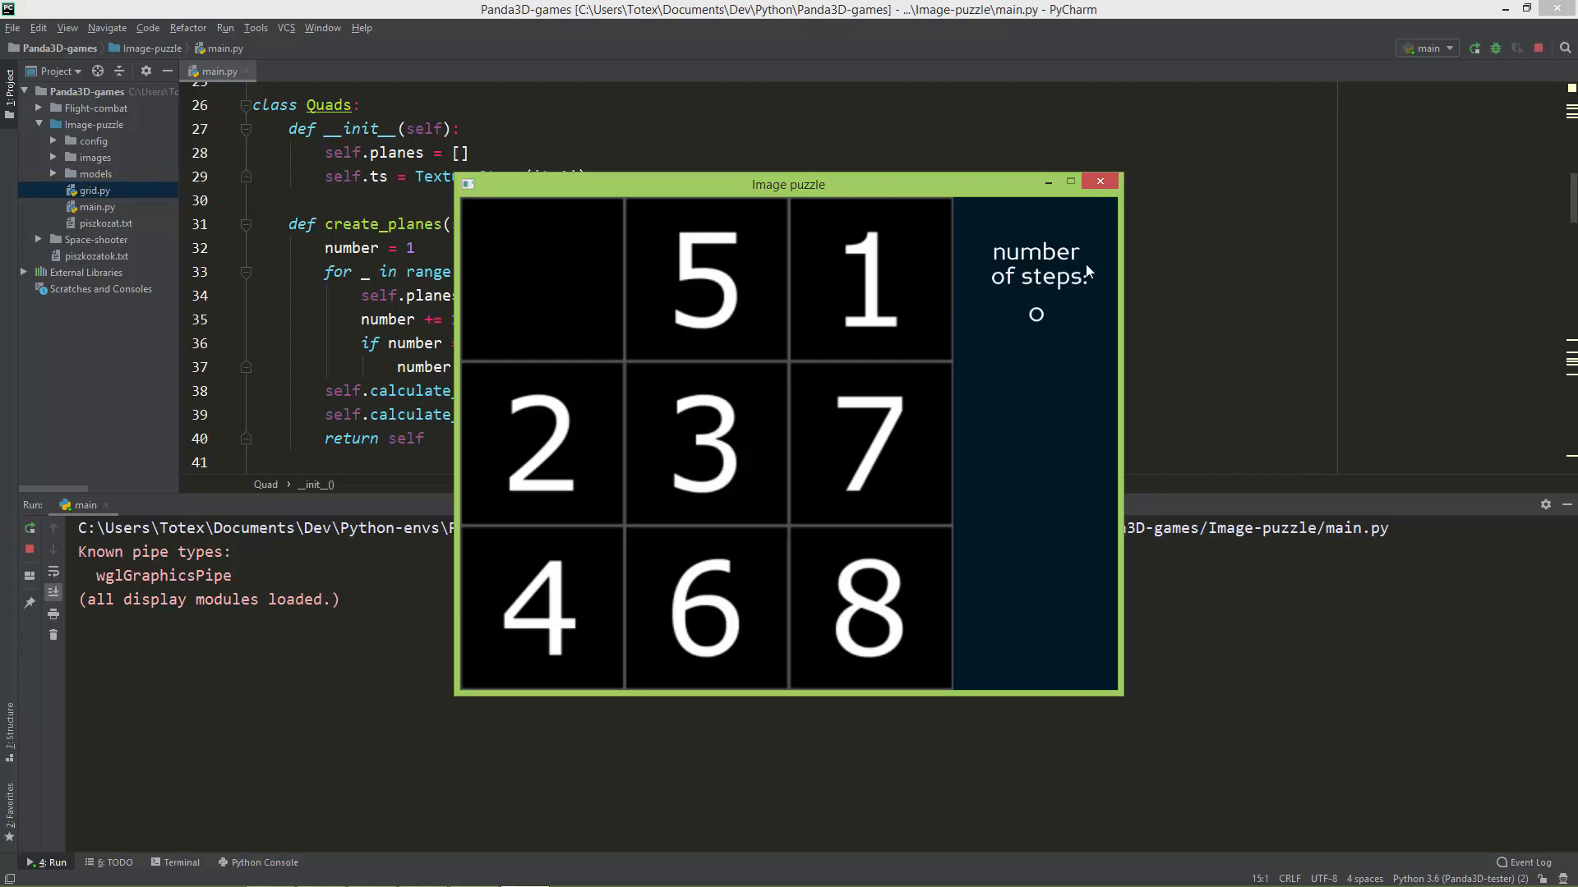
{"action": "mouse_move", "coordinate": [1101, 197]}
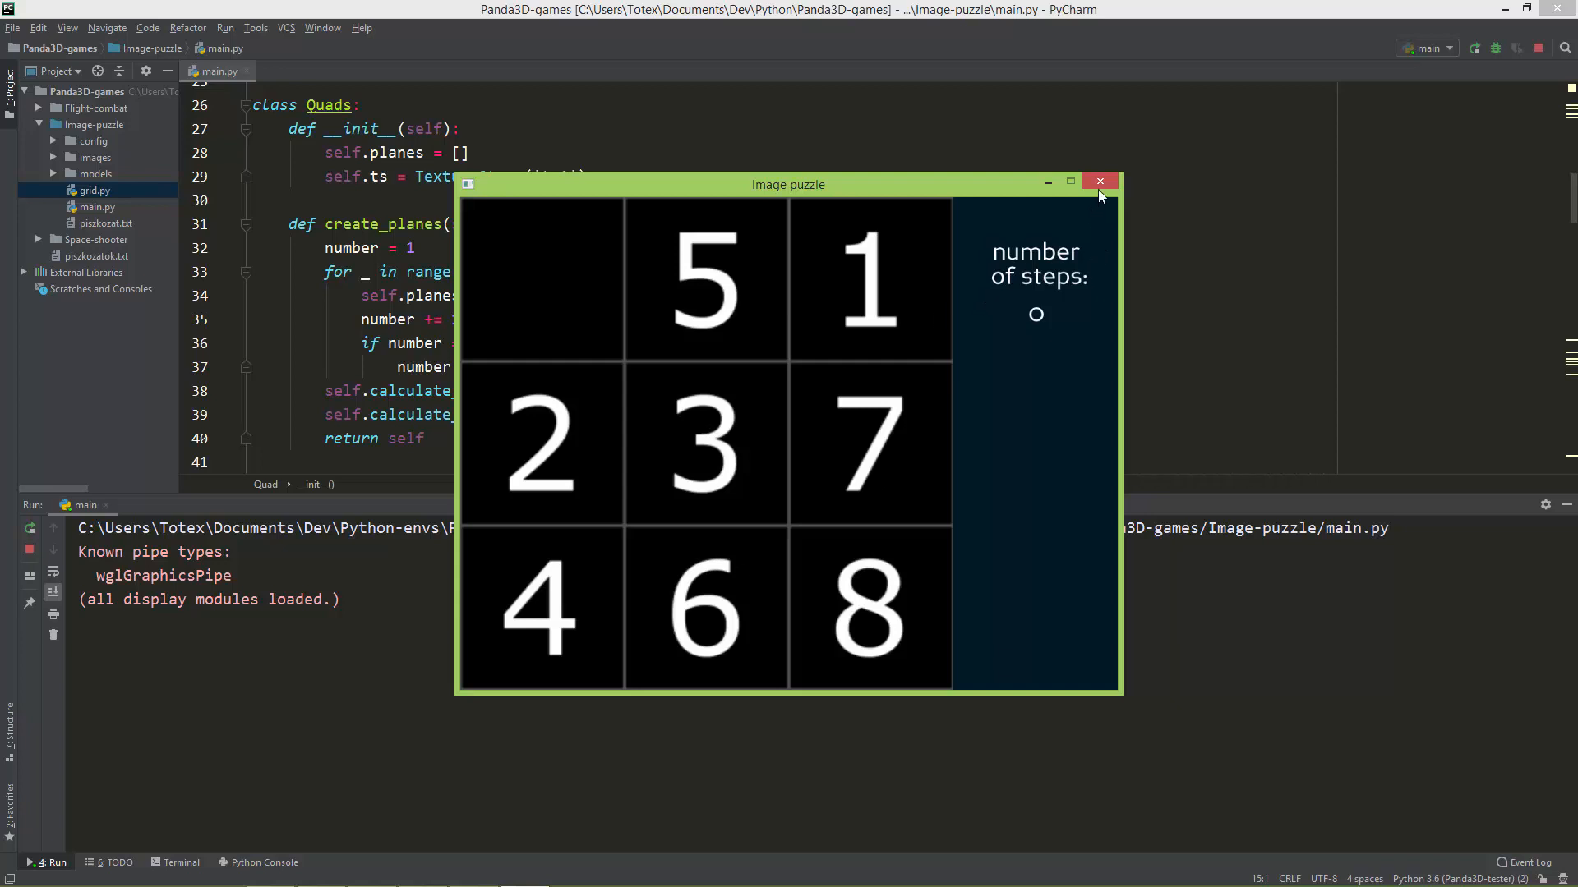
{"action": "mouse_move", "coordinate": [1100, 183]}
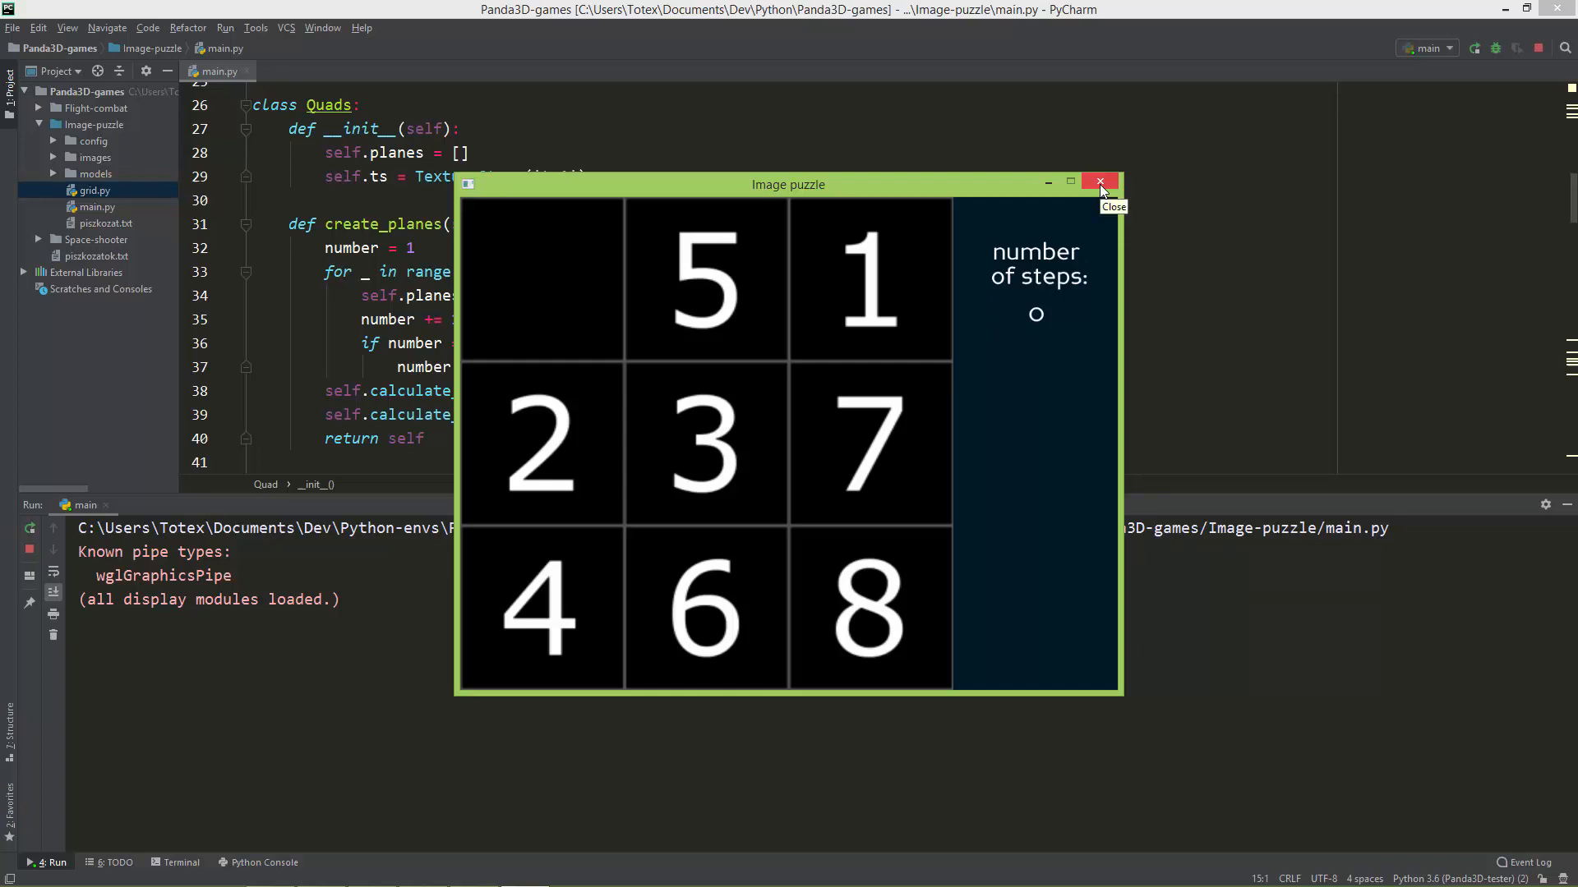
{"action": "left_click", "coordinate": [1100, 183]}
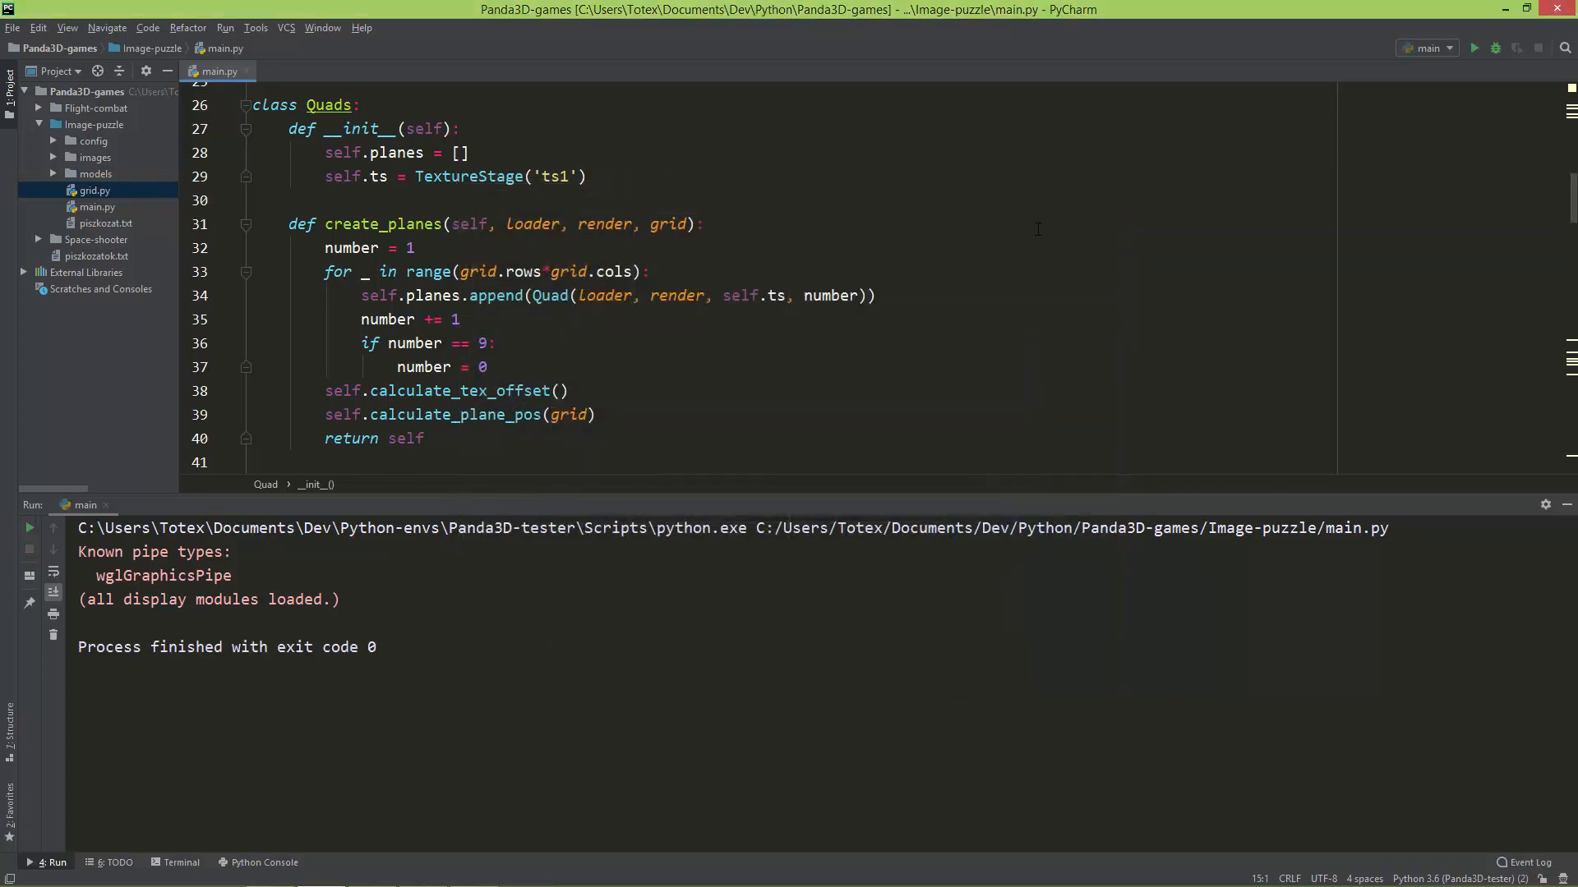